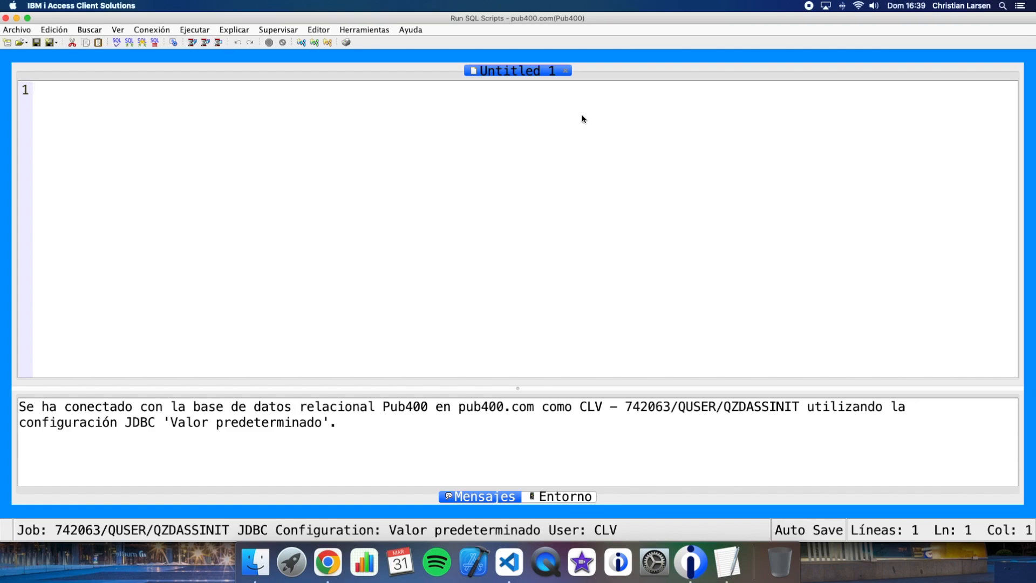
Write and run select * from clv1.games, listing four games with IDs 51 to 54.
type("se")
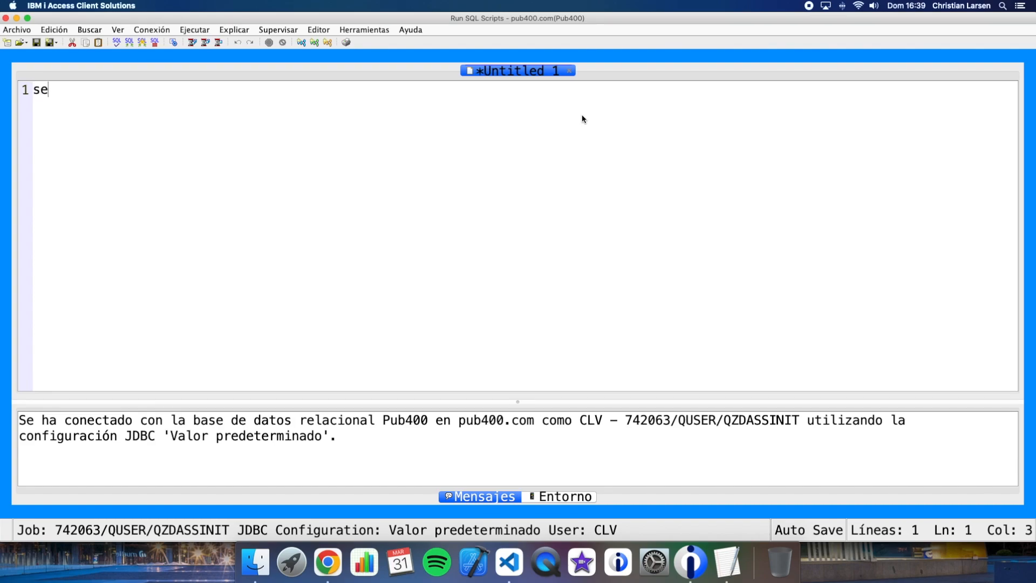
type("lect *")
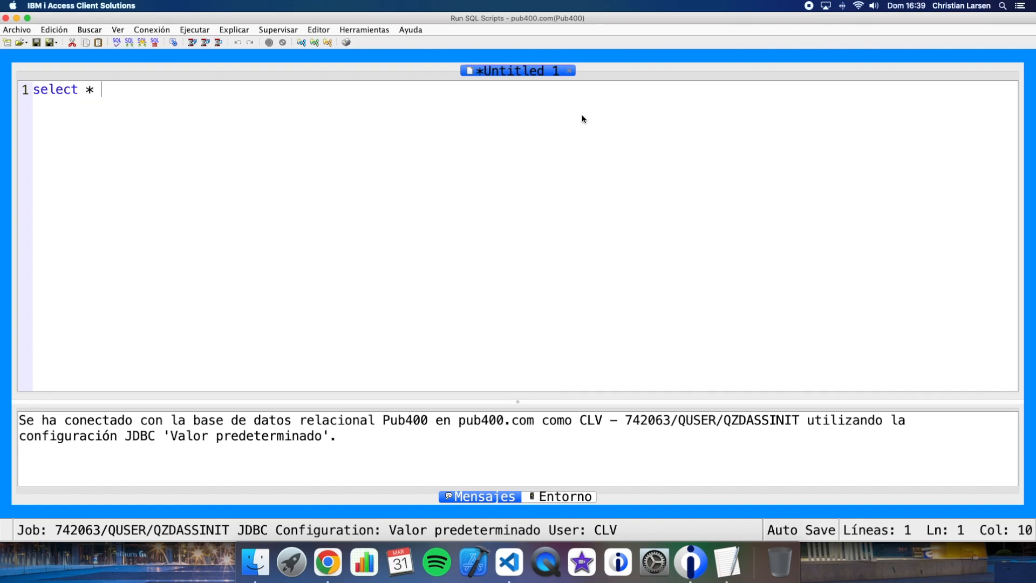
type("from clv1.games;")
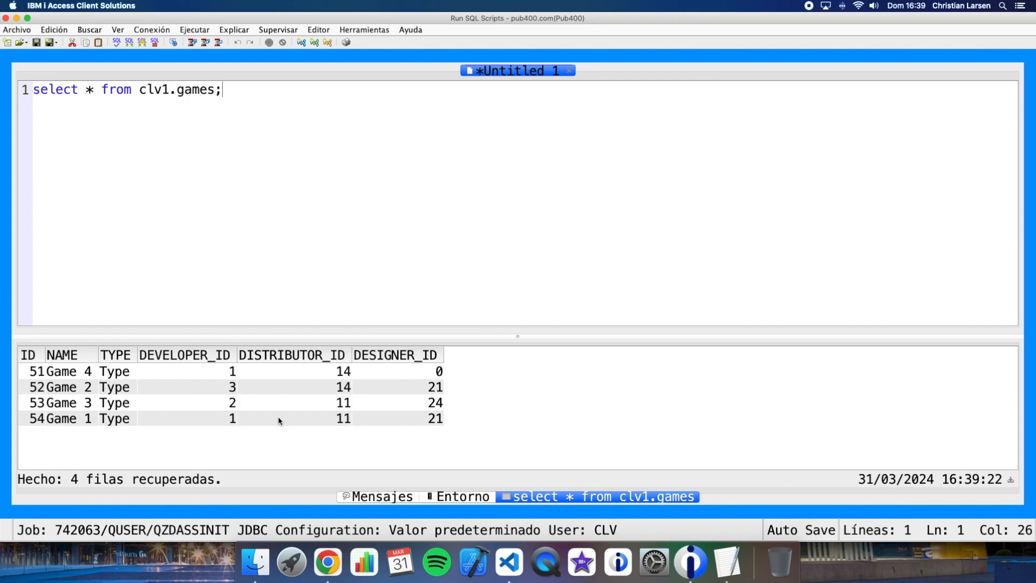
mouse_move(79, 348)
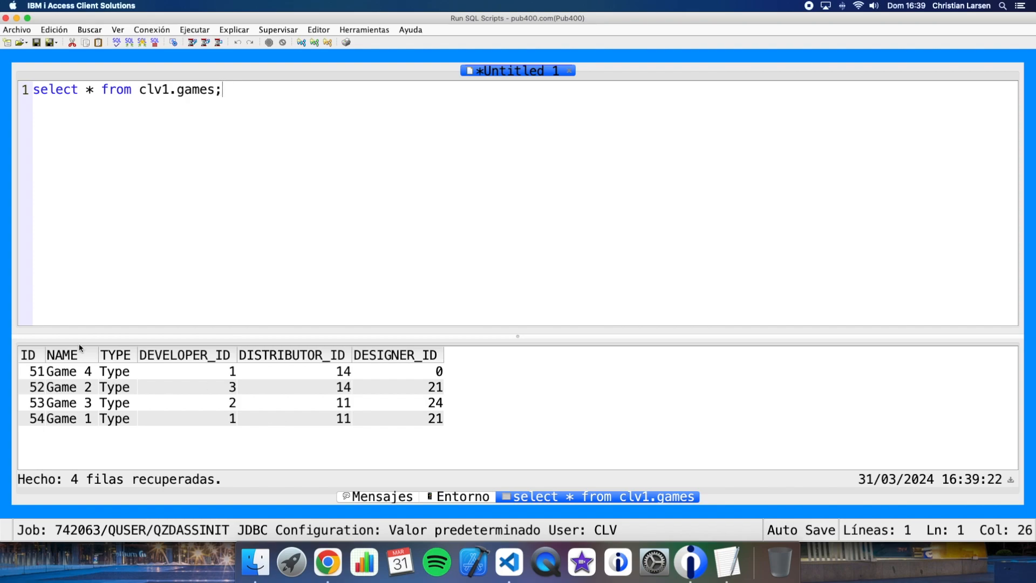
mouse_move(41, 375)
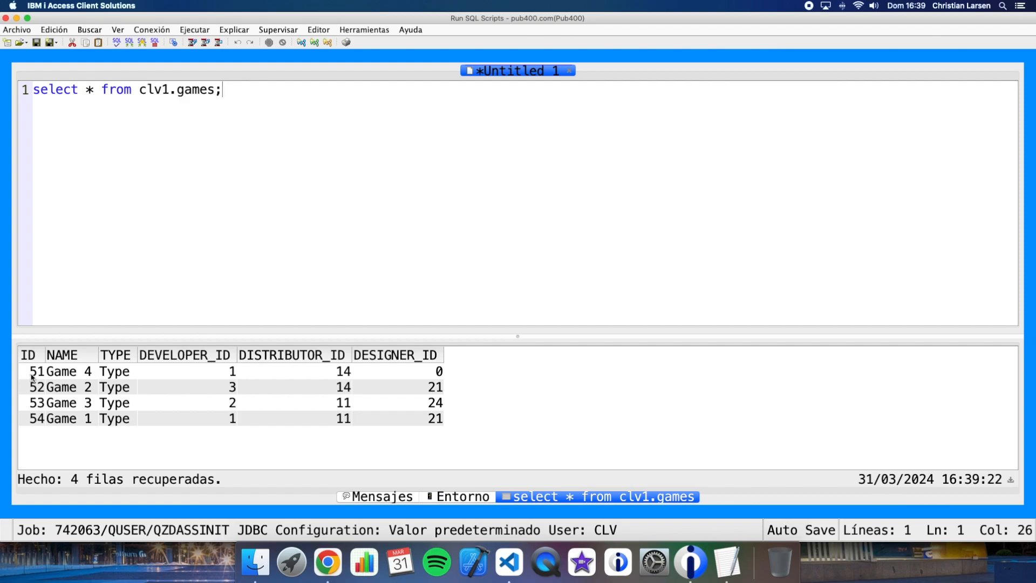
left_click(35, 418)
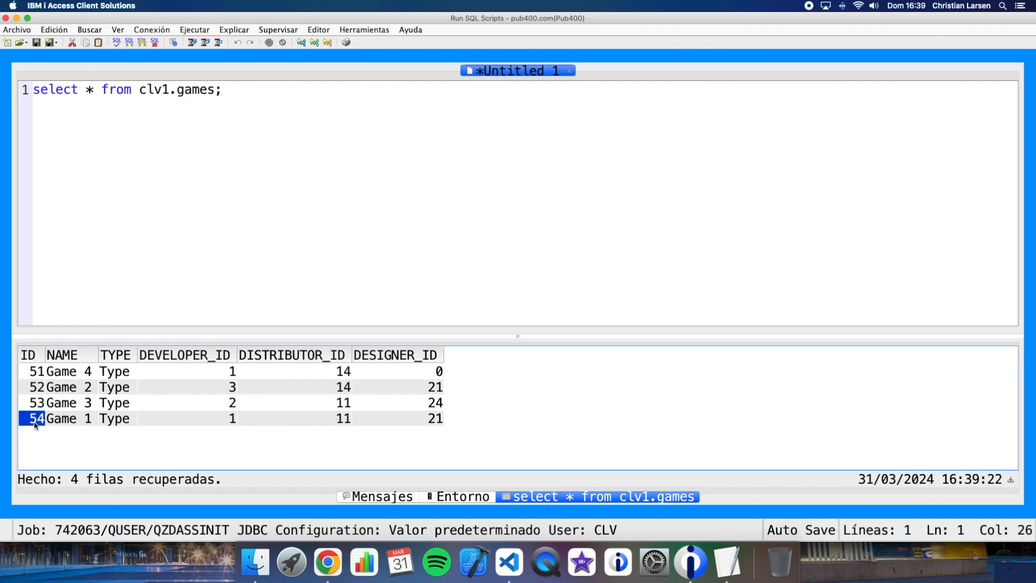
mouse_move(211, 267)
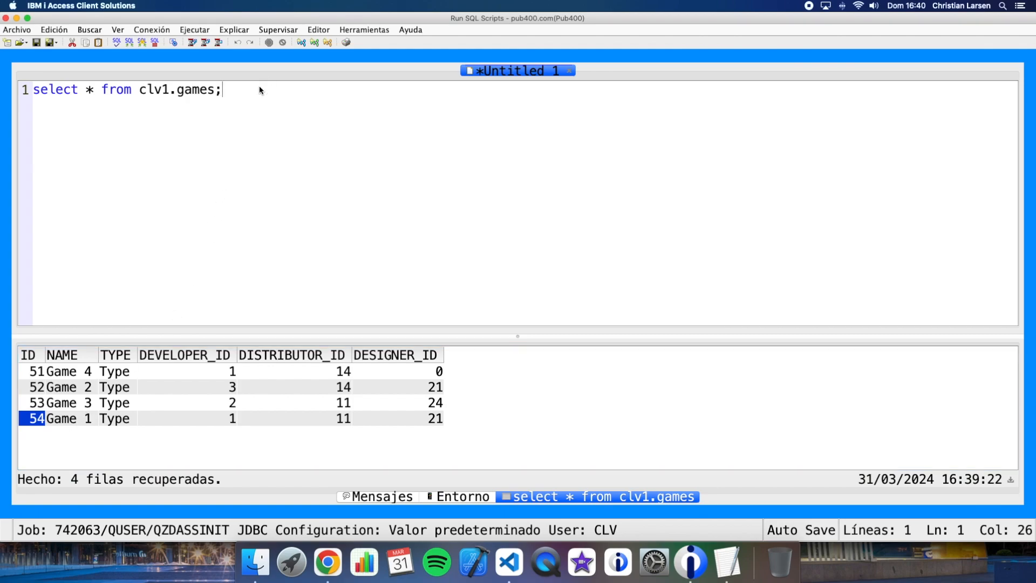
Begin a new statement: merge into clv1.games as target.
key("Return")
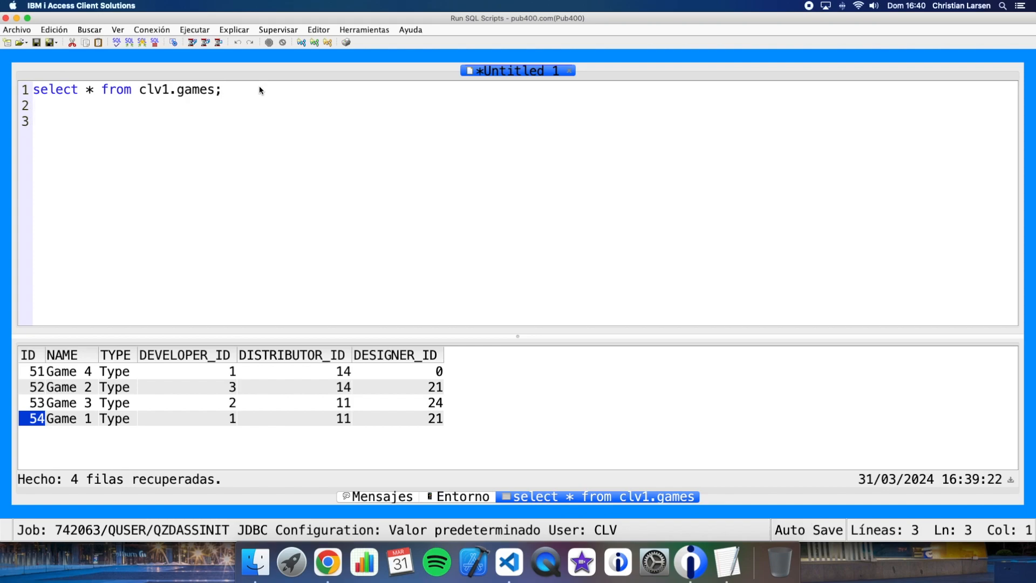
type("merge in")
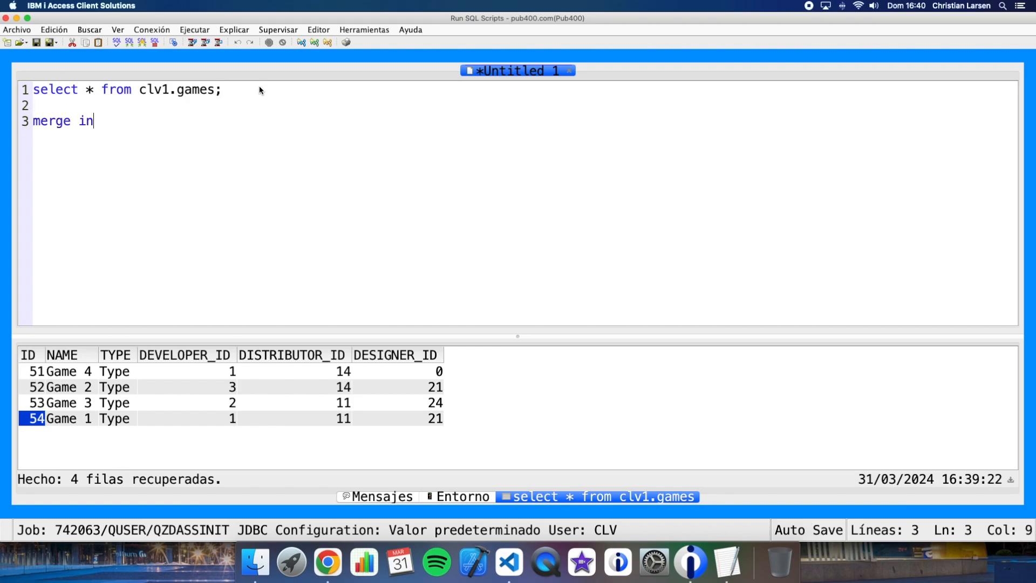
type("to clv.")
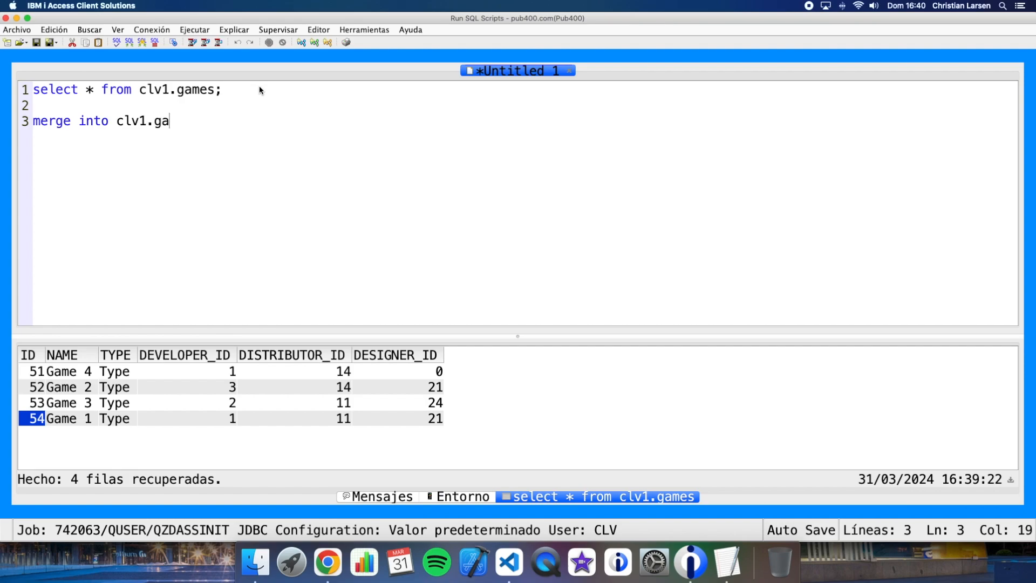
type("mes")
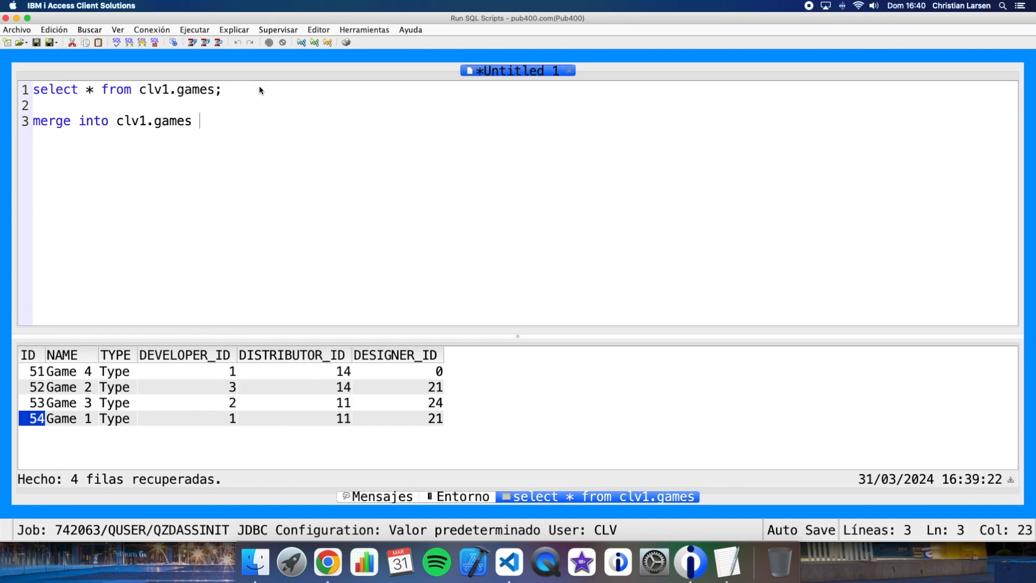
type("as targ")
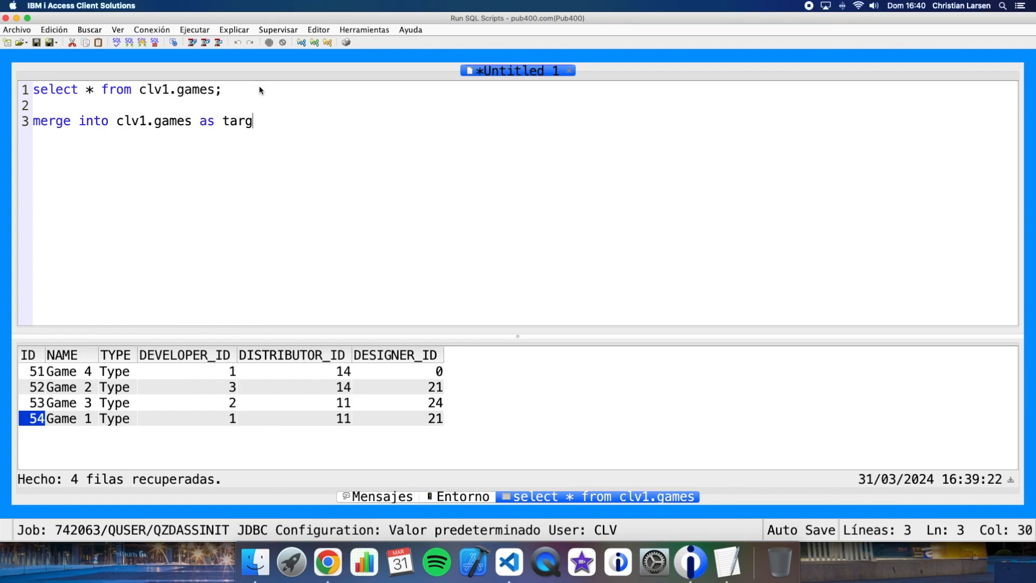
type("et")
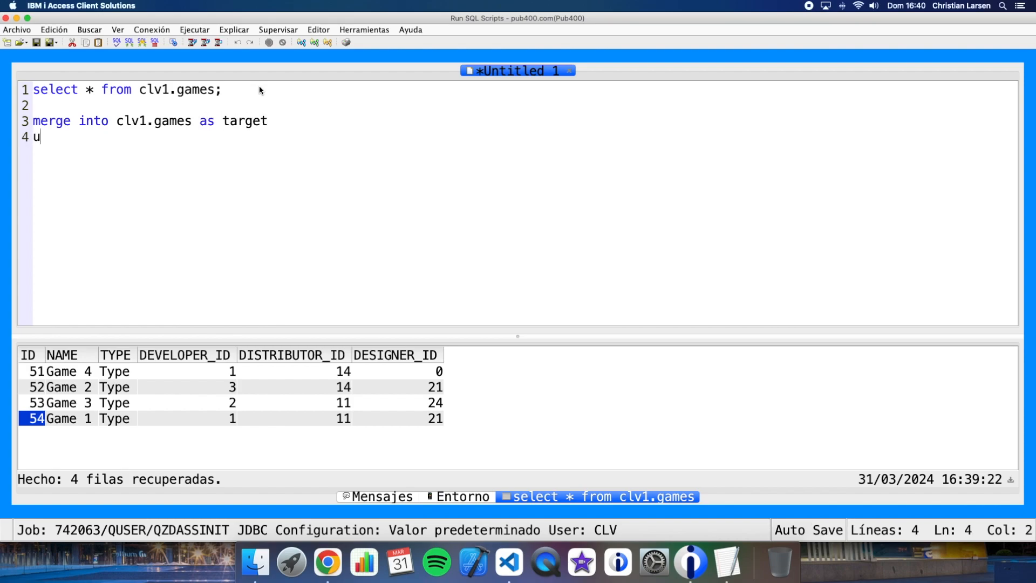
Add using (values (54)) source (id) on target.id = source.id.
type("sing (")
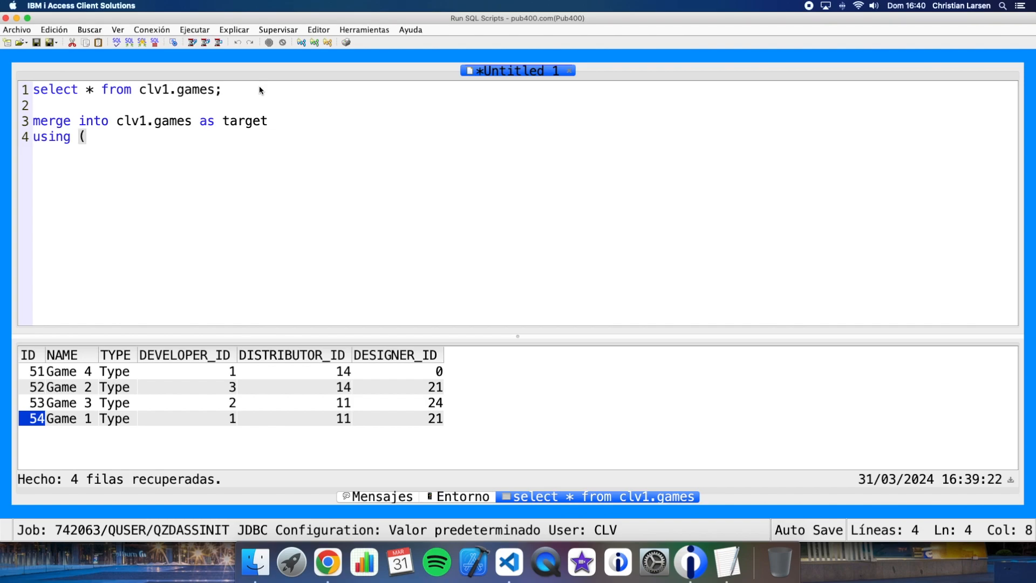
type("values(")
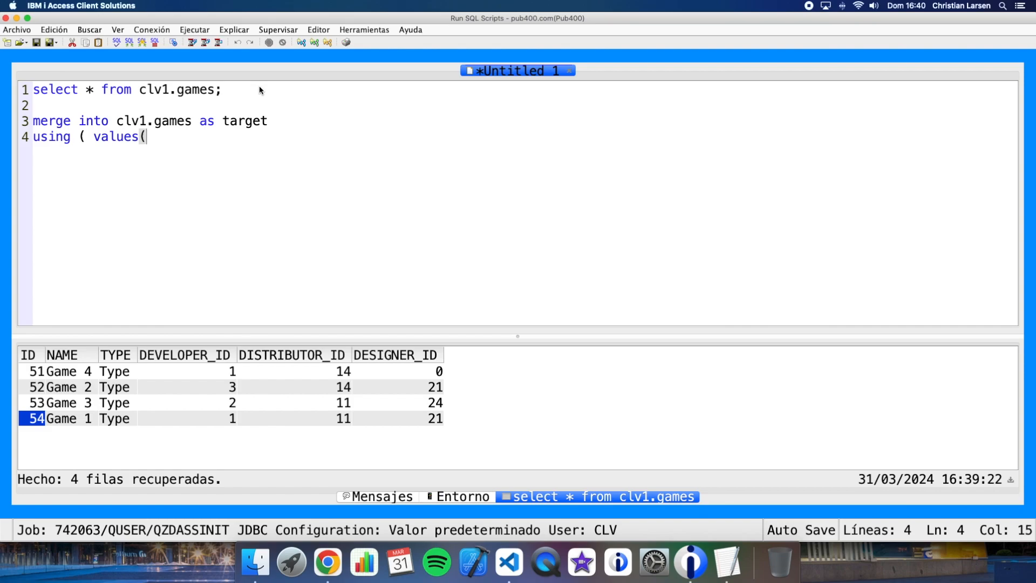
type("54))")
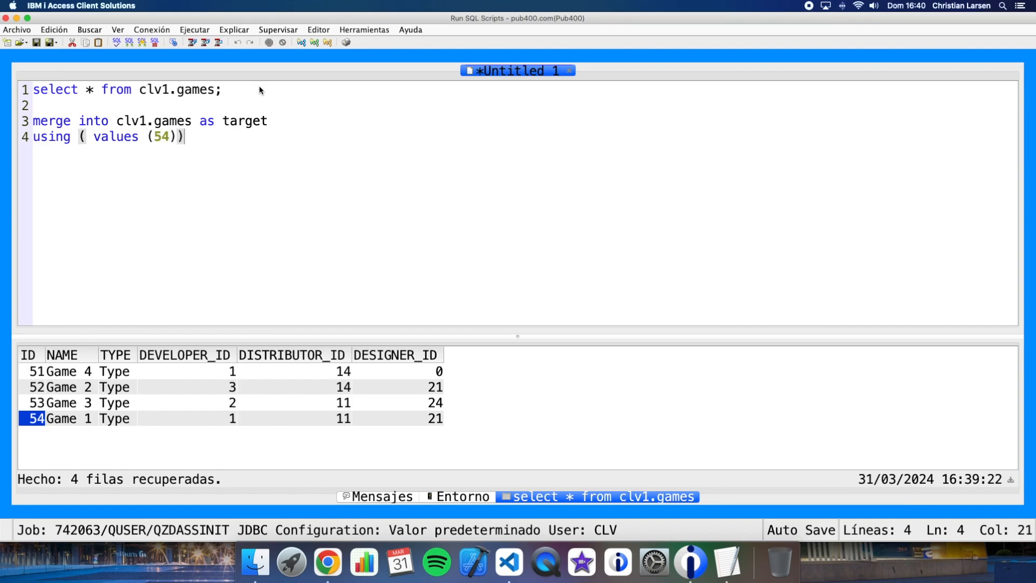
type("source")
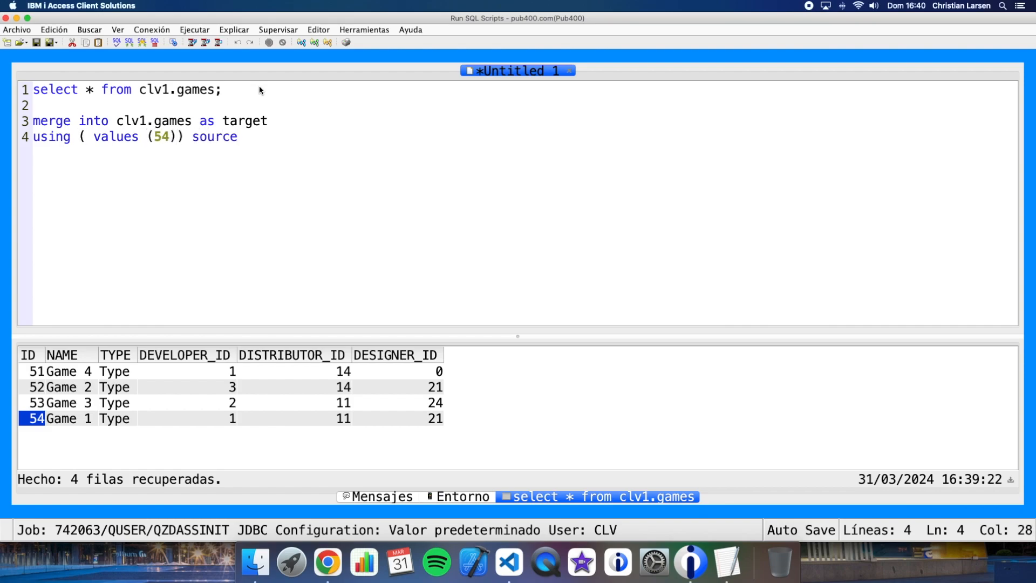
type("(id)")
type("on")
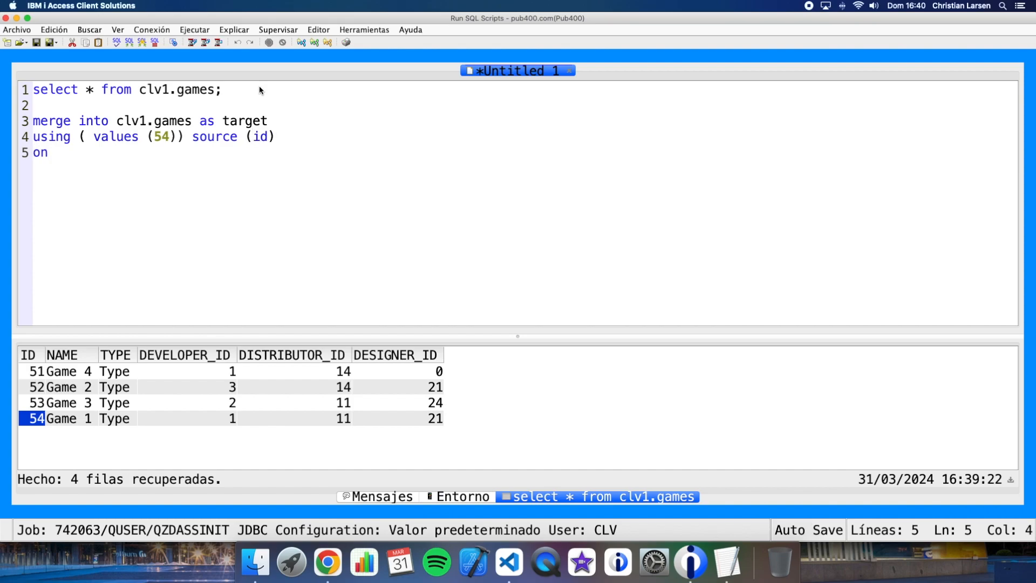
type("target.id =")
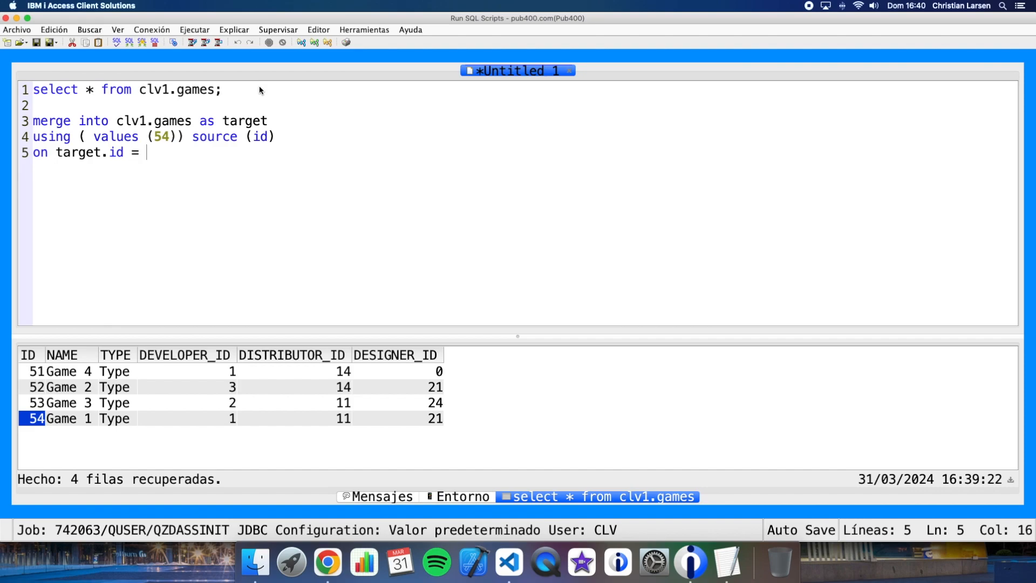
type("source.id")
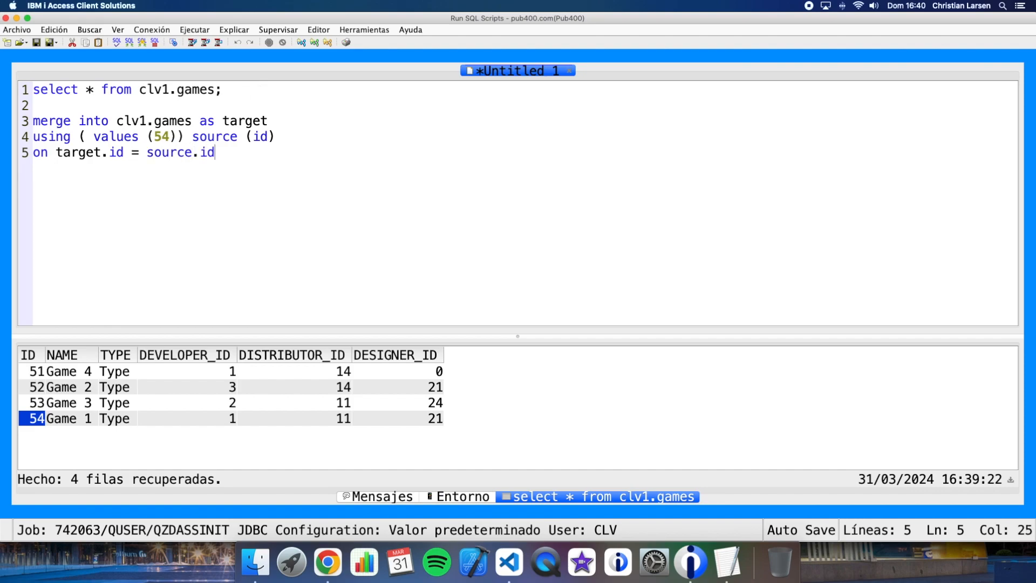
mouse_move(348, 191)
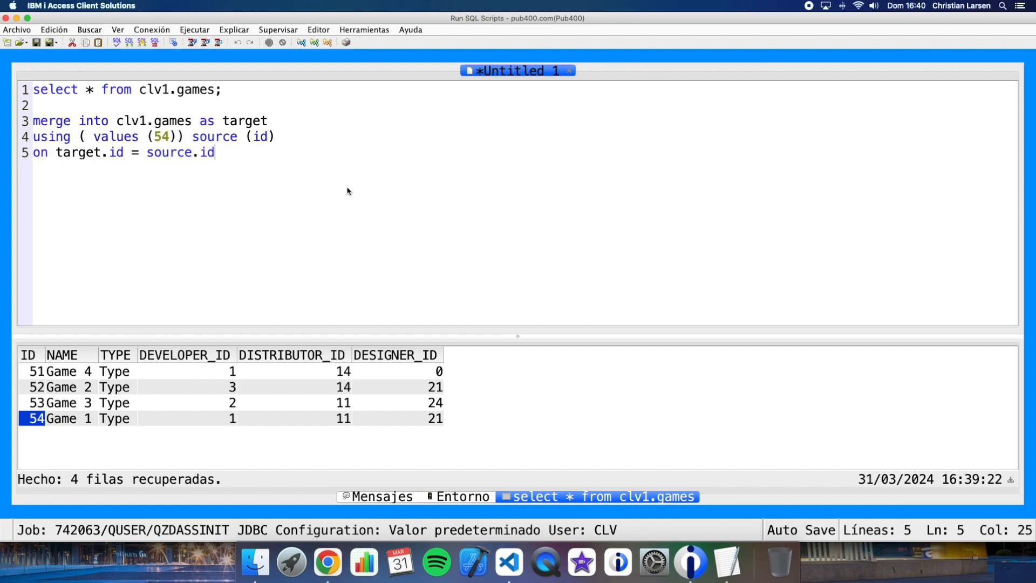
mouse_move(182, 124)
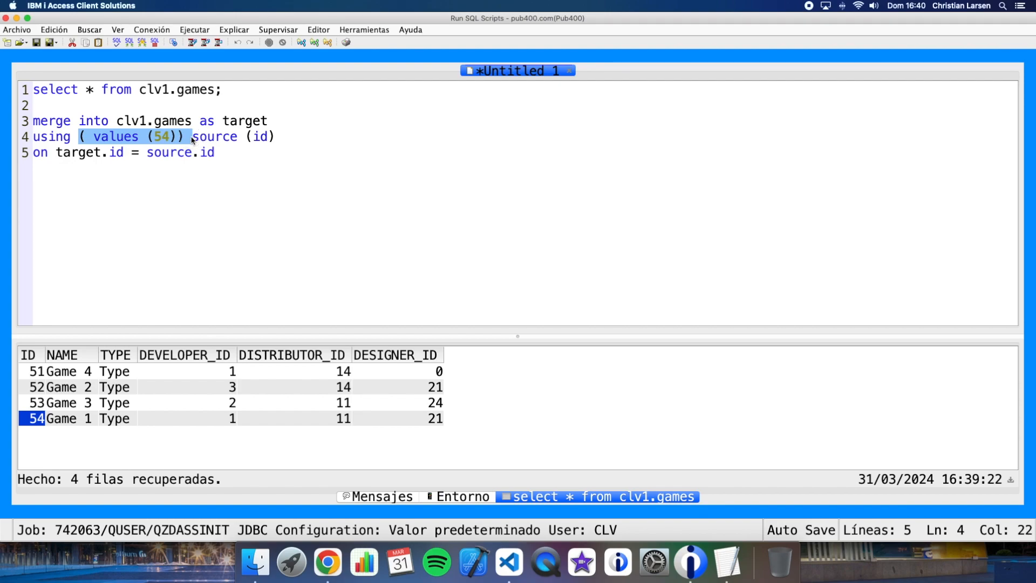
mouse_move(134, 153)
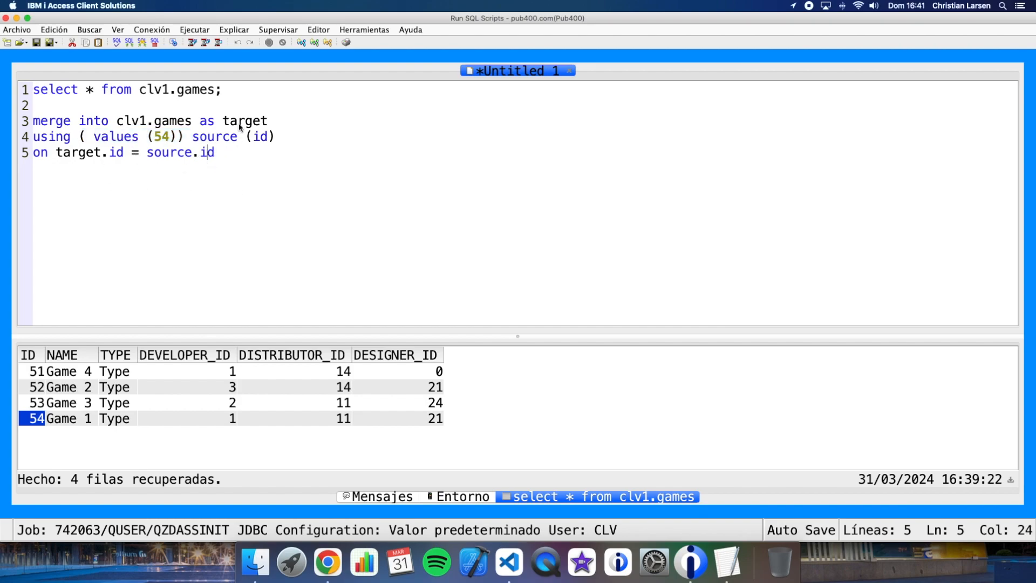
double_click(244, 121)
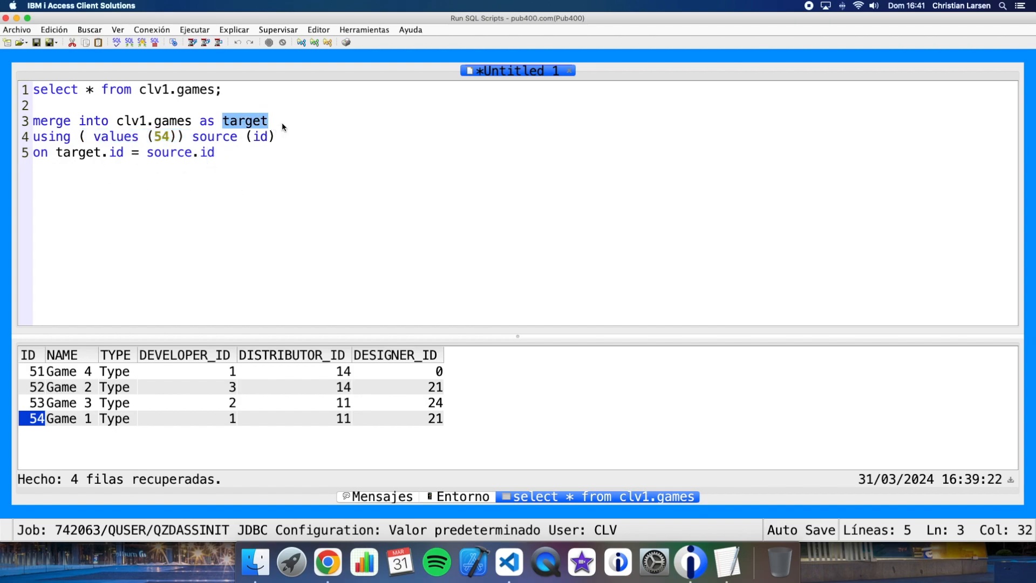
double_click(214, 137)
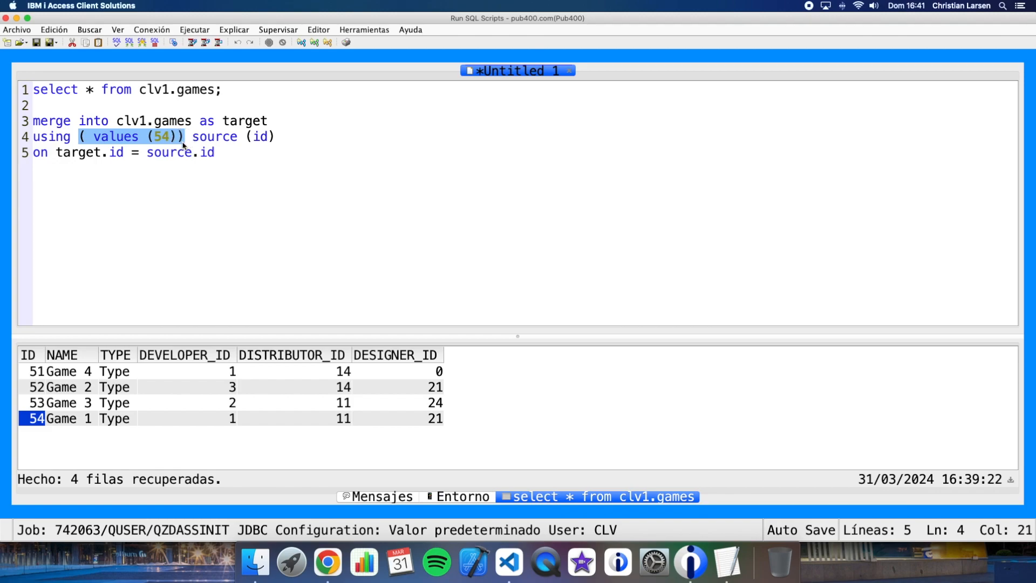
mouse_move(183, 181)
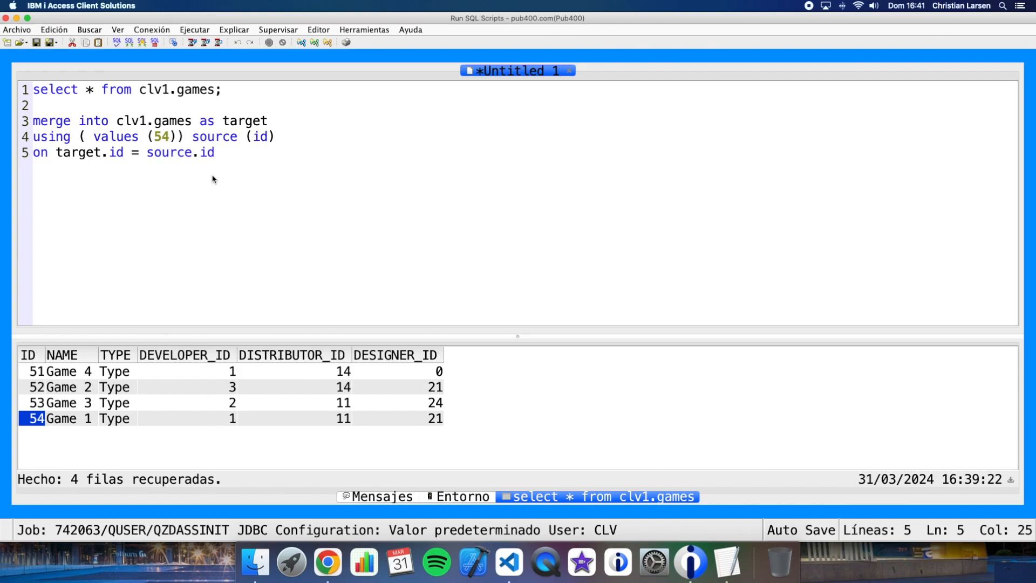
mouse_move(240, 154)
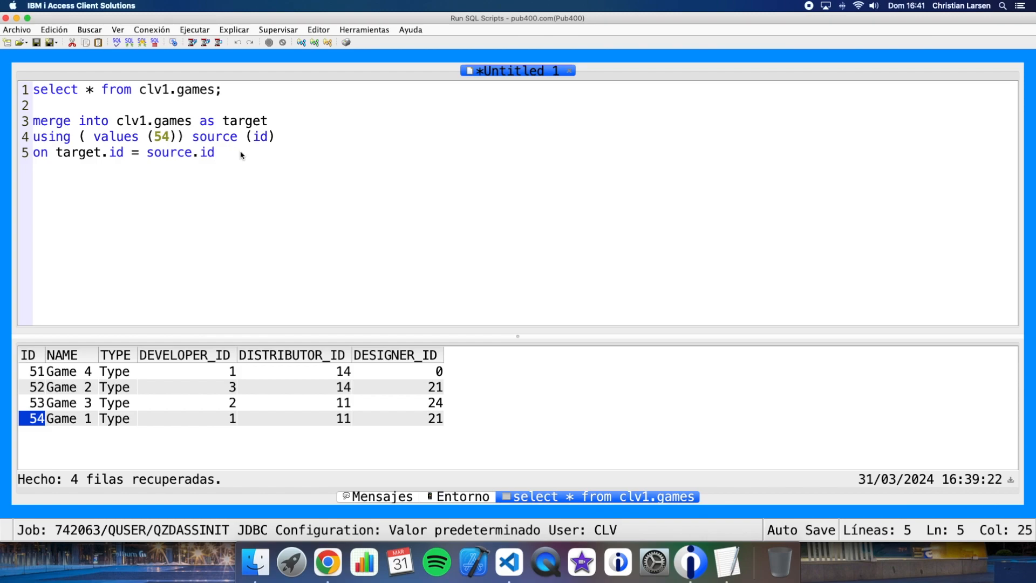
Add when not matched then insert values (source.id, 'Game 99', 'Type', 0, 0, 0).
key("Return")
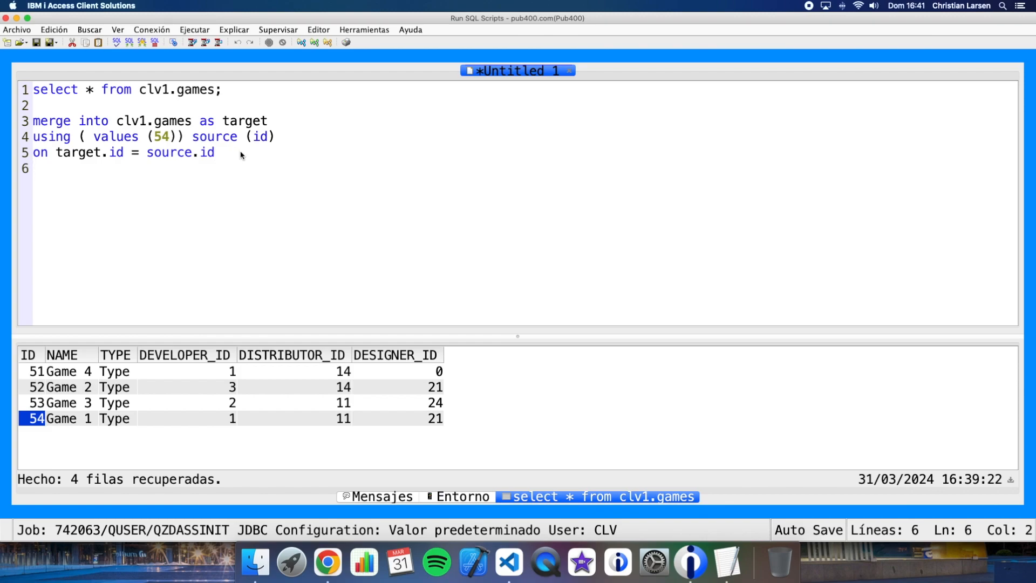
type("when not matched then")
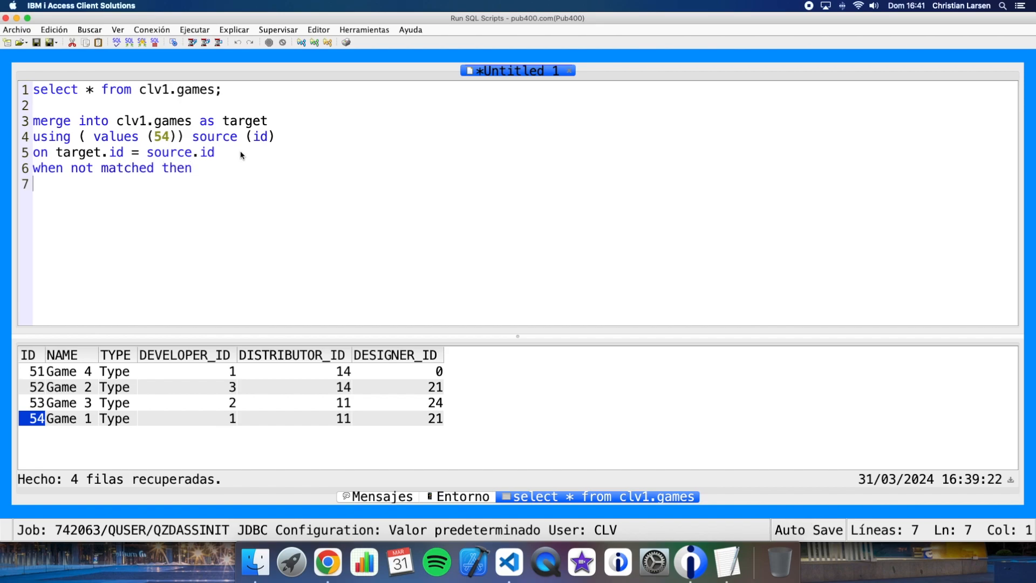
type("insert")
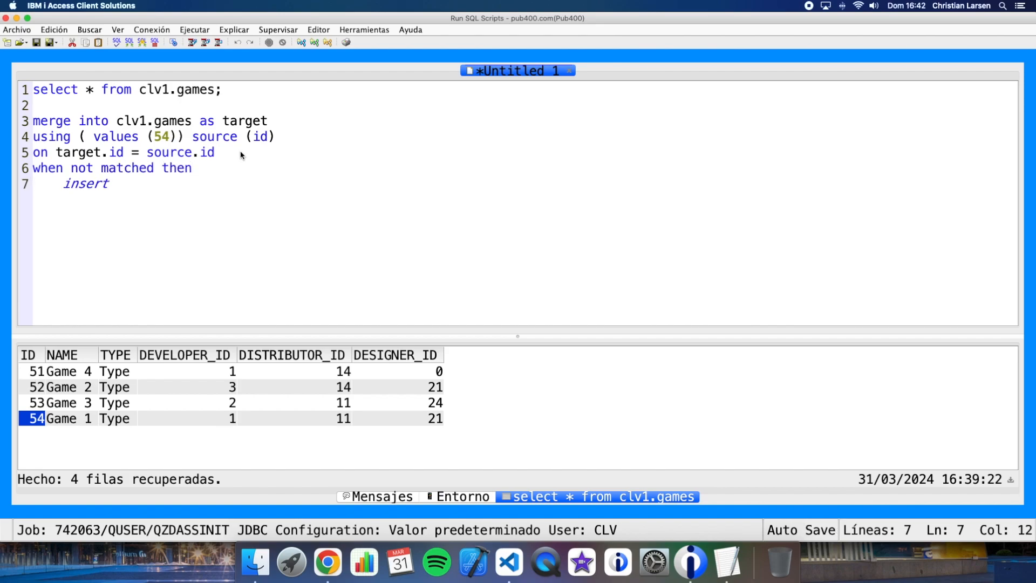
type("values(")
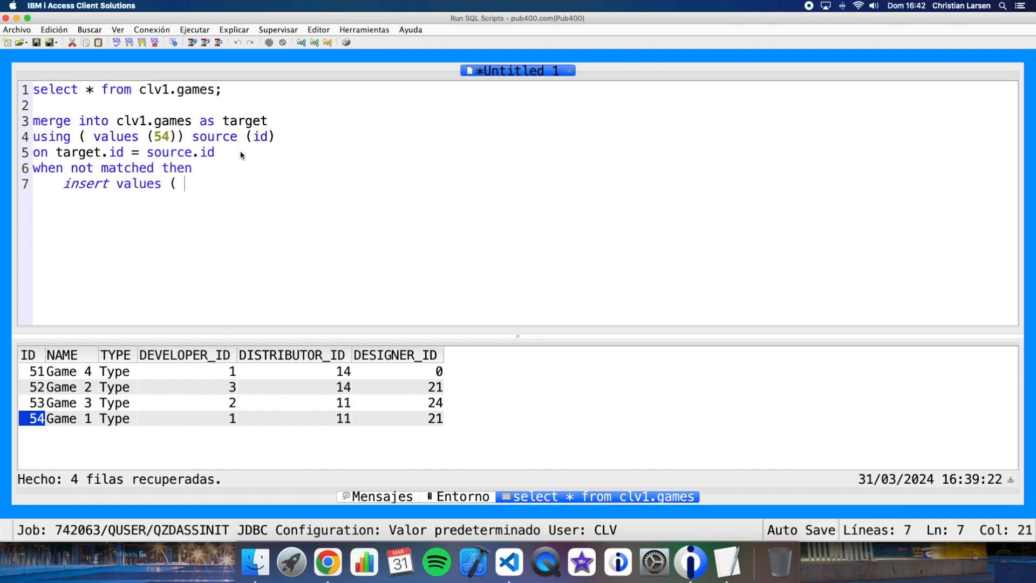
type("source.id")
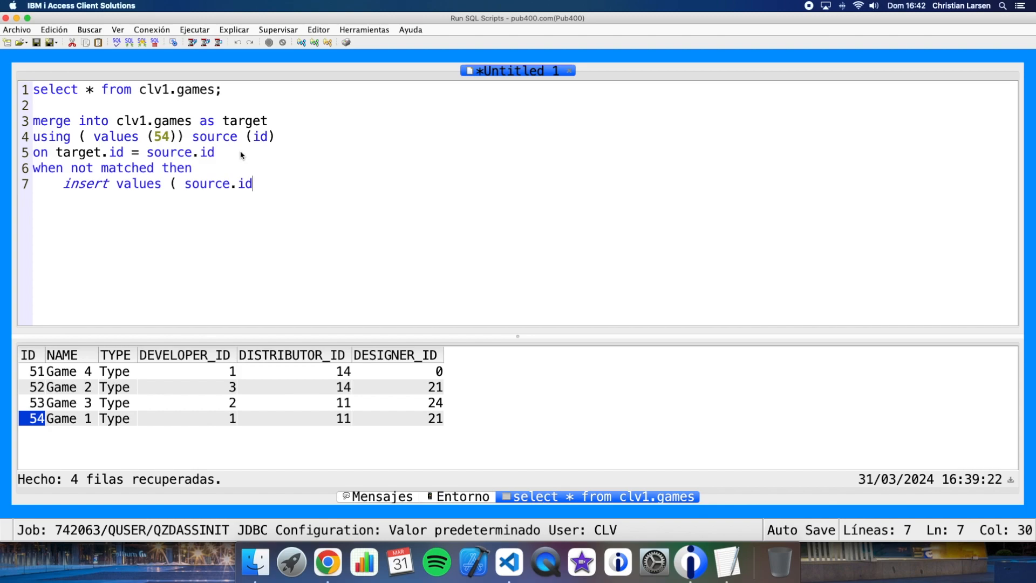
type(", '")
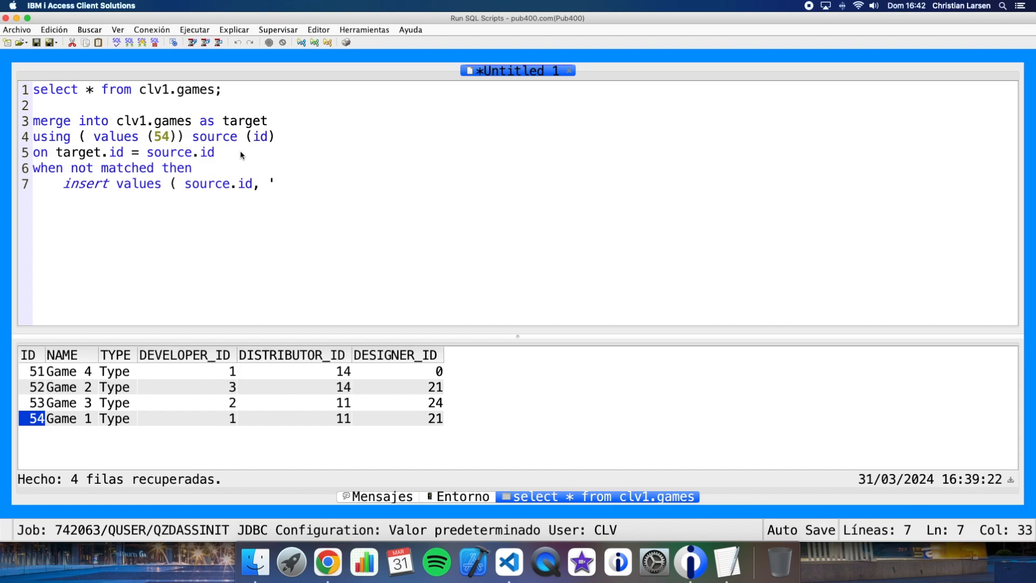
type("Game 99',")
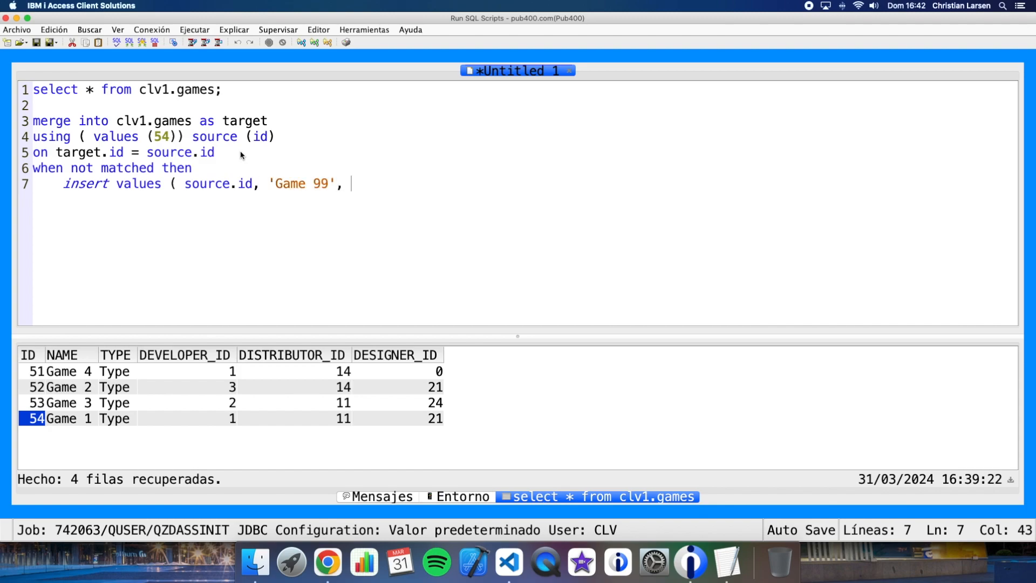
type("'Type',")
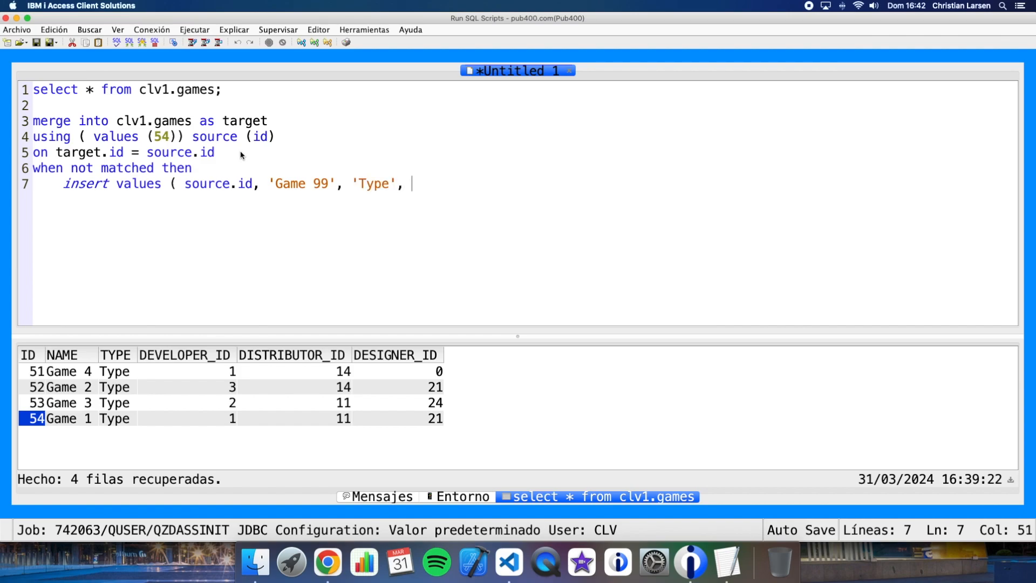
type("0, 0, 0")
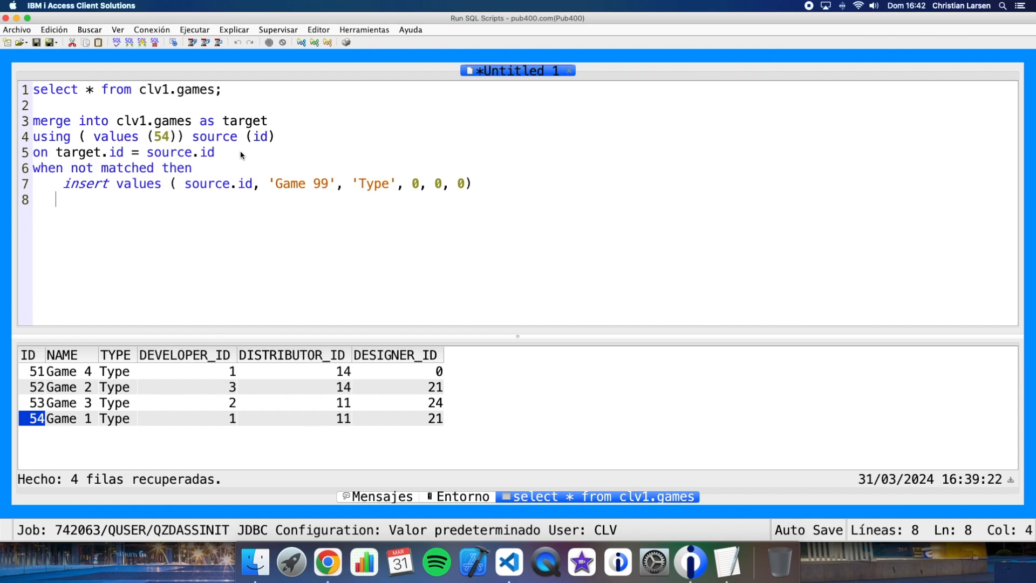
Add when matched then update set target.name = 'Game 99'; to the merge.
type("when mat")
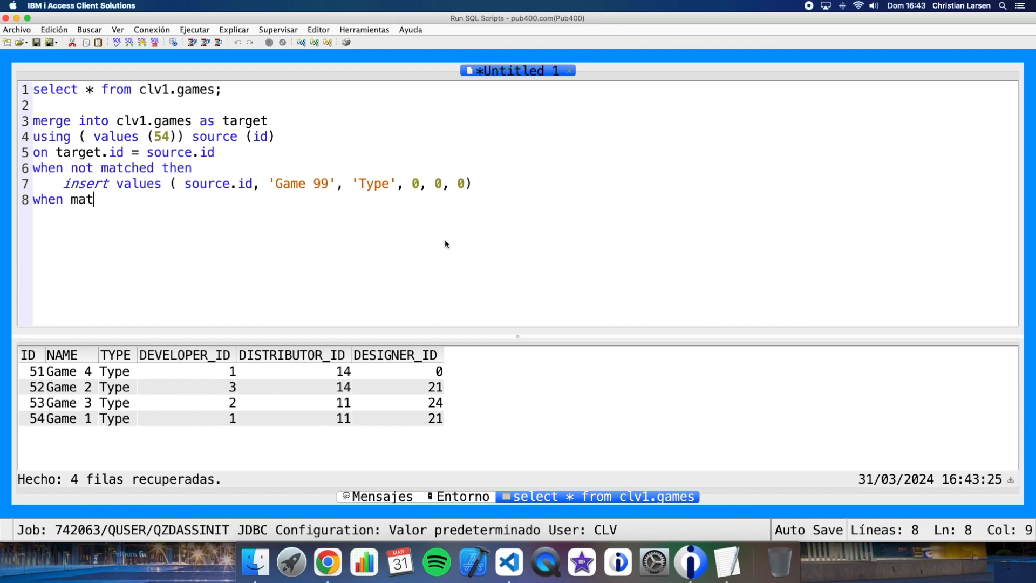
type("ched then")
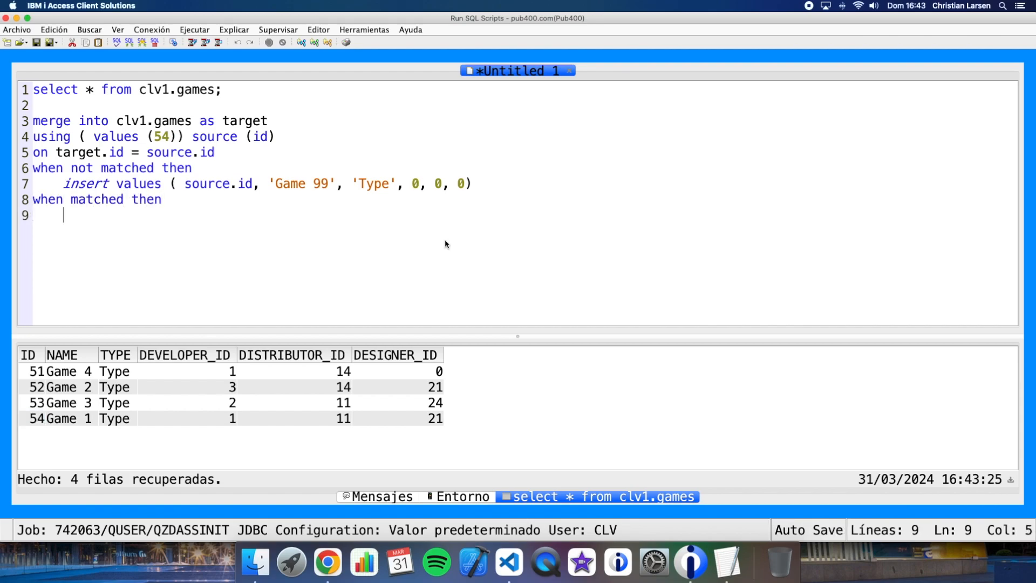
type("update set")
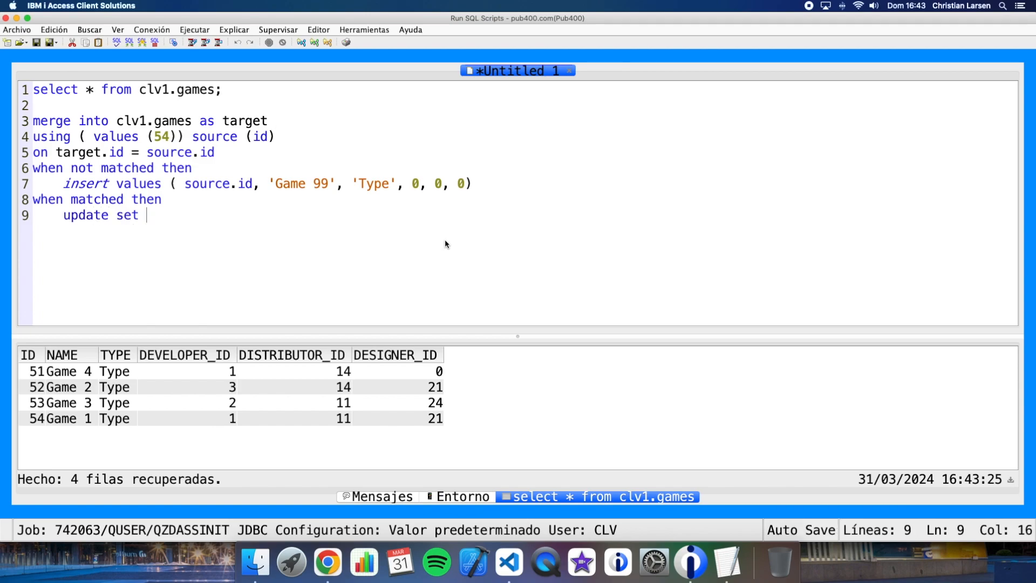
type("g")
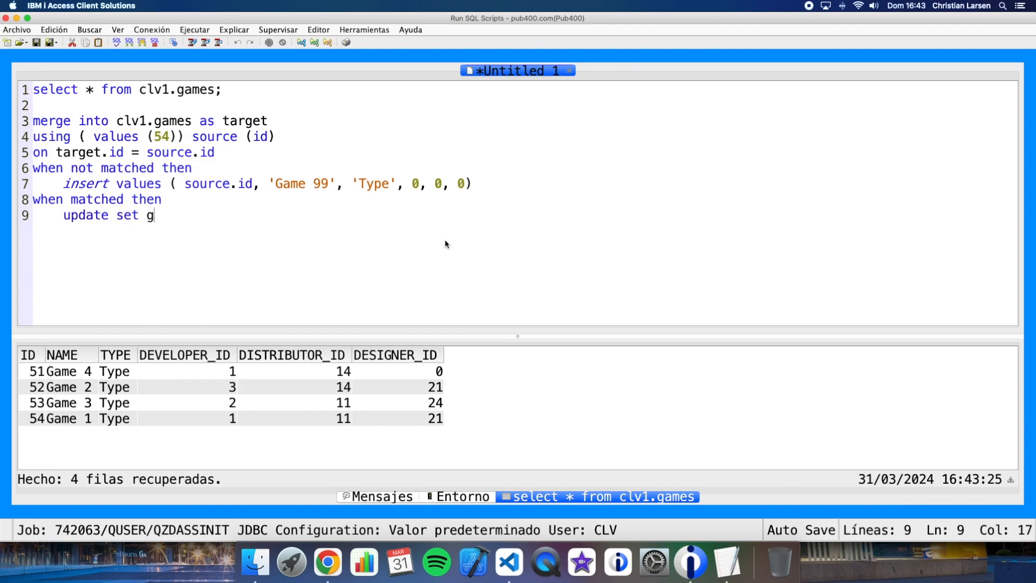
type("arget.")
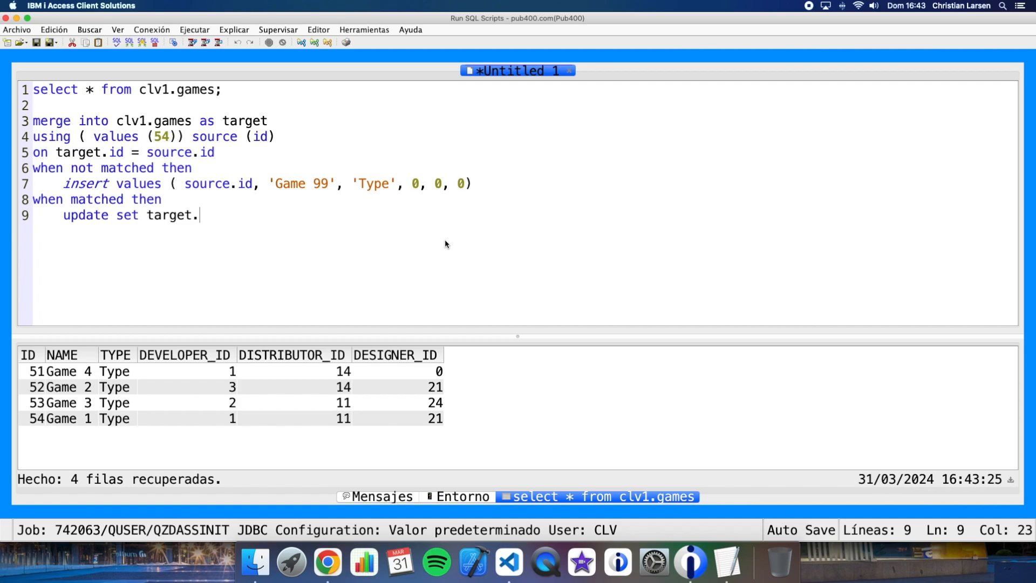
type("name = 'Game 99")
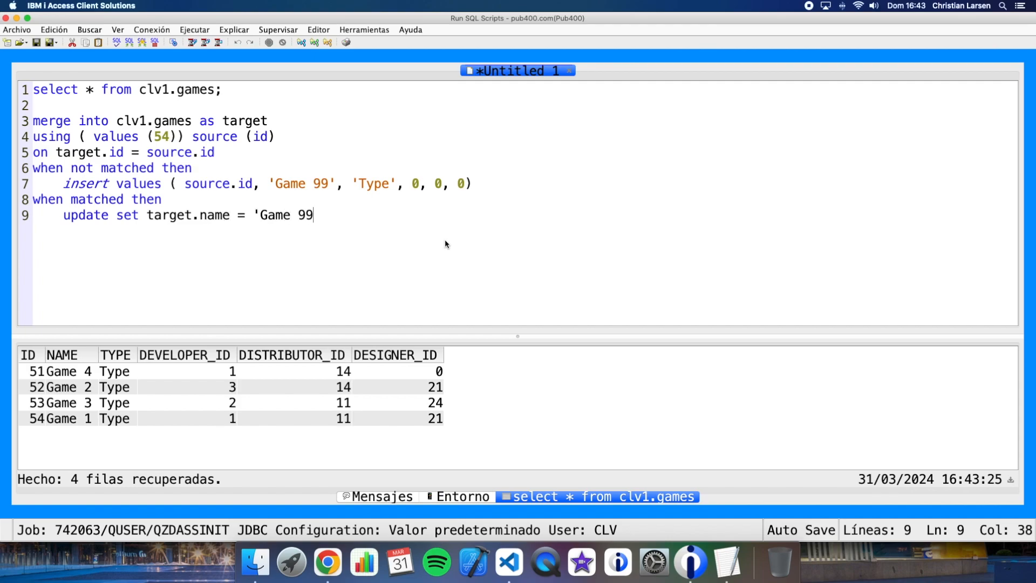
type("';")
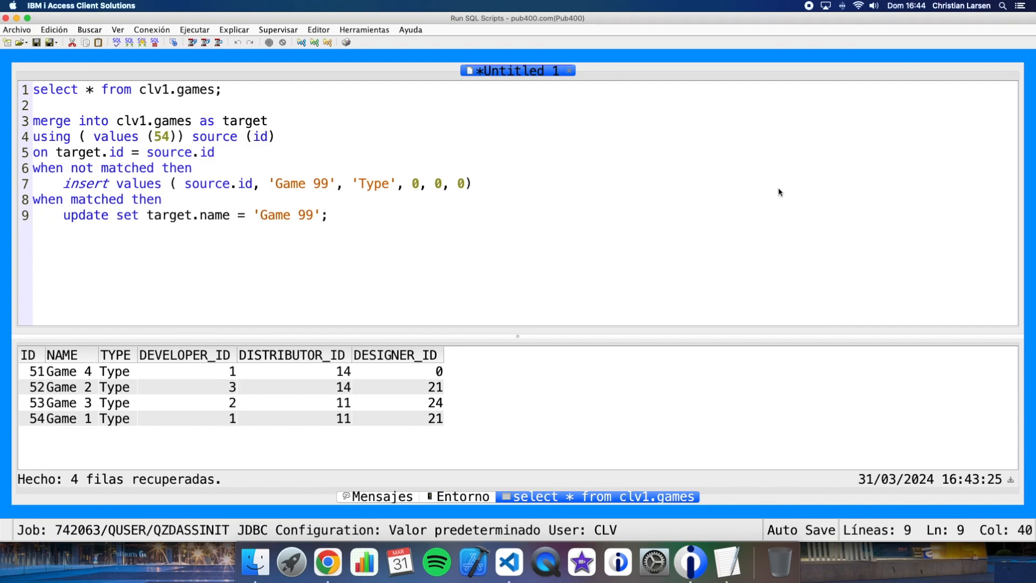
mouse_move(112, 169)
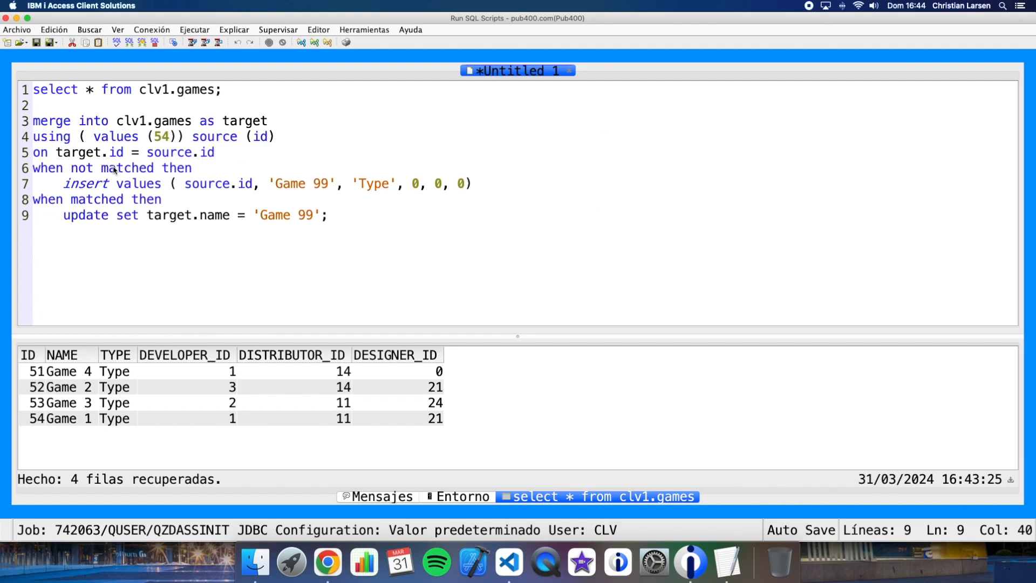
mouse_move(209, 191)
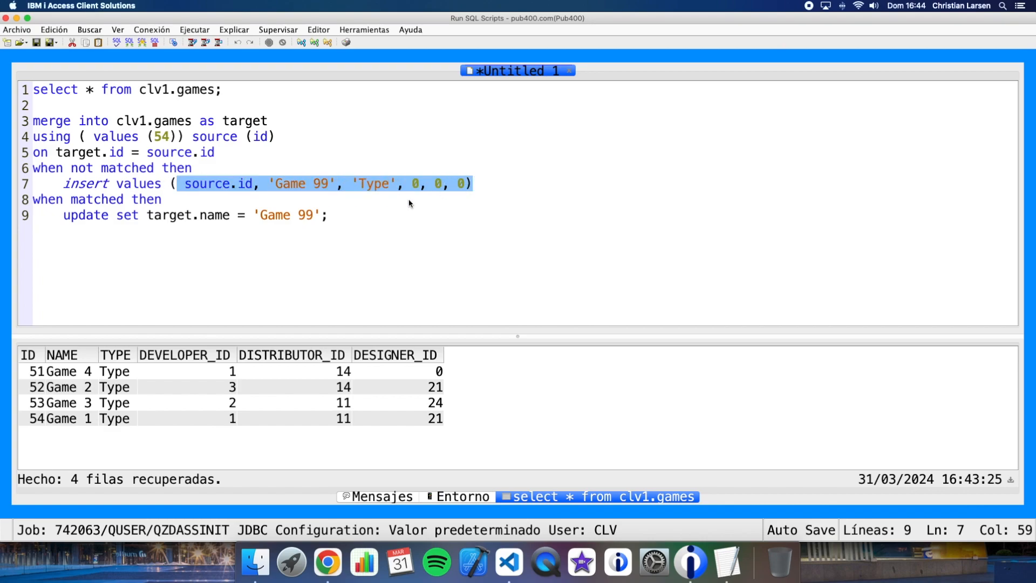
mouse_move(314, 245)
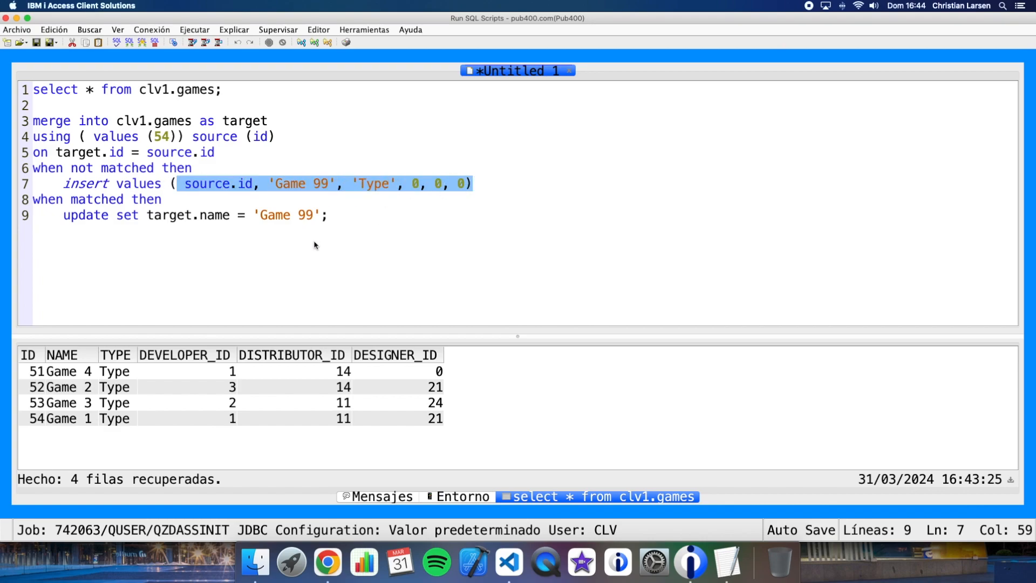
Select the merge statement and run it with Run Selected.
left_click(203, 215)
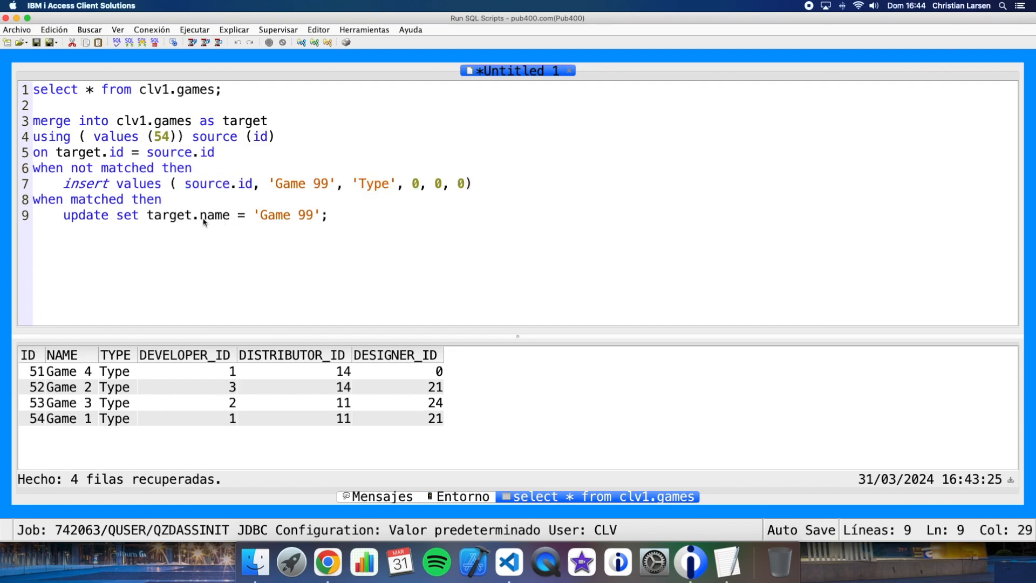
double_click(302, 215)
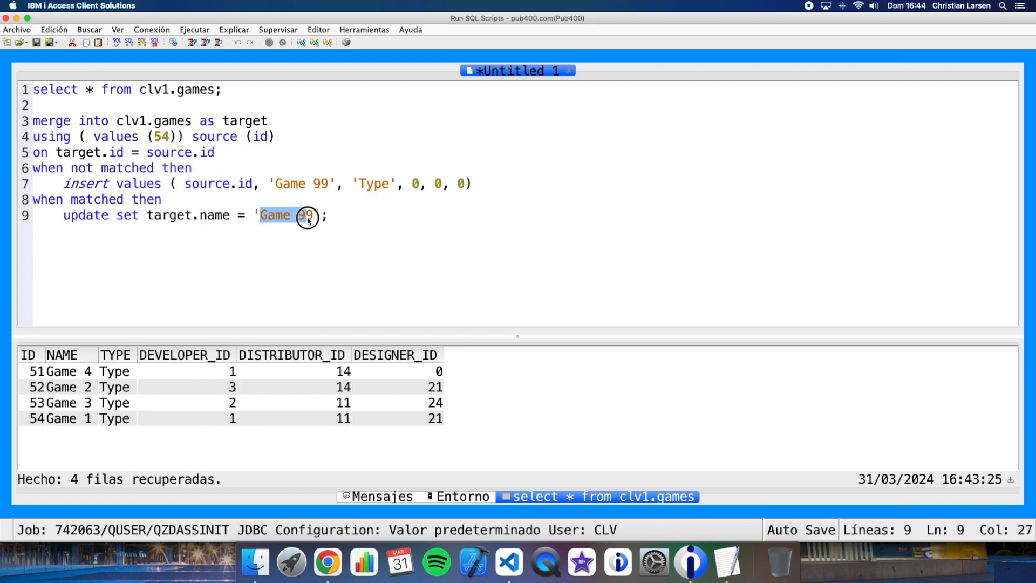
left_click(386, 215)
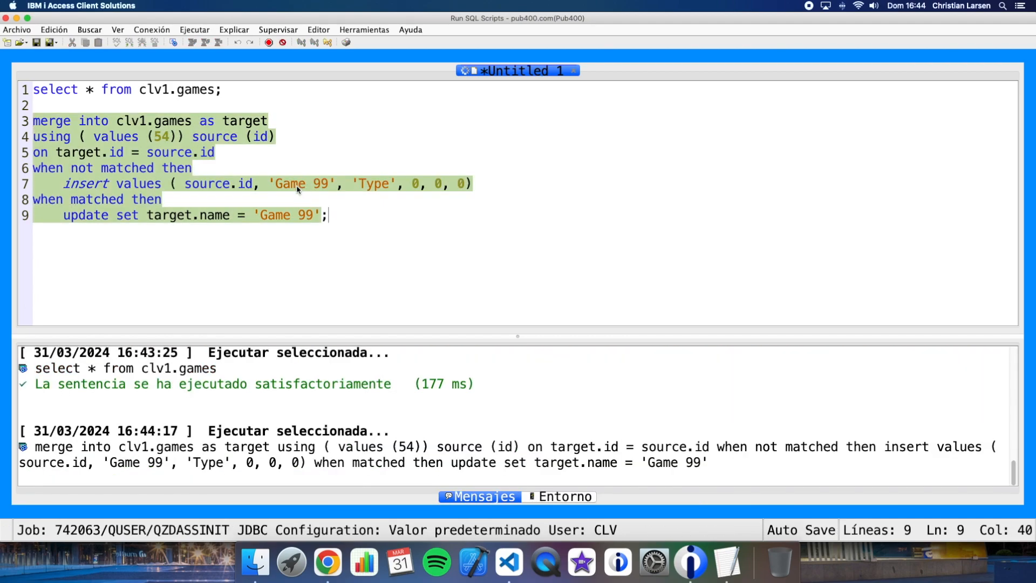
left_click(191, 41)
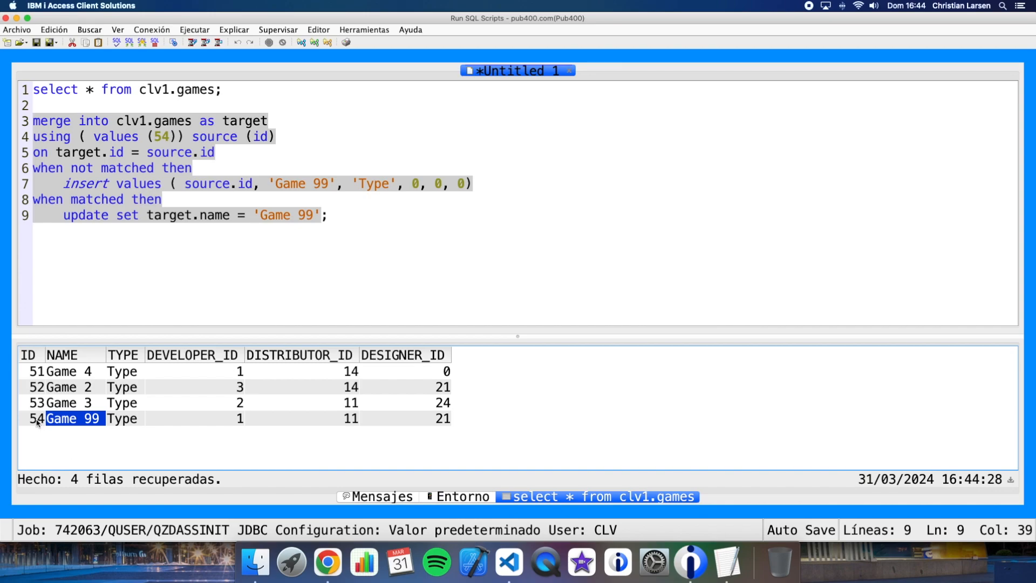
Rerun the select on clv1.games and check that game 54 is now named Game 99.
left_click(29, 418)
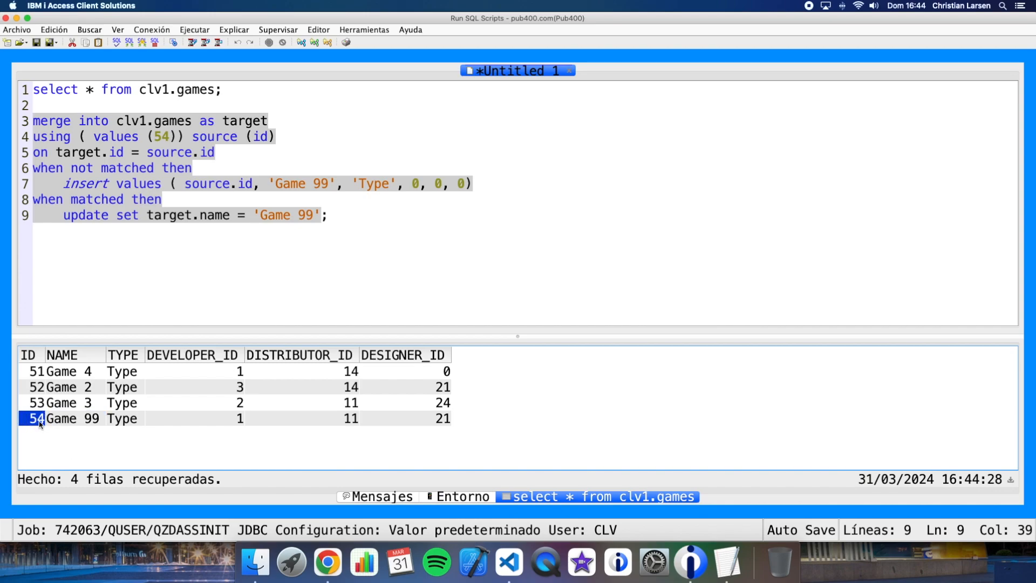
left_click(115, 136)
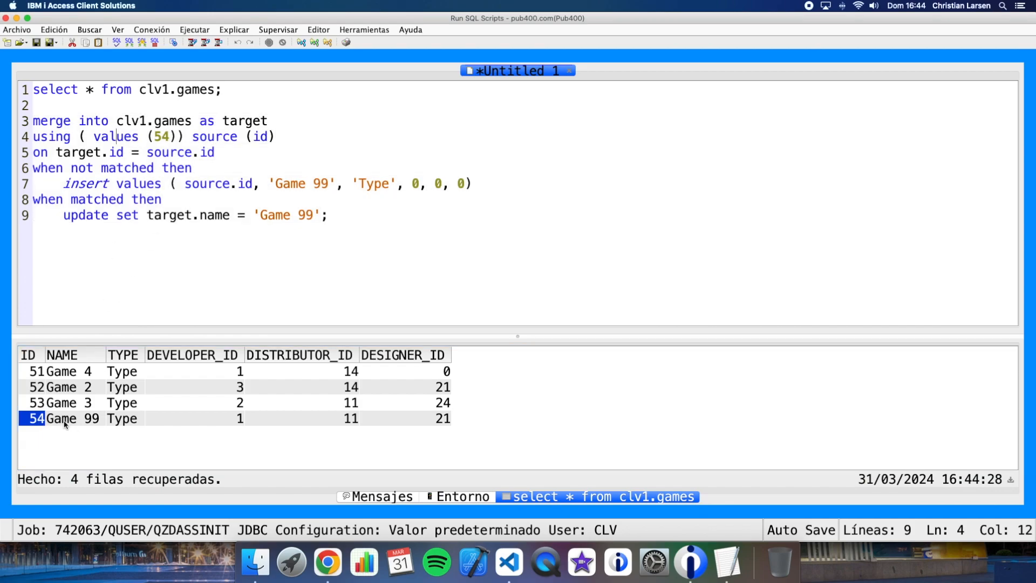
double_click(71, 418)
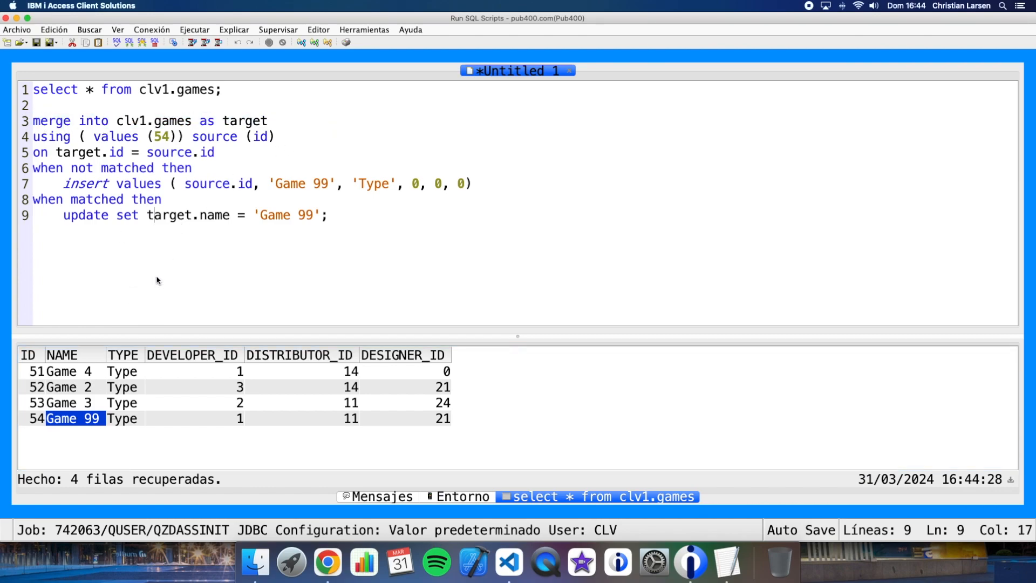
mouse_move(104, 140)
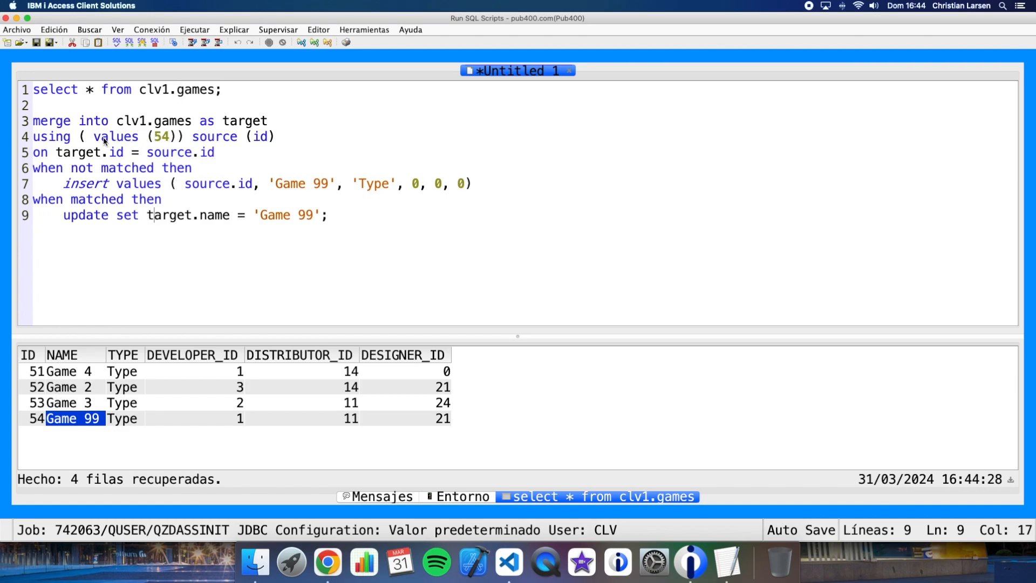
double_click(161, 136)
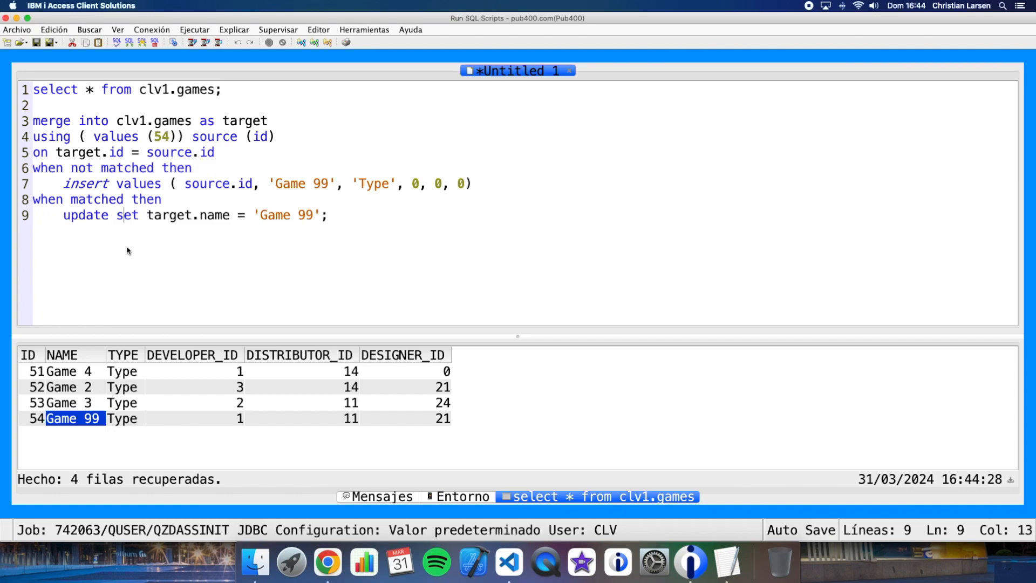
mouse_move(41, 203)
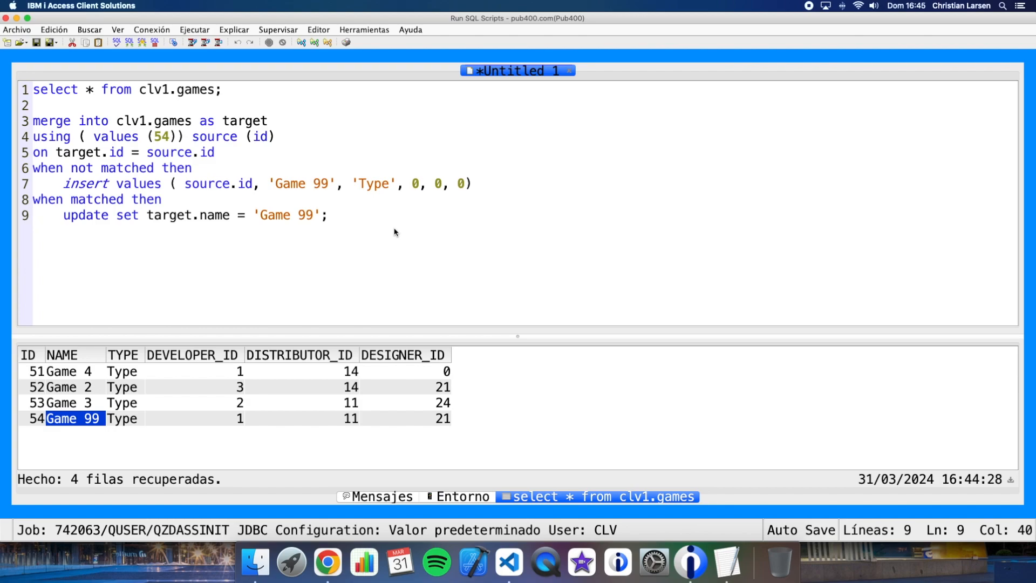
Change the source value from 54 to 58 so the merge inserts a new row 58.
left_click(242, 153)
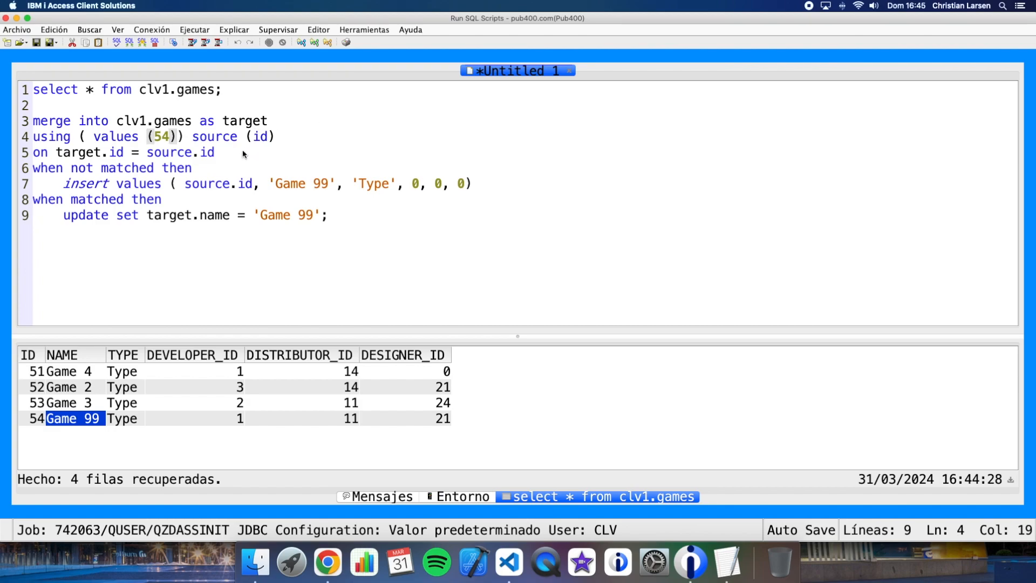
key("Backspace")
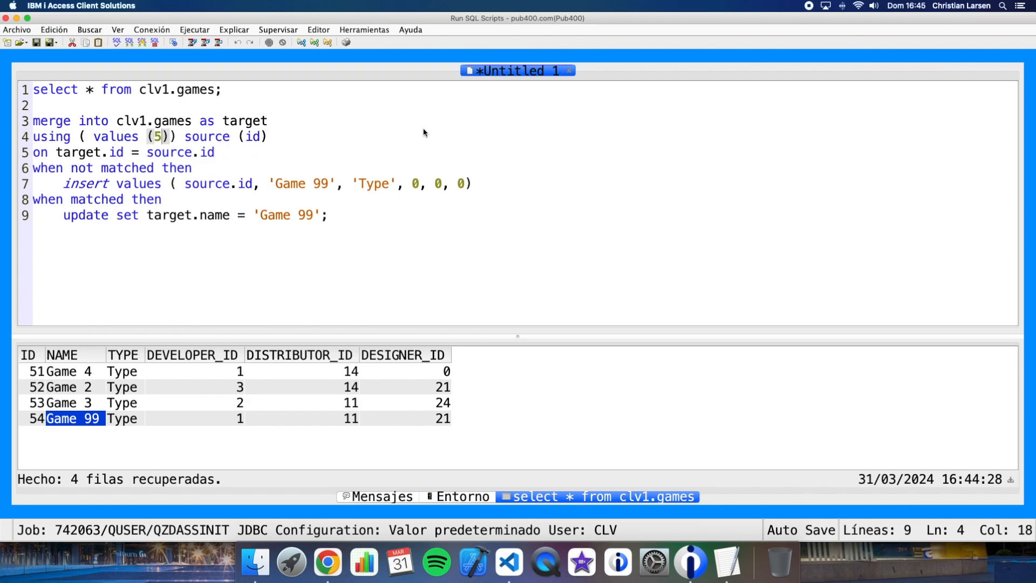
type("8")
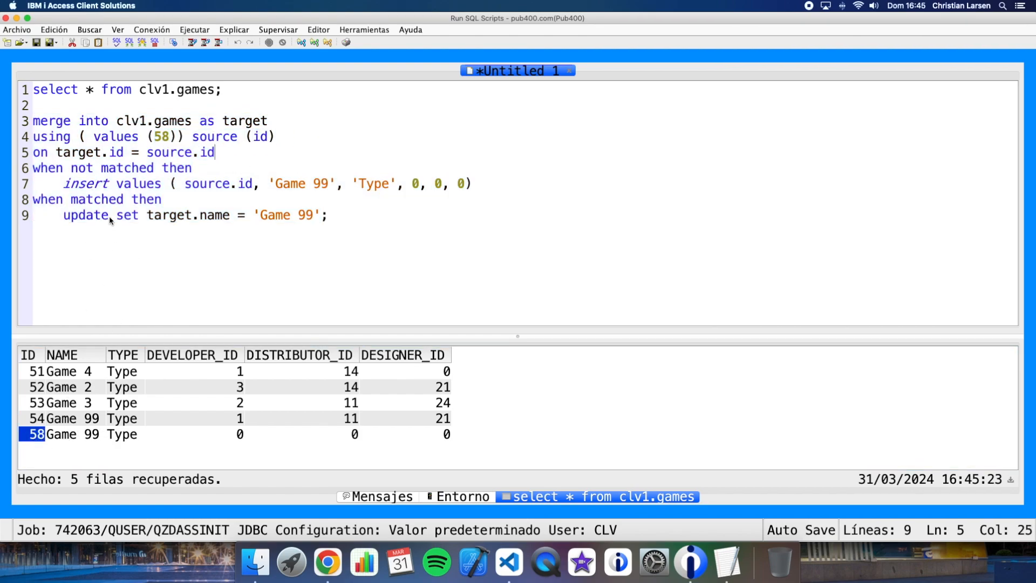
left_click(65, 184)
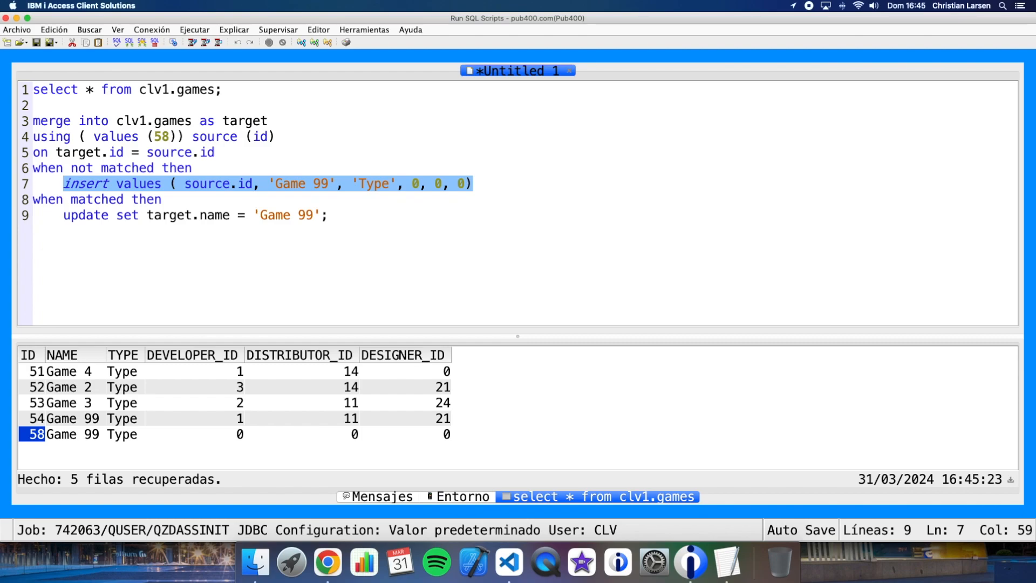
mouse_move(235, 209)
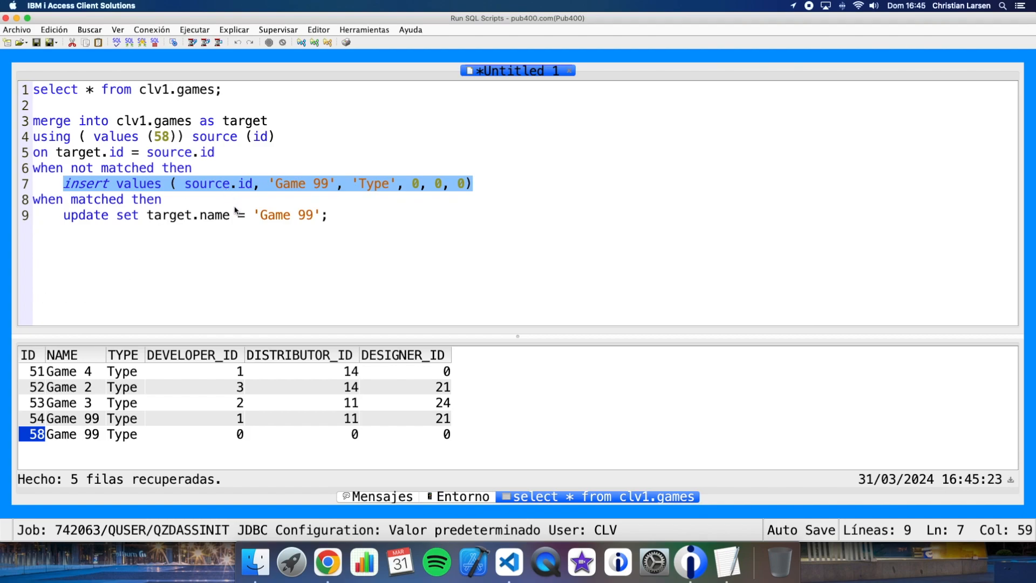
Replace the matched update with delete; and run the merge, removing game 58.
left_click(183, 250)
type("d")
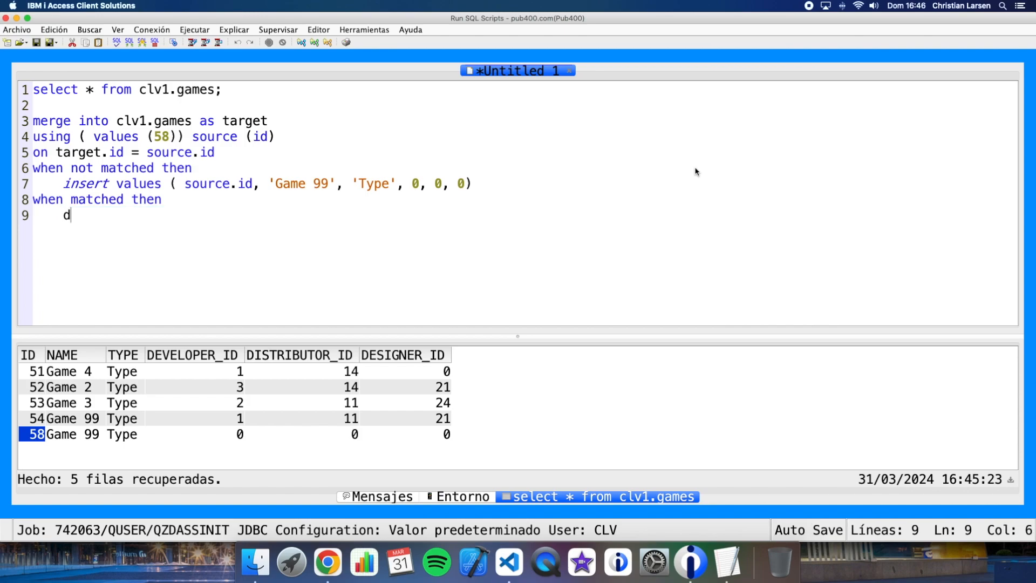
type("elete;")
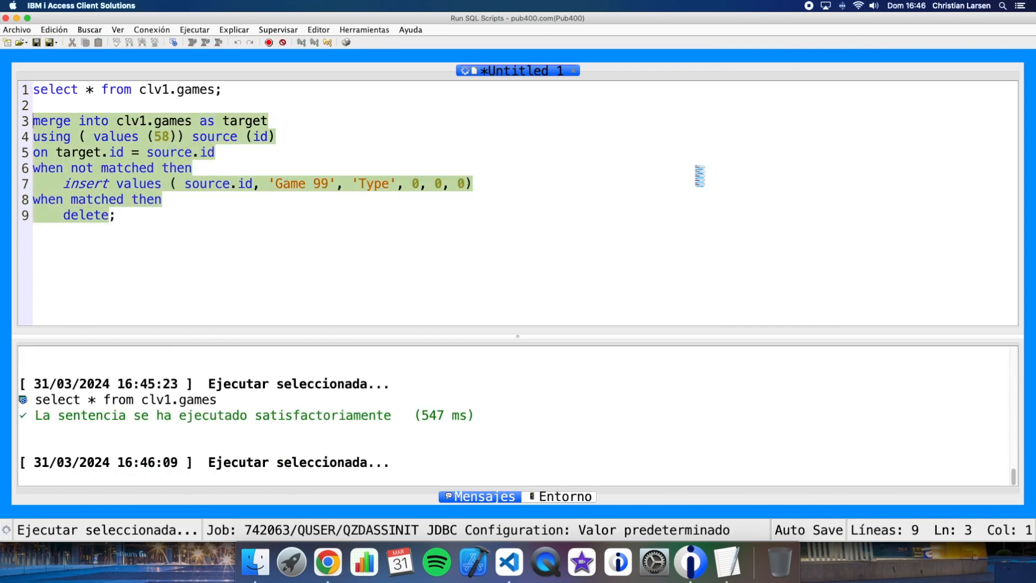
left_click(206, 42)
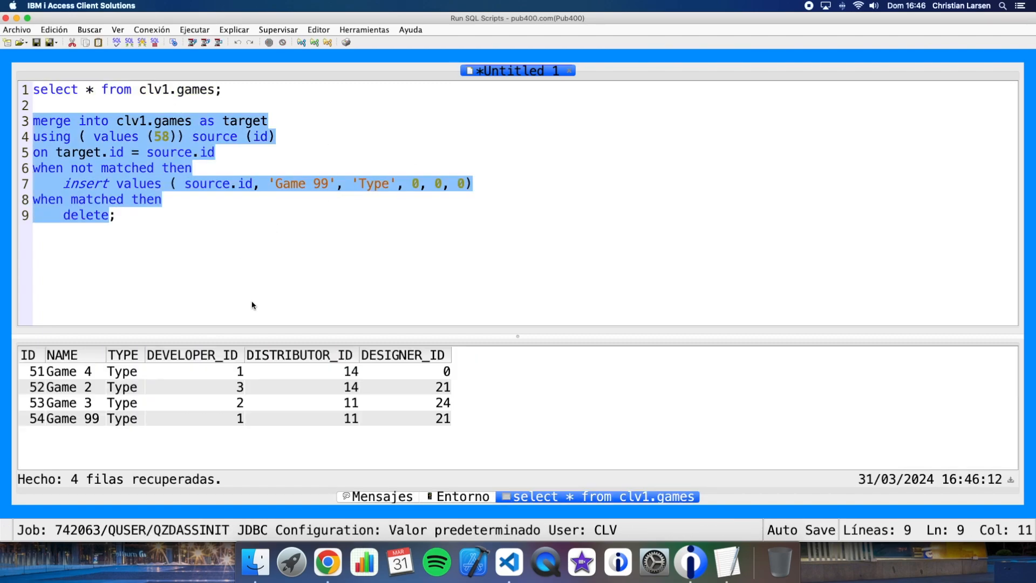
mouse_move(40, 438)
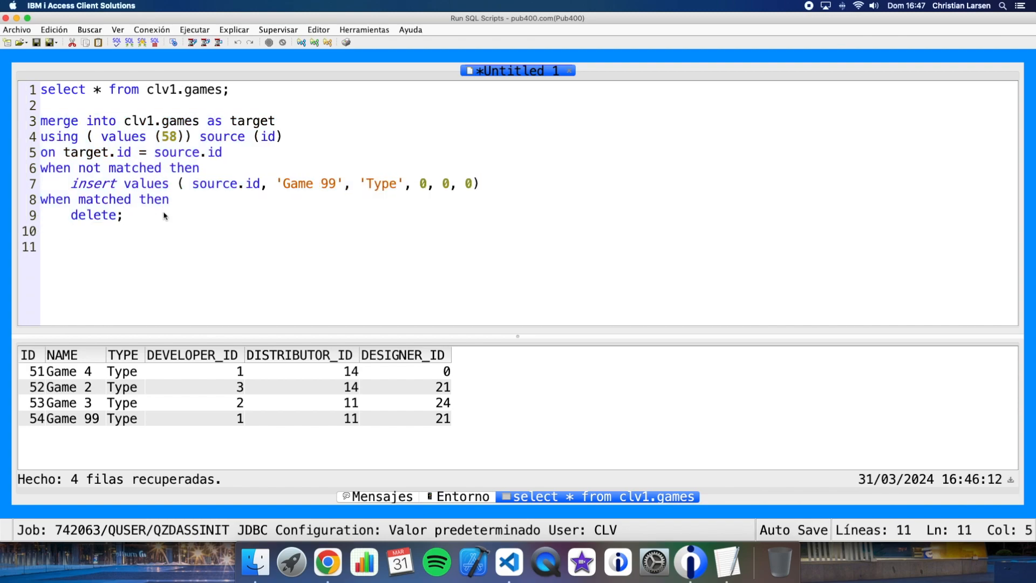
Write select * from clv1.games2; and select * from clv1.games1;.
type("select *")
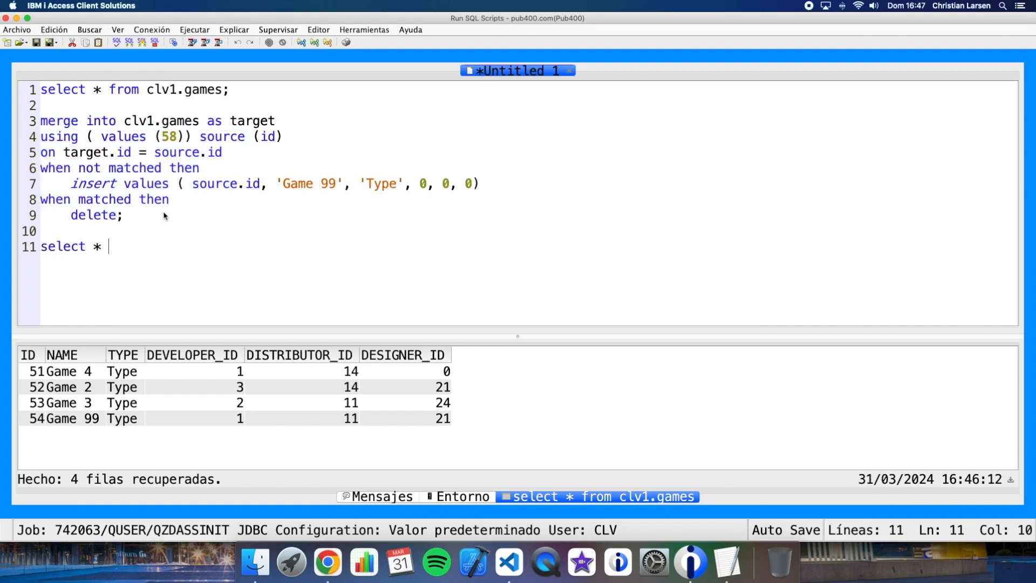
type("from clv1.gam")
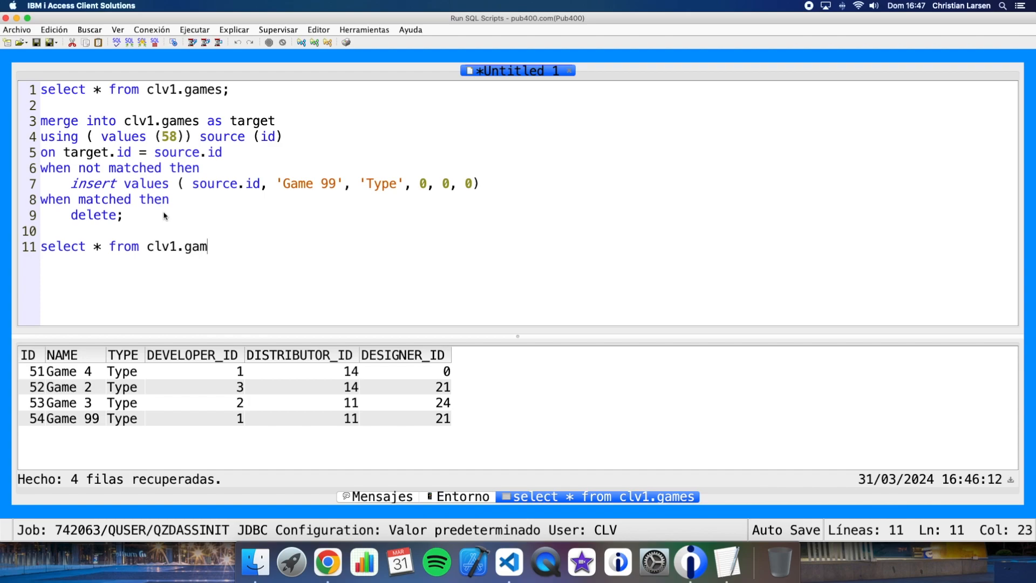
type("es")
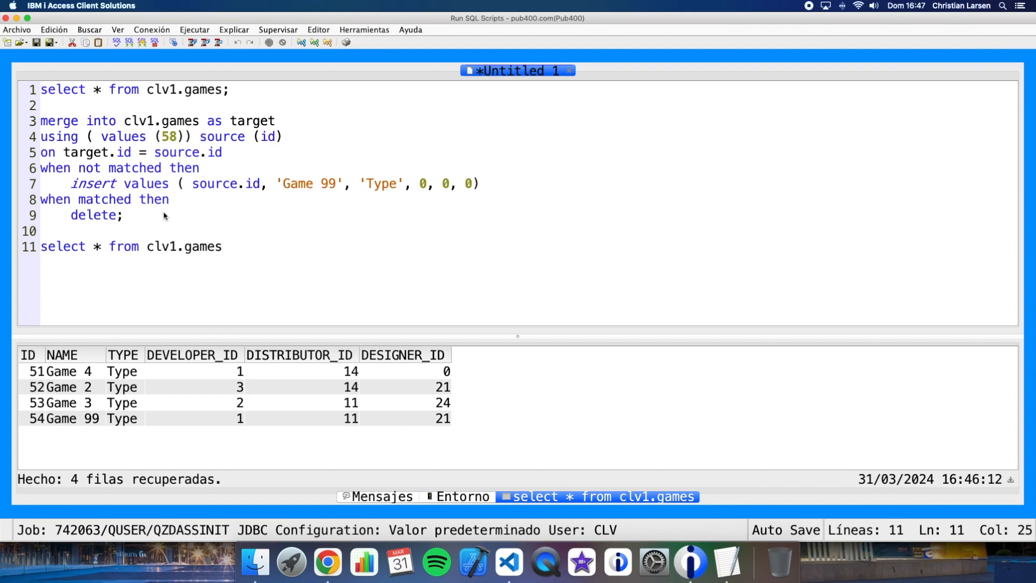
type("2;")
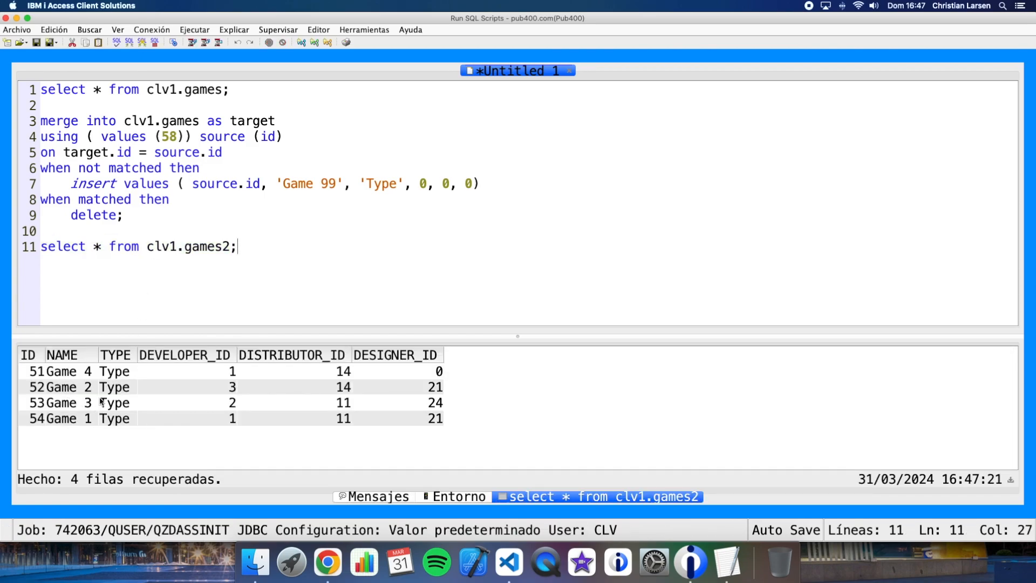
mouse_move(258, 248)
type("select *")
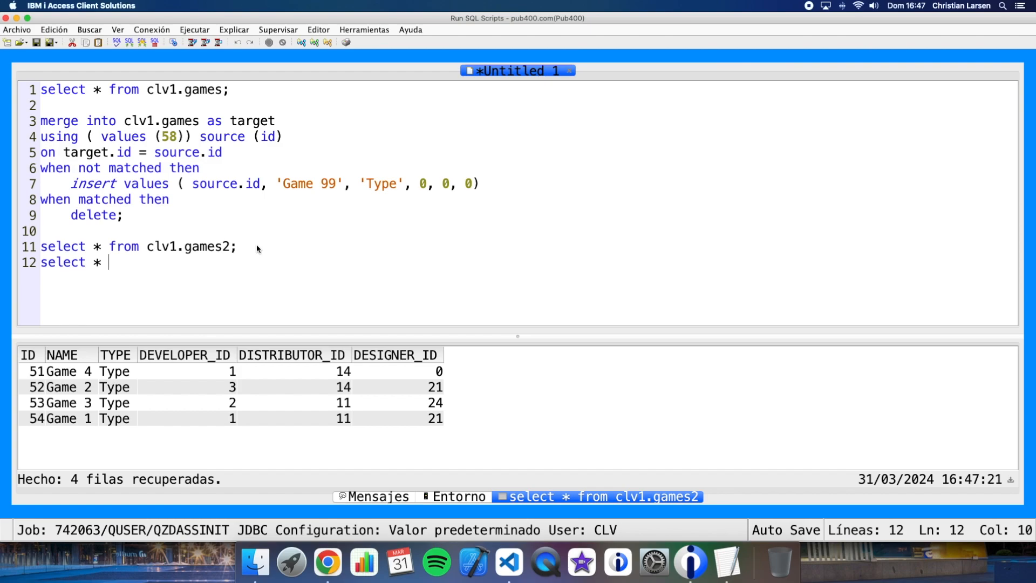
type("from clv1.")
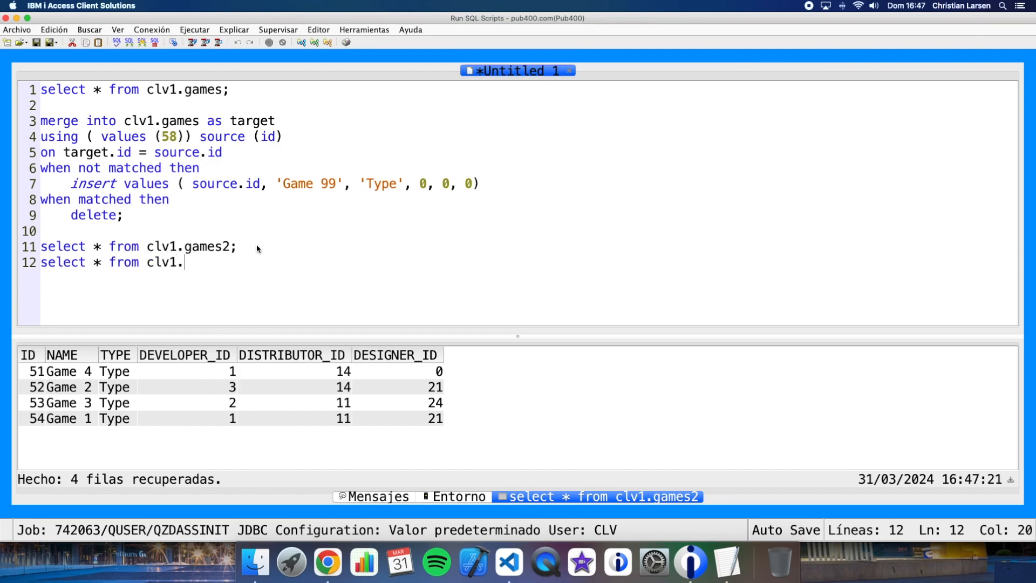
type("games1;")
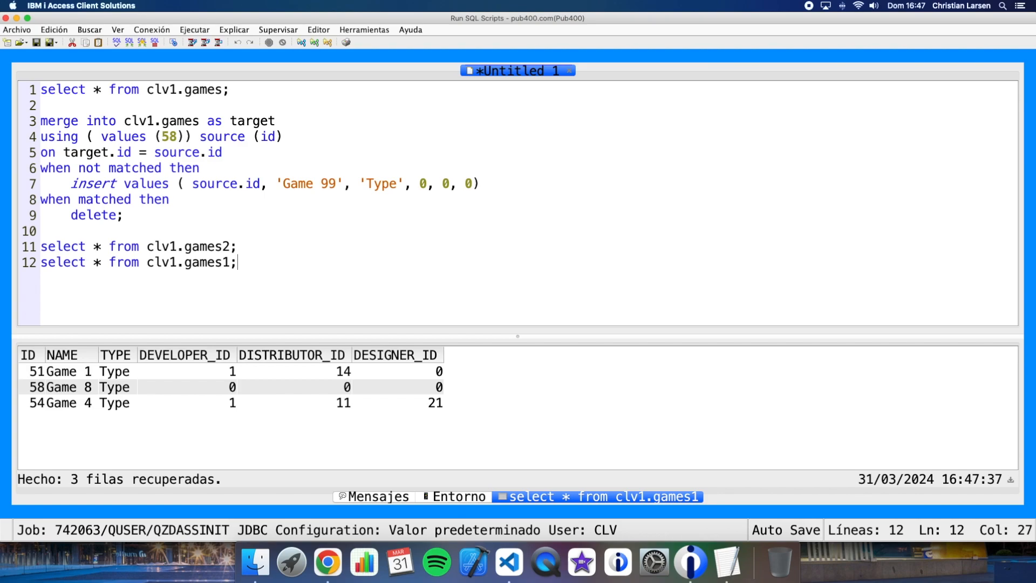
mouse_move(265, 359)
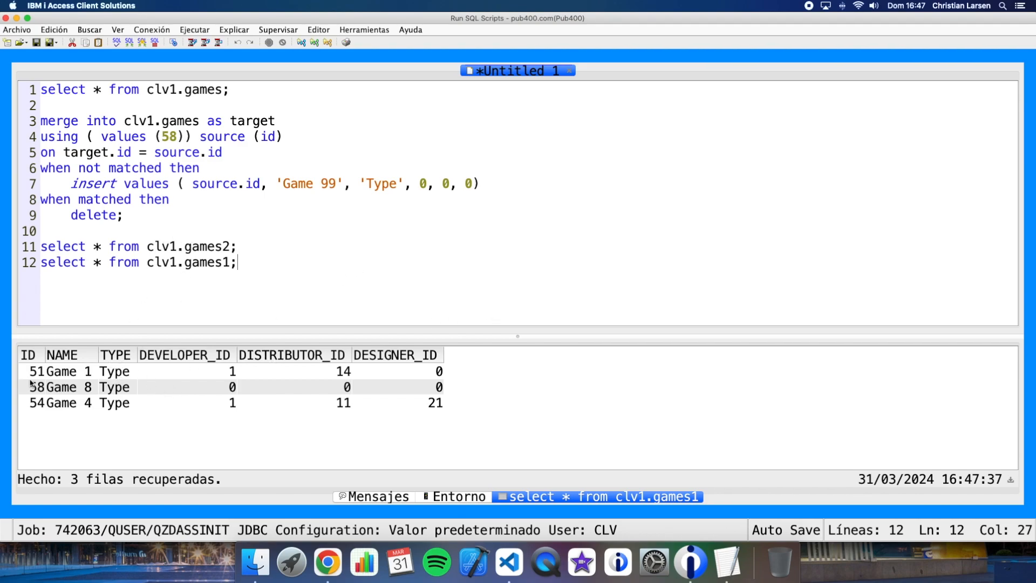
mouse_move(156, 387)
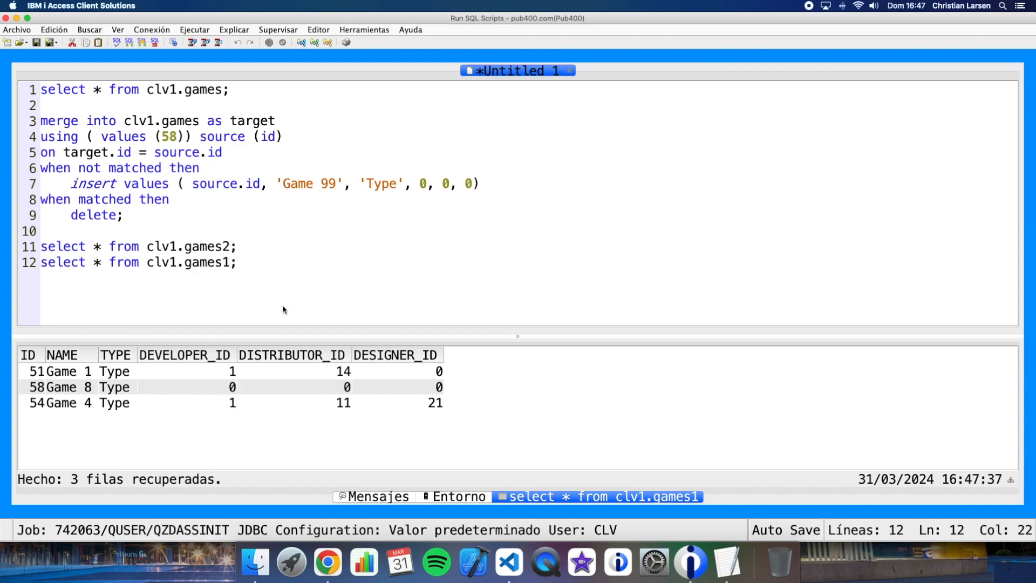
Run each query with Run Selected and compare the games1 and games2 rows.
left_click(35, 370)
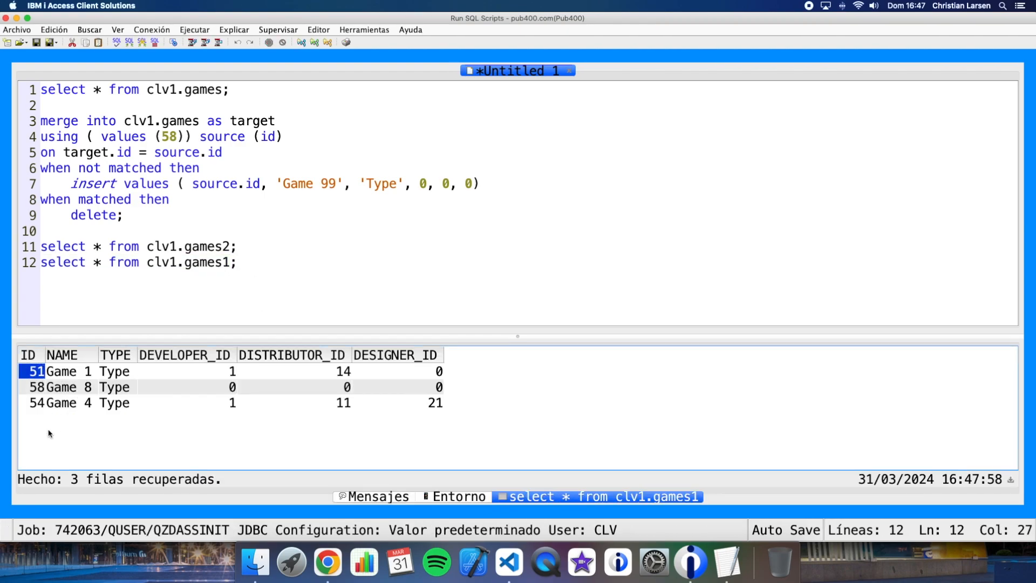
left_click(36, 403)
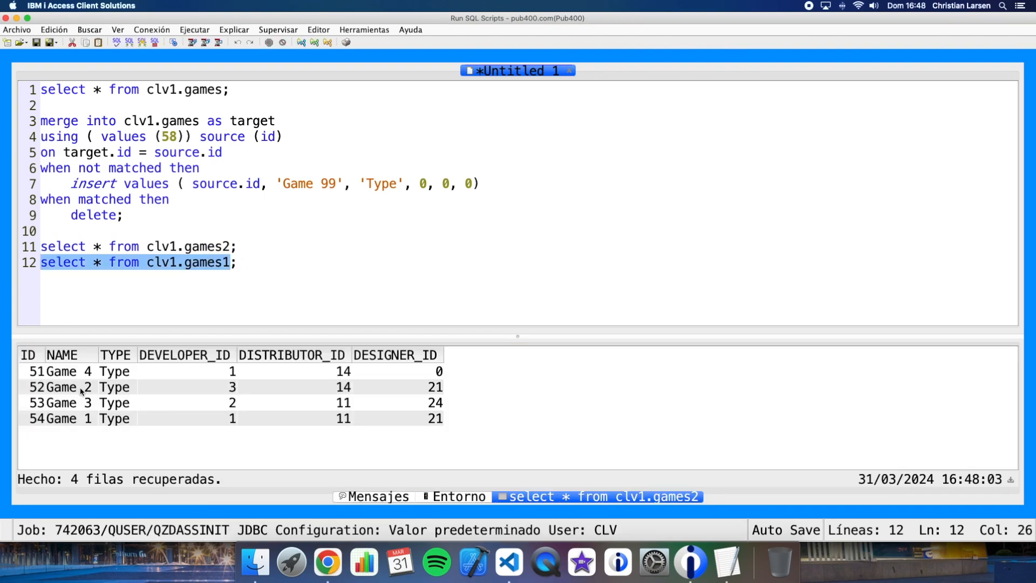
left_click(30, 418)
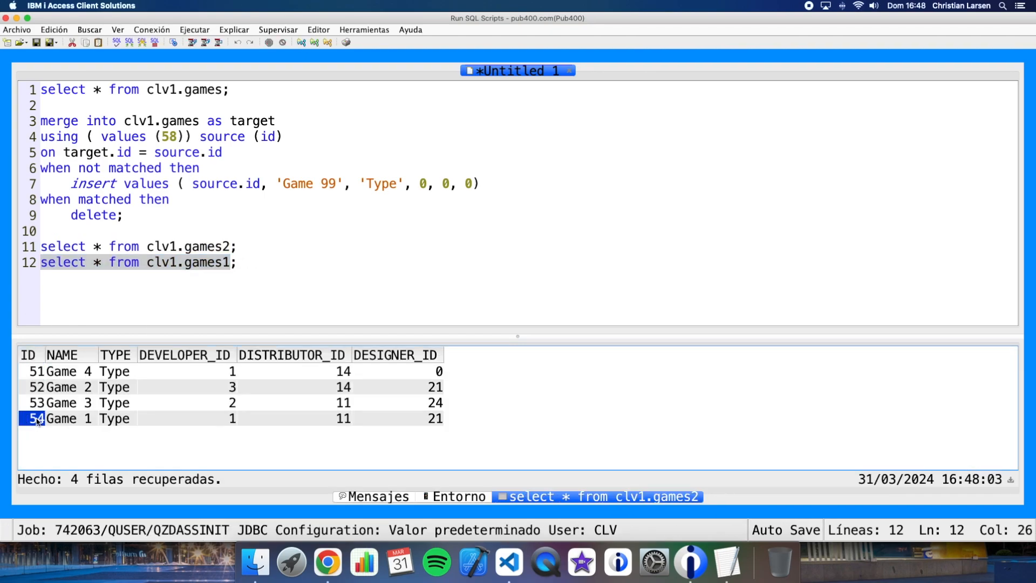
left_click(68, 371)
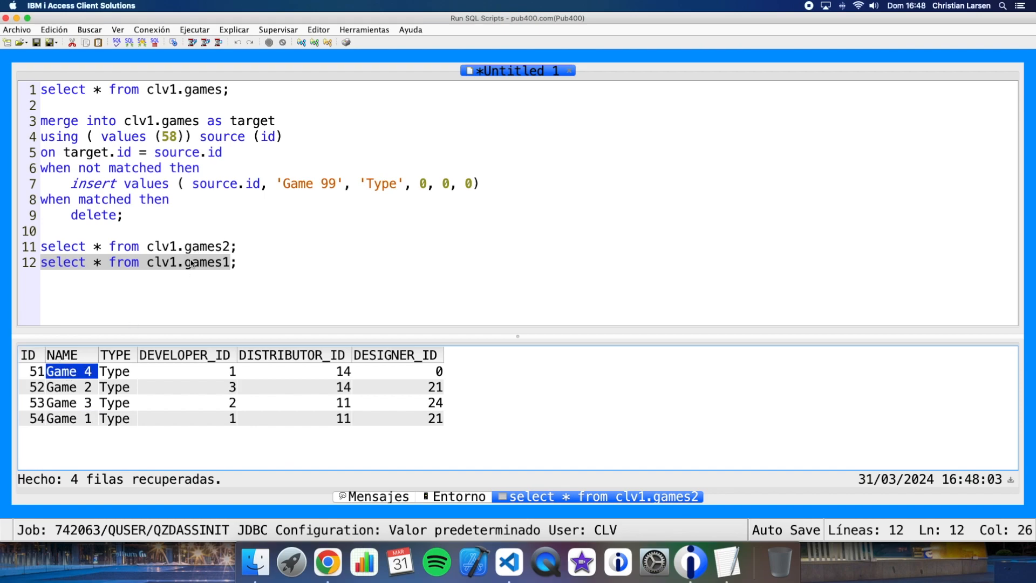
left_click(192, 42)
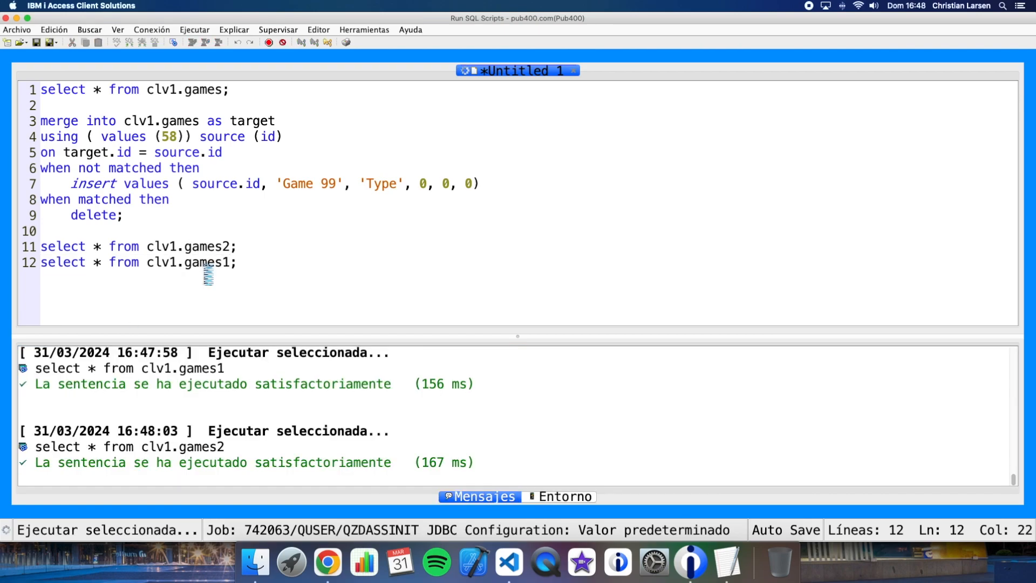
left_click(191, 41)
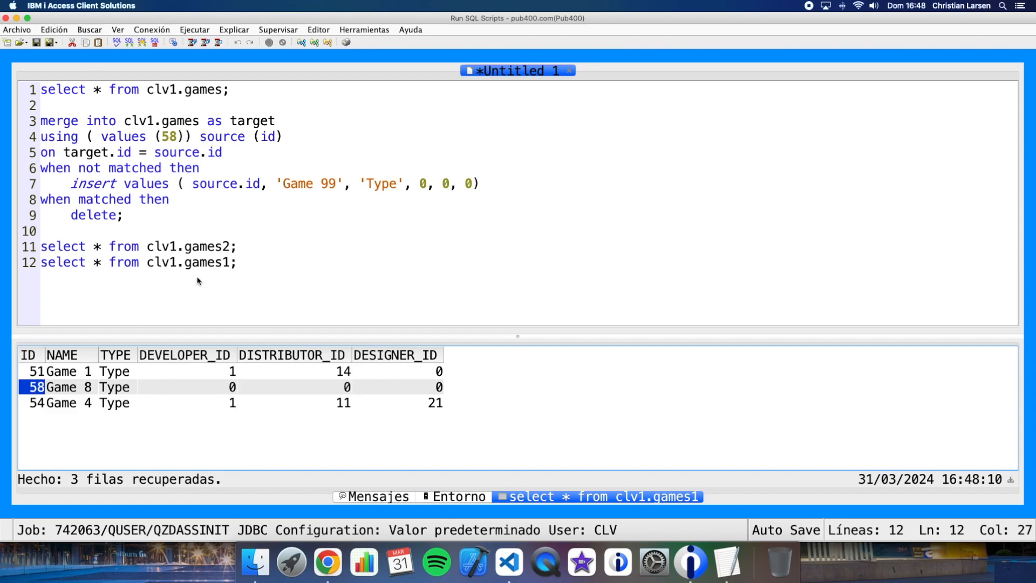
left_click(192, 42)
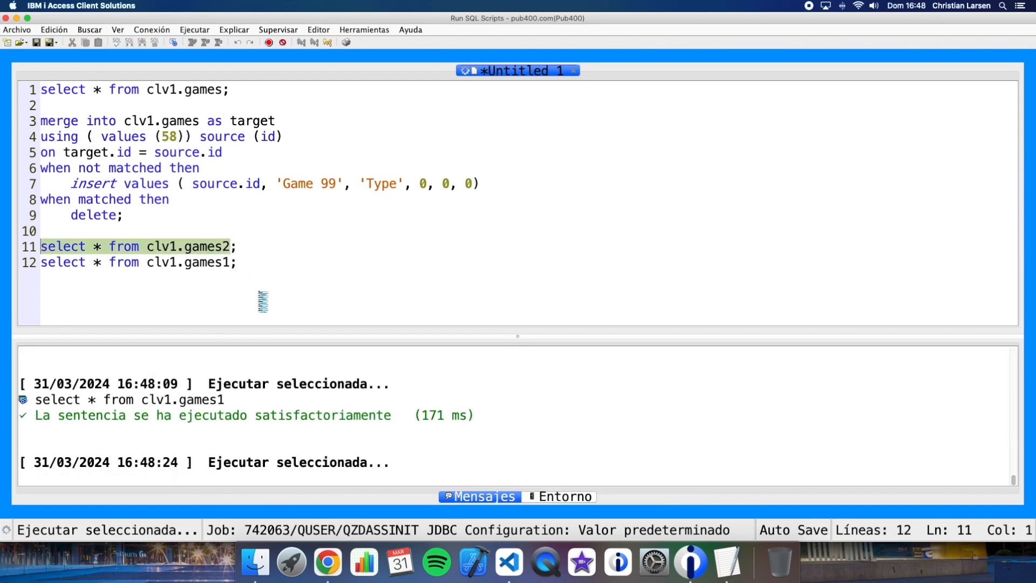
left_click(191, 42)
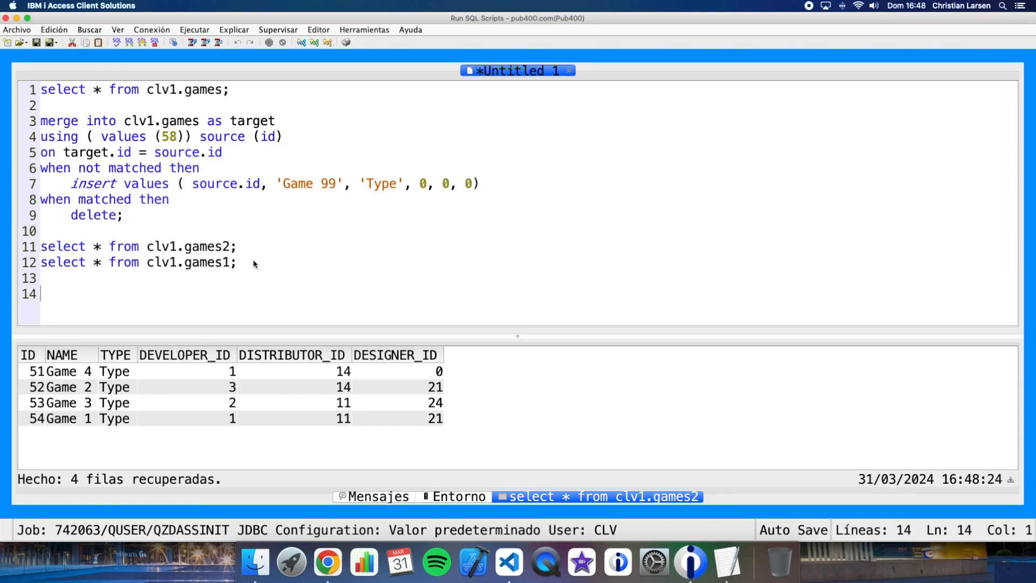
Write merge into clv1.games2 as target using clv1.games1 as source on target.id = source.id.
type("merge")
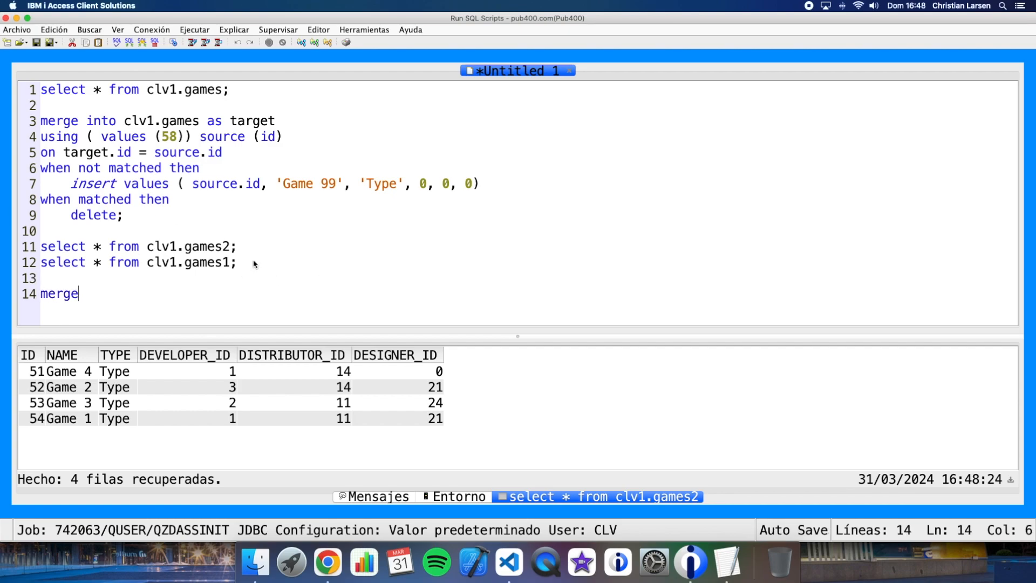
type("into clv1.")
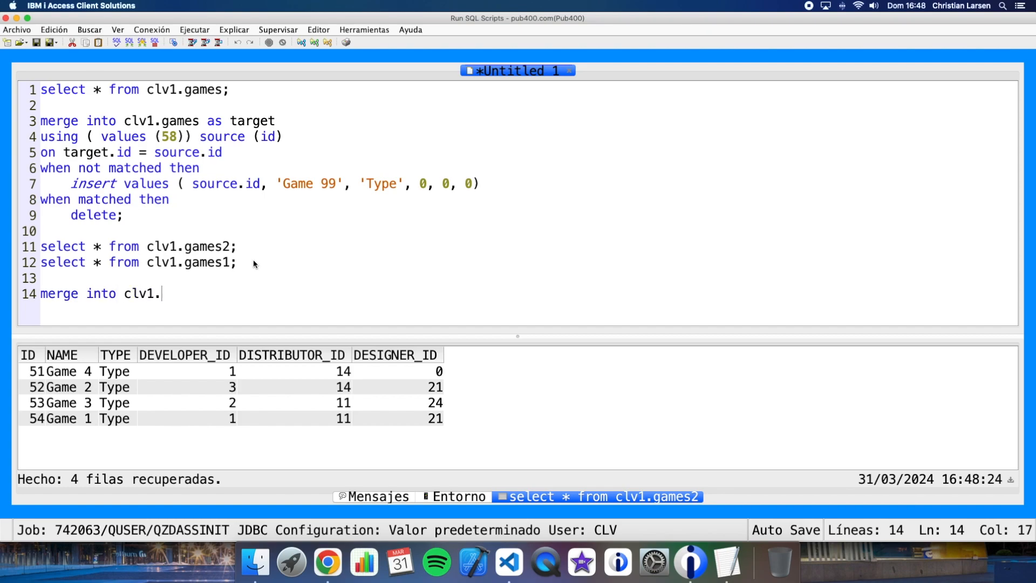
type("games2")
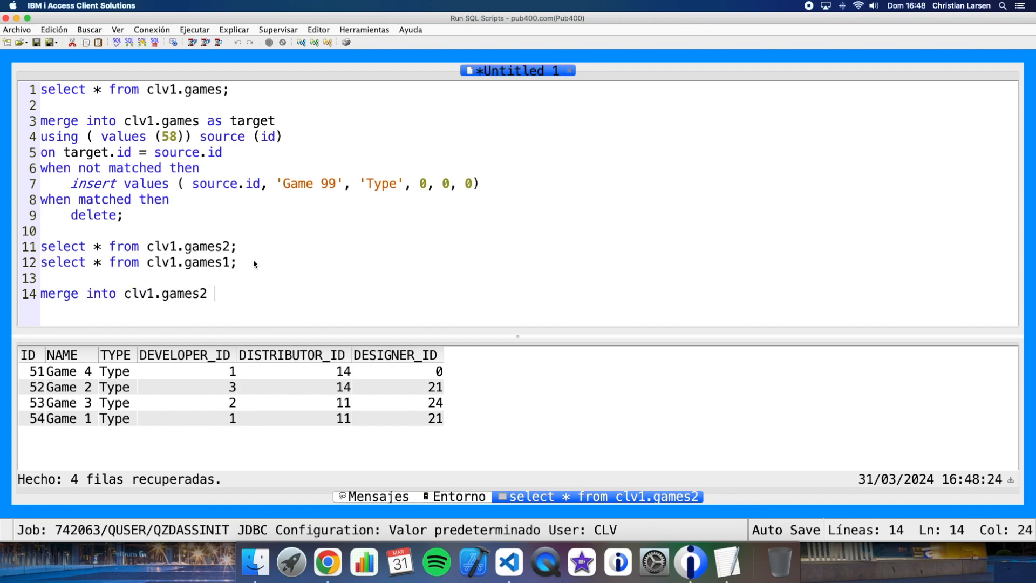
type("as target")
type("using")
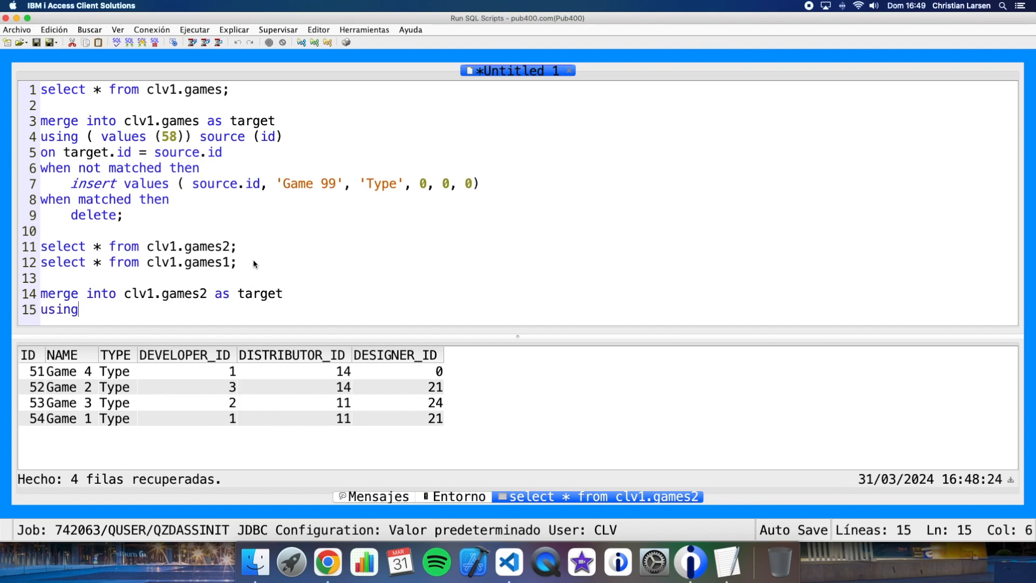
type("clv1.games1")
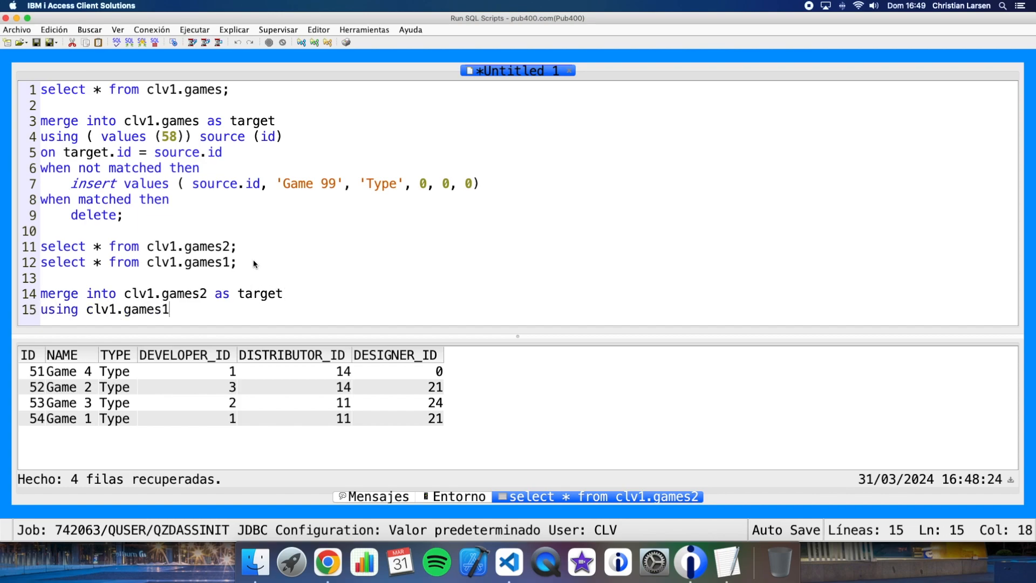
type("as source")
type("on")
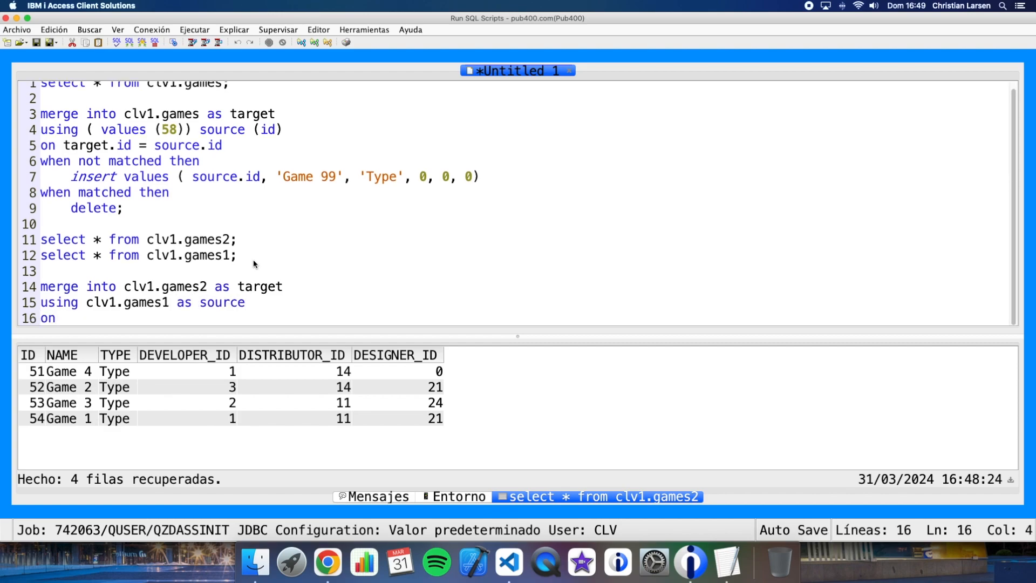
type("target.id =")
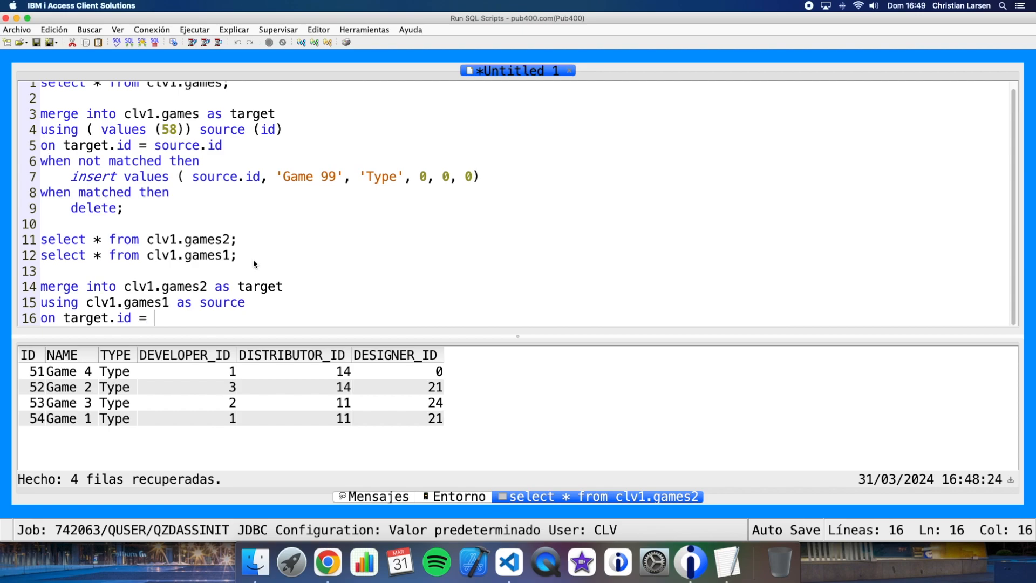
type("source.id")
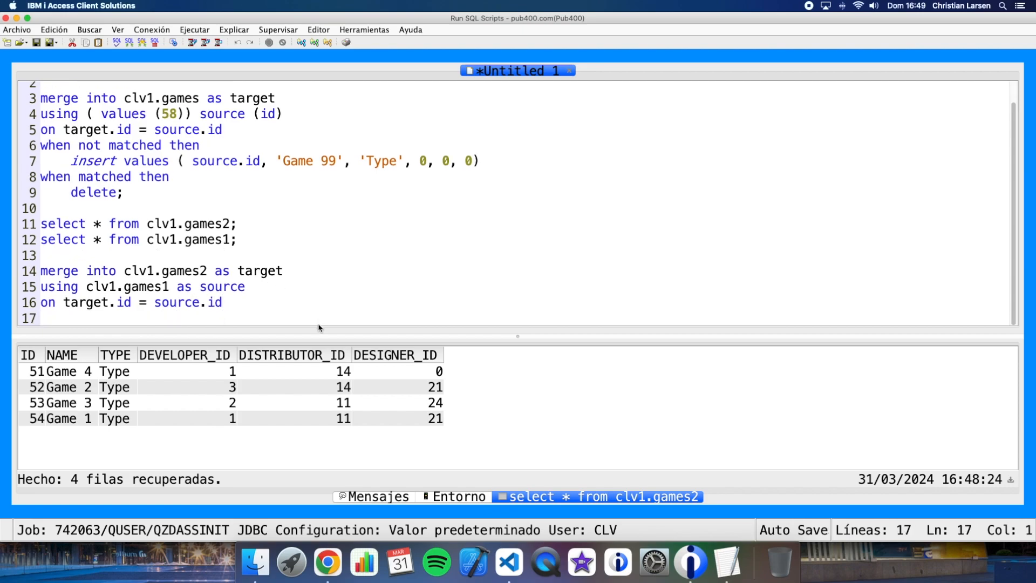
mouse_move(356, 354)
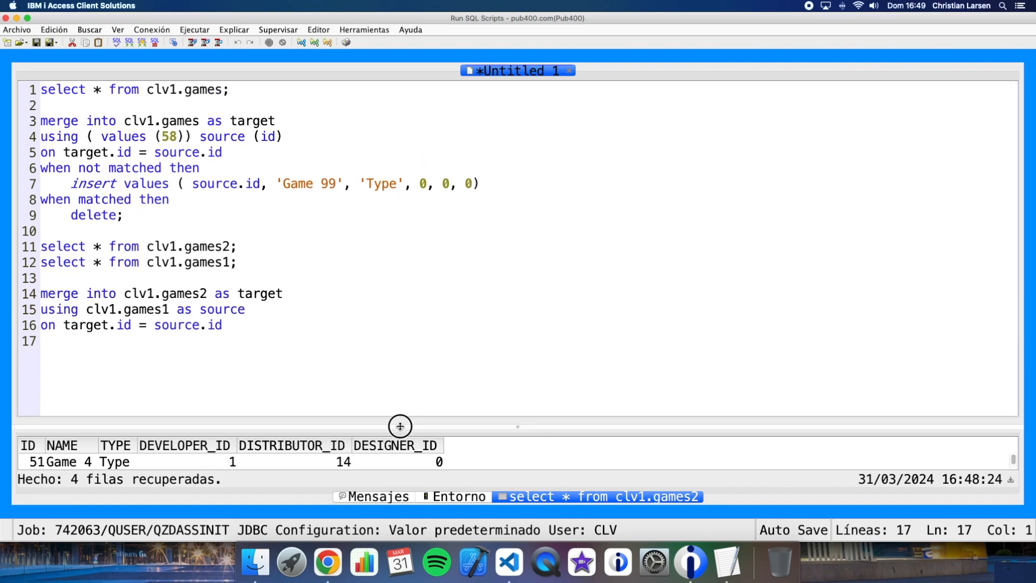
key("Return")
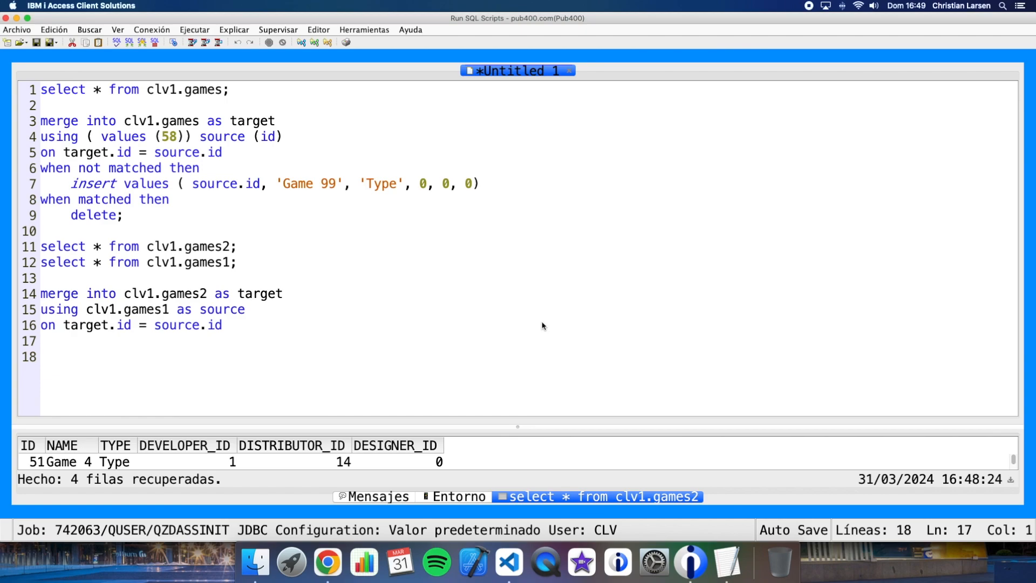
mouse_move(263, 347)
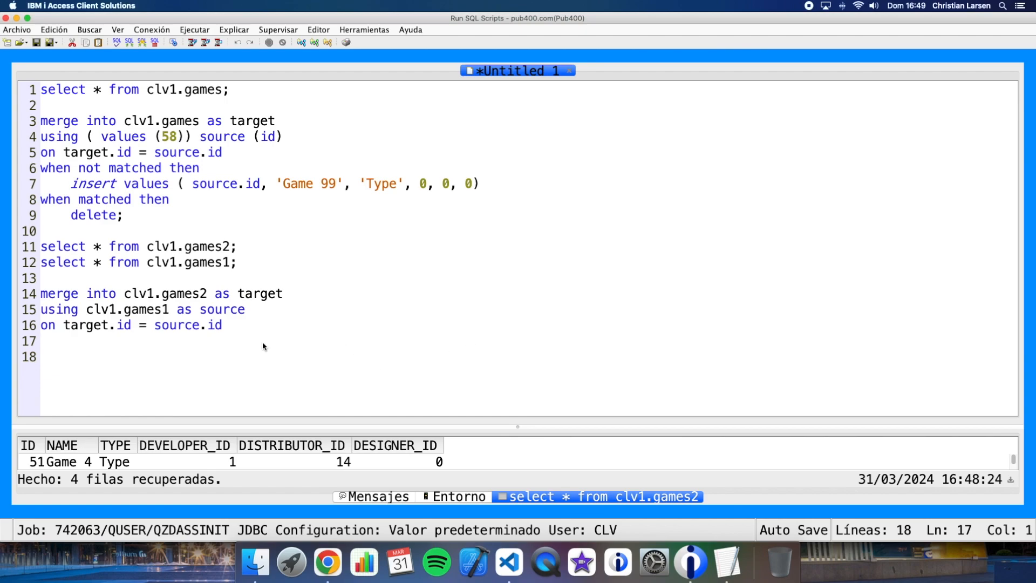
mouse_move(298, 289)
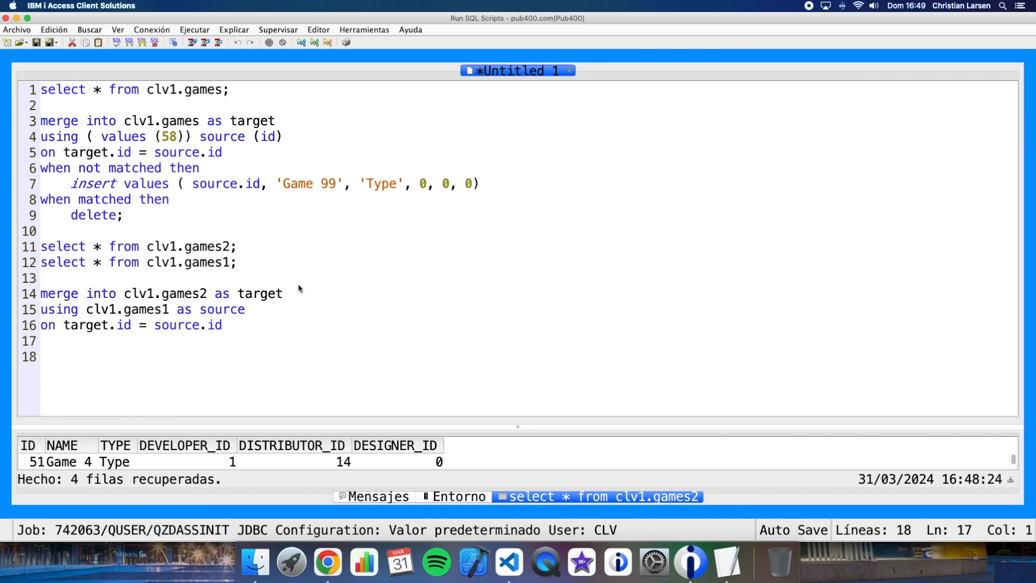
mouse_move(54, 330)
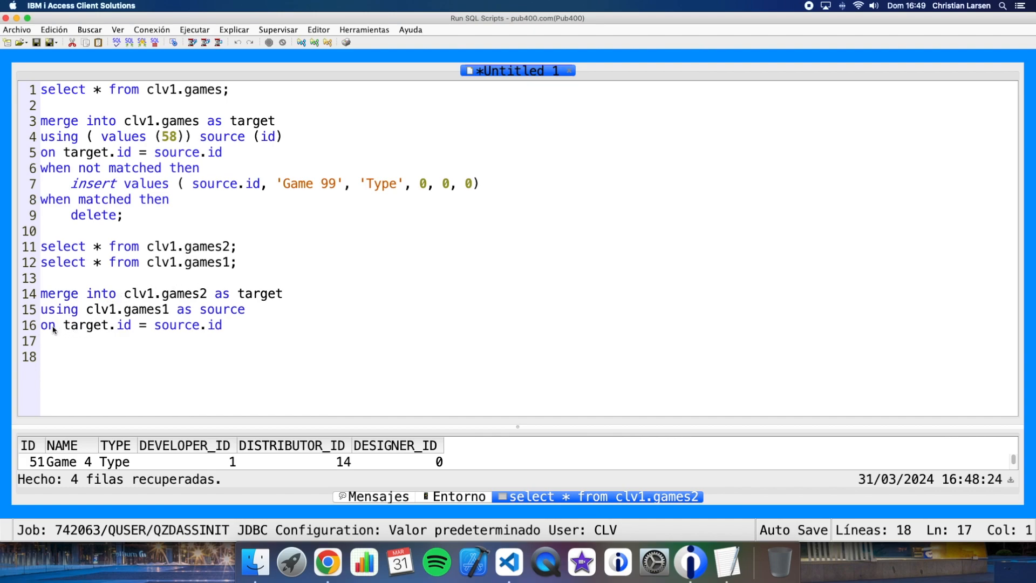
Add when matched then update set name and type from the source.
left_click(224, 324)
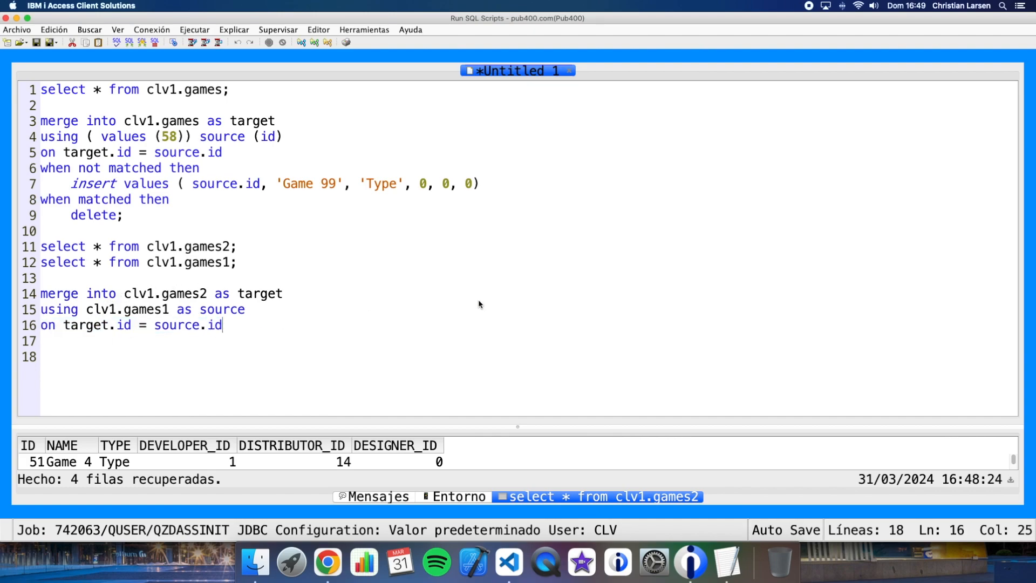
key("Return")
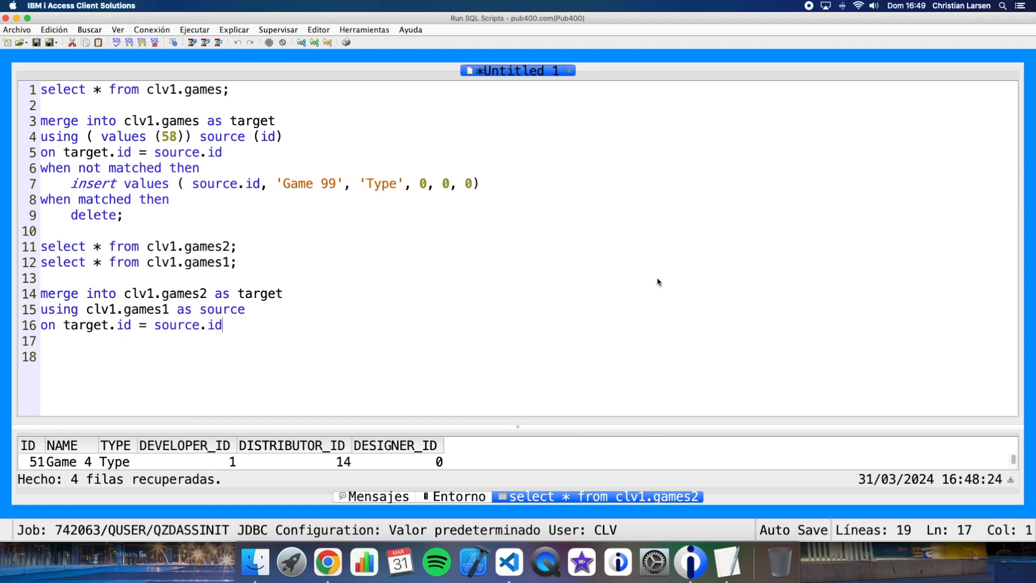
type("when matc")
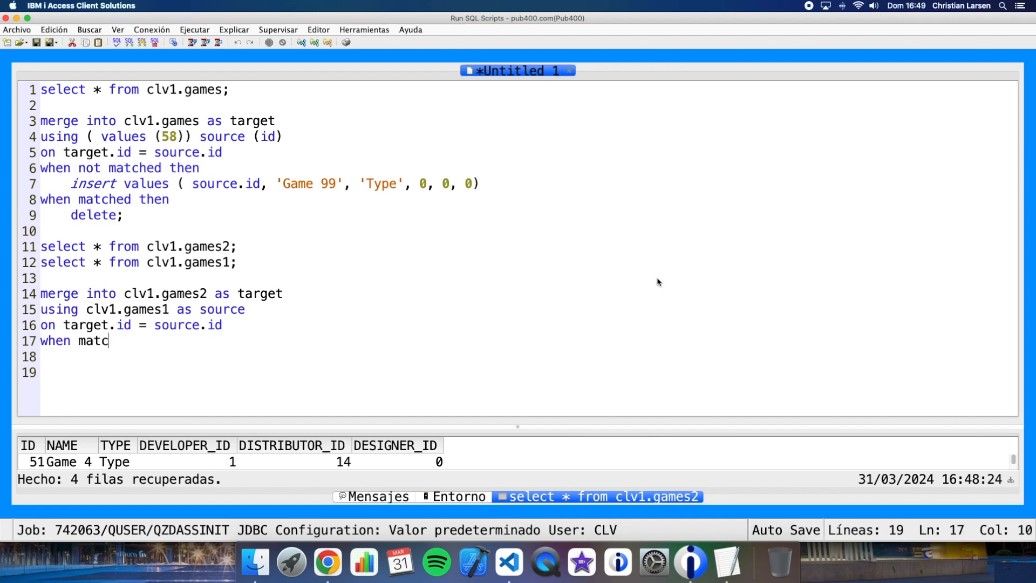
type("hed then")
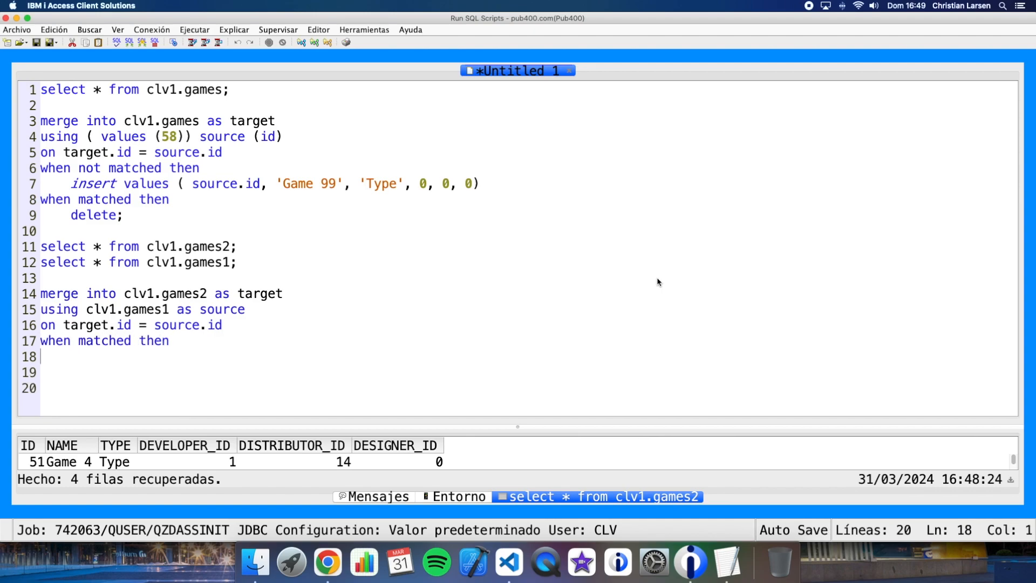
type("update")
left_click(528, 372)
type("set name =")
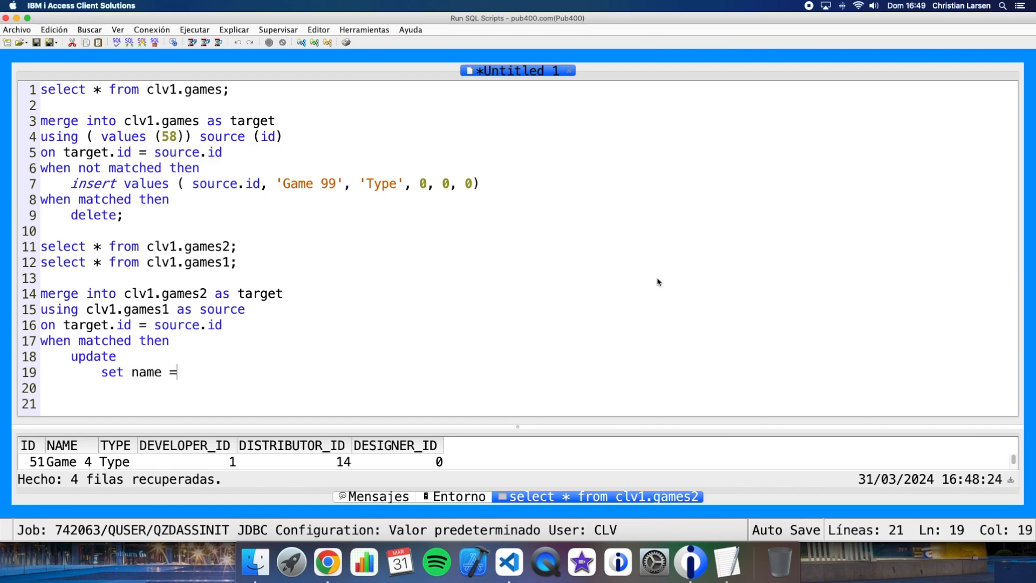
type("source.name,")
left_click(517, 388)
type("se")
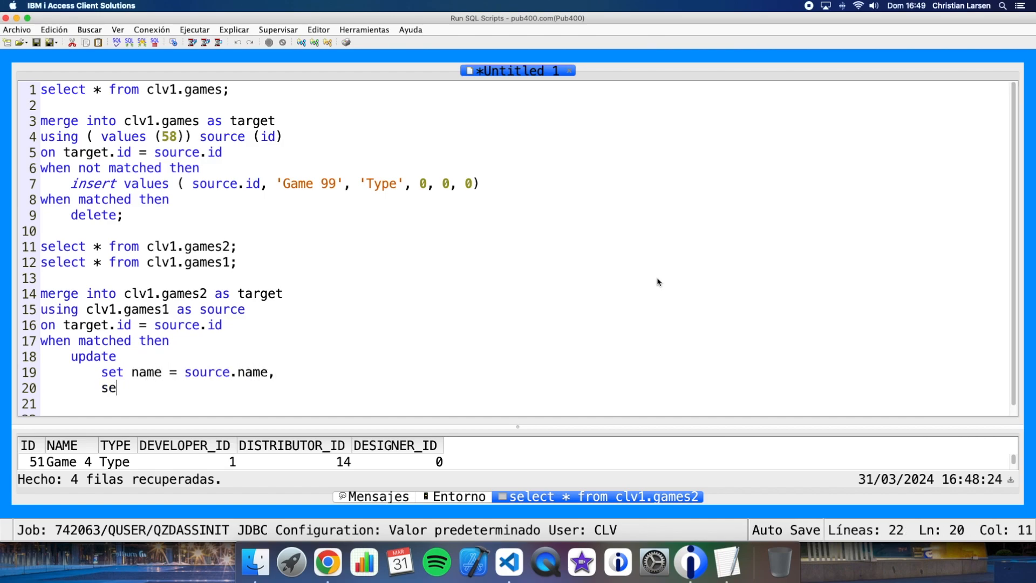
type("ty")
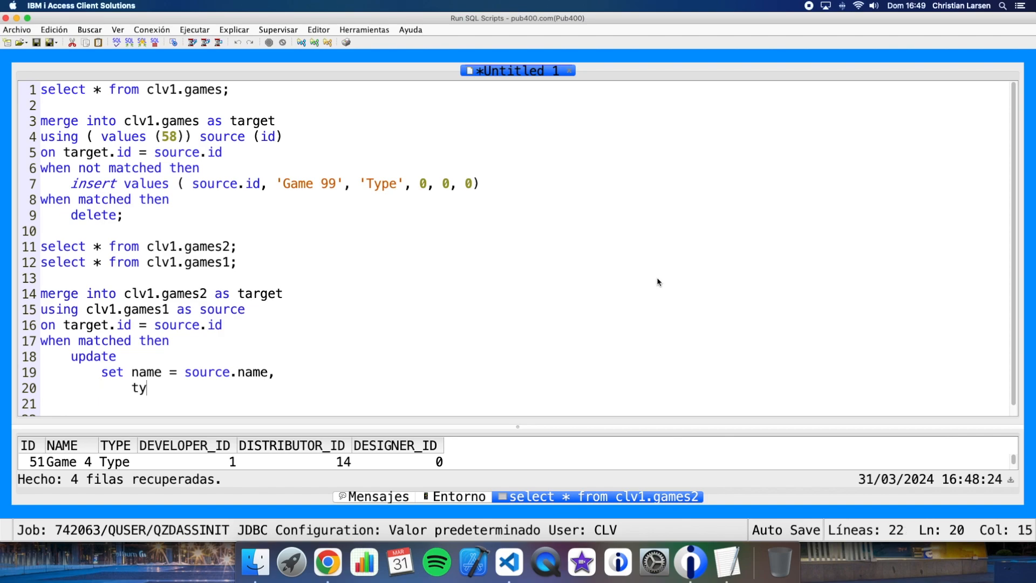
type("pe = source.type,")
left_click(520, 403)
type("developer_")
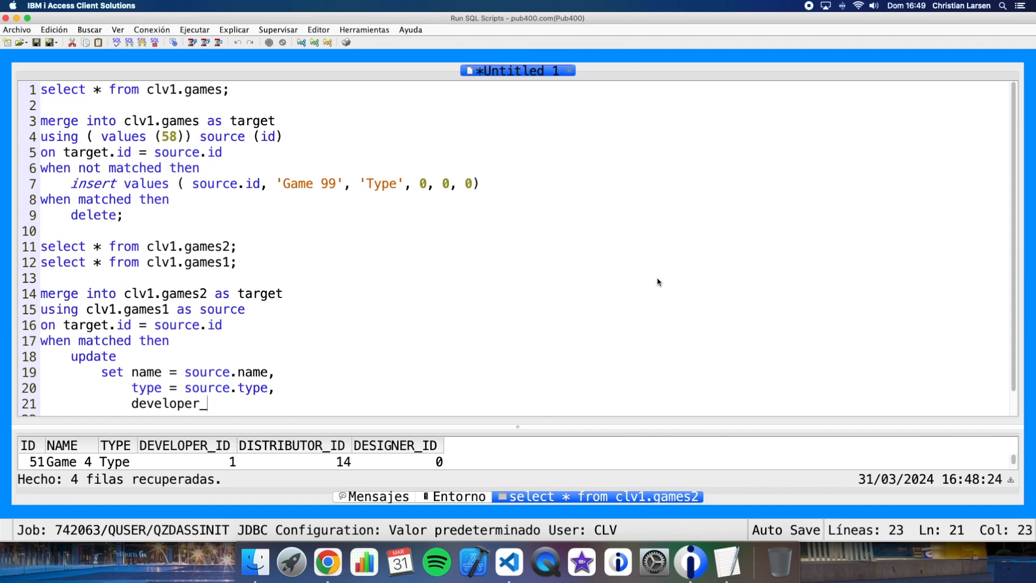
Extend the update to developer_id, distributor_id and designer_id from the source.
type("id = source.de")
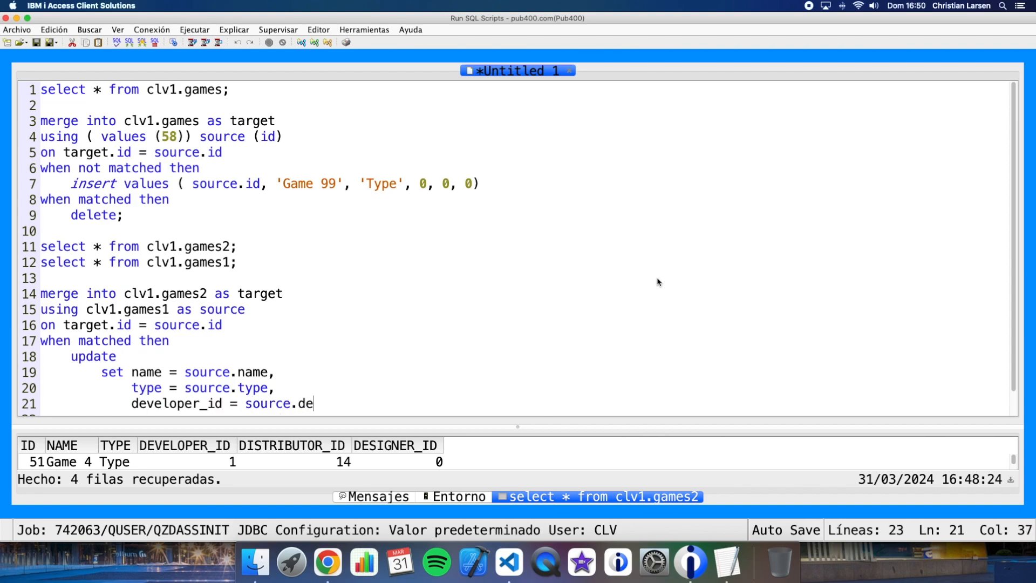
type("veloper_id")
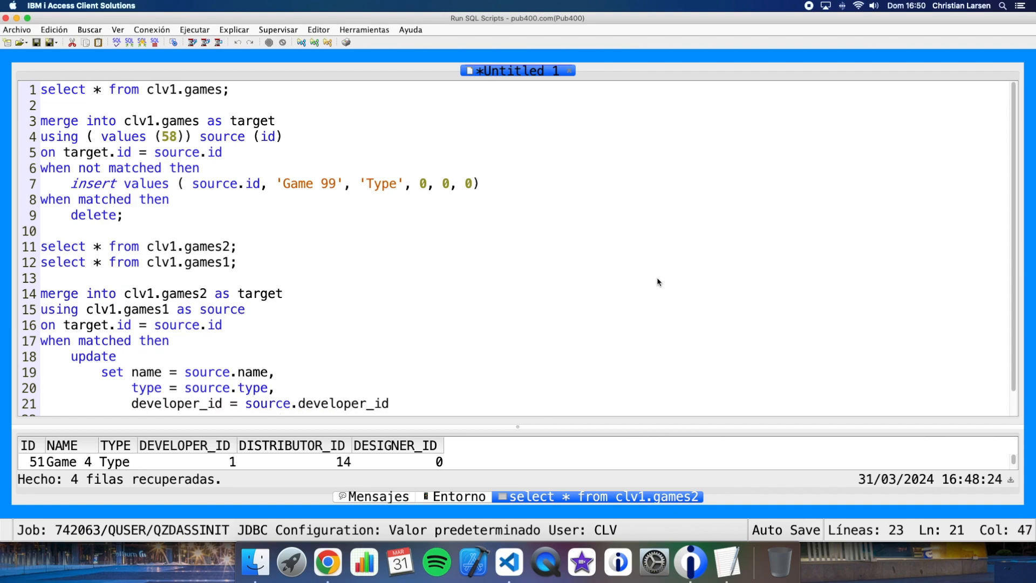
type("distrib")
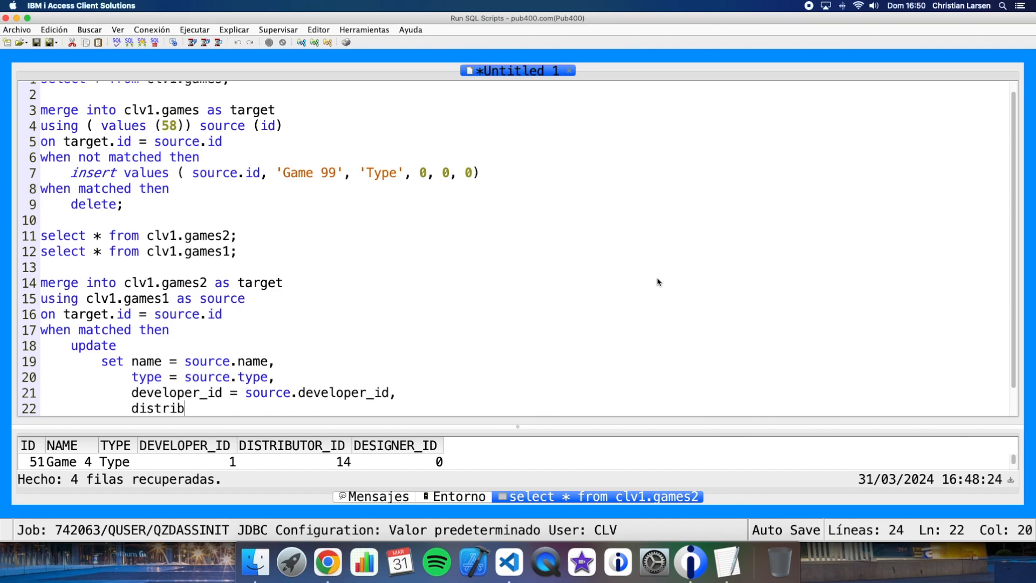
type("utor_id = source")
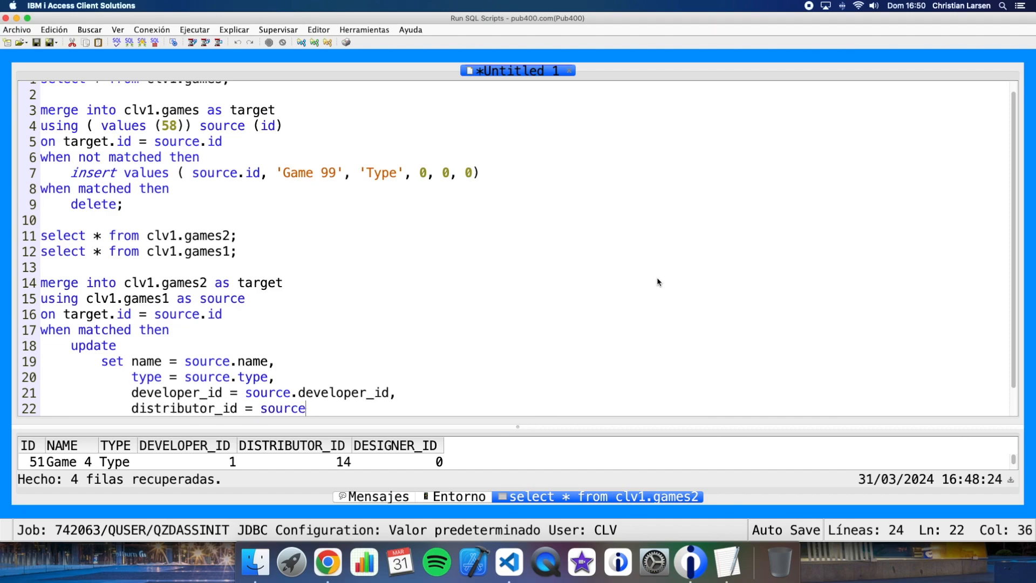
type(".distributor_id,")
type("designer_id = sou")
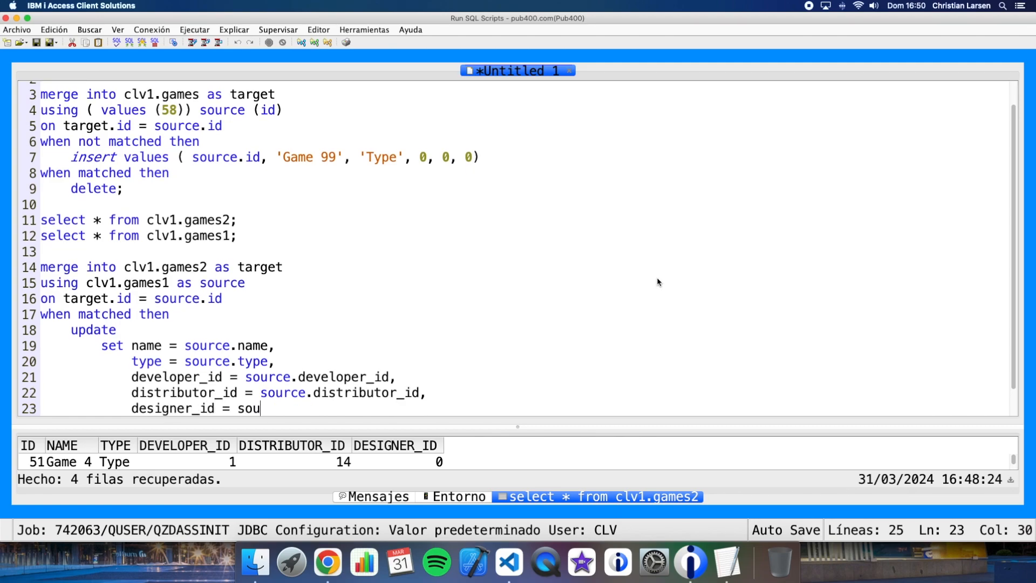
type("rce.designer")
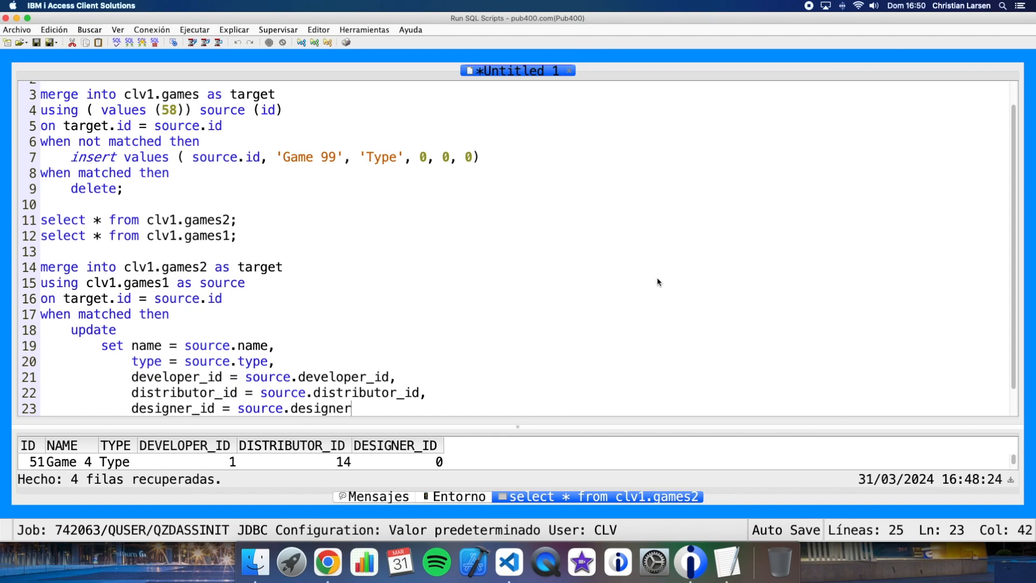
type("_id")
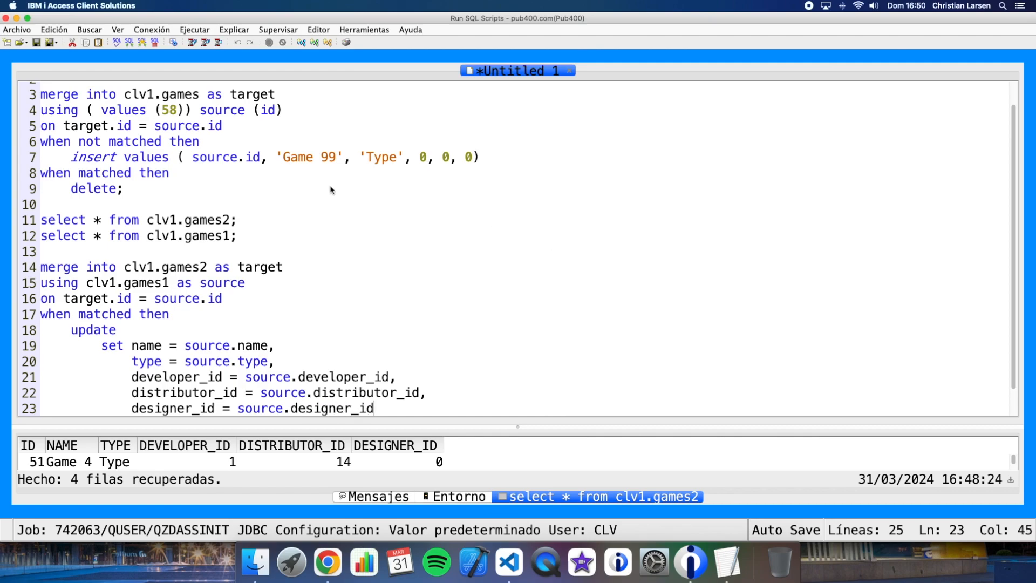
mouse_move(330, 189)
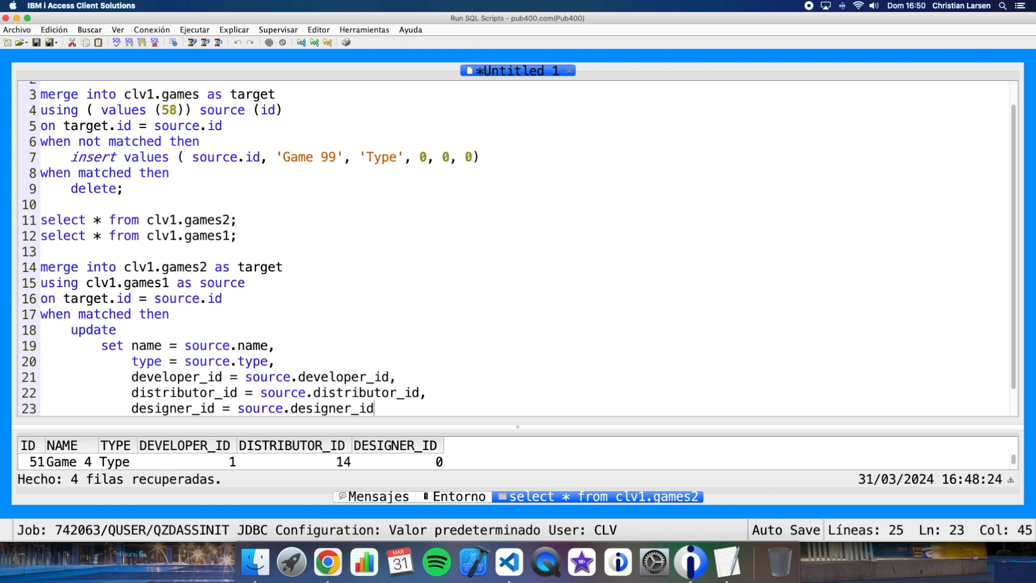
Add when not matched then insert values starting with source.id and source.developer_id.
key("Return")
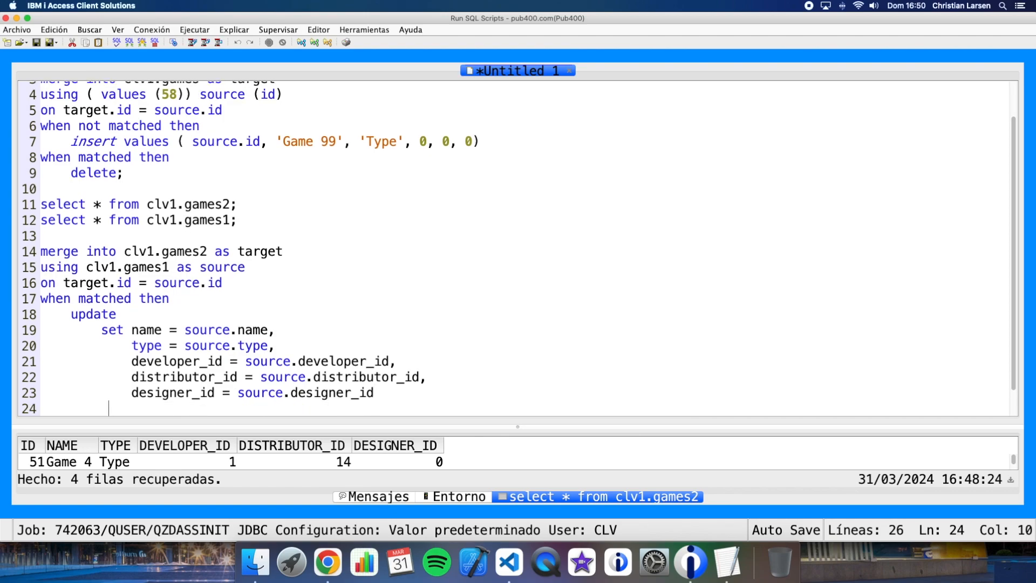
type("when")
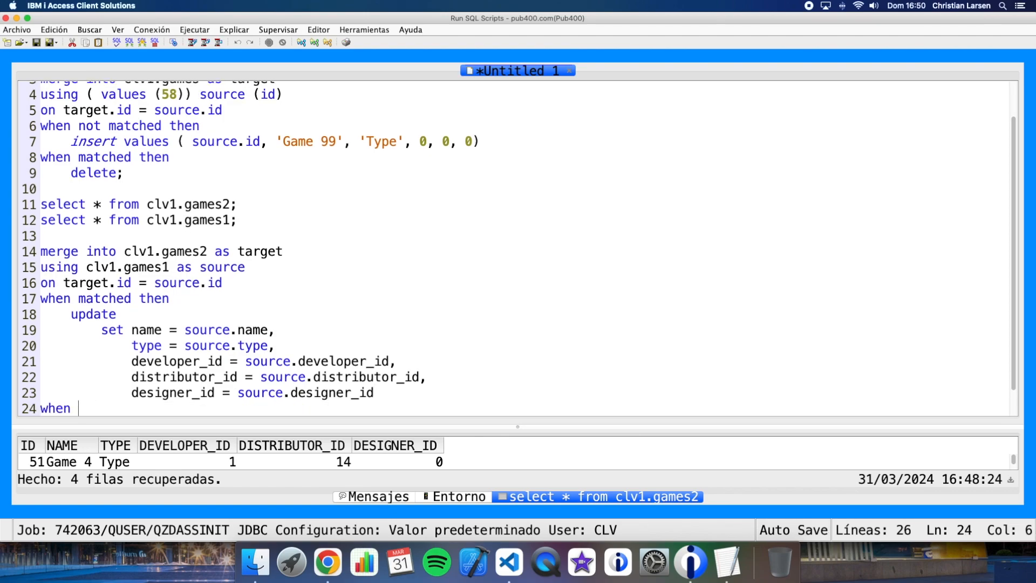
type("not matched then")
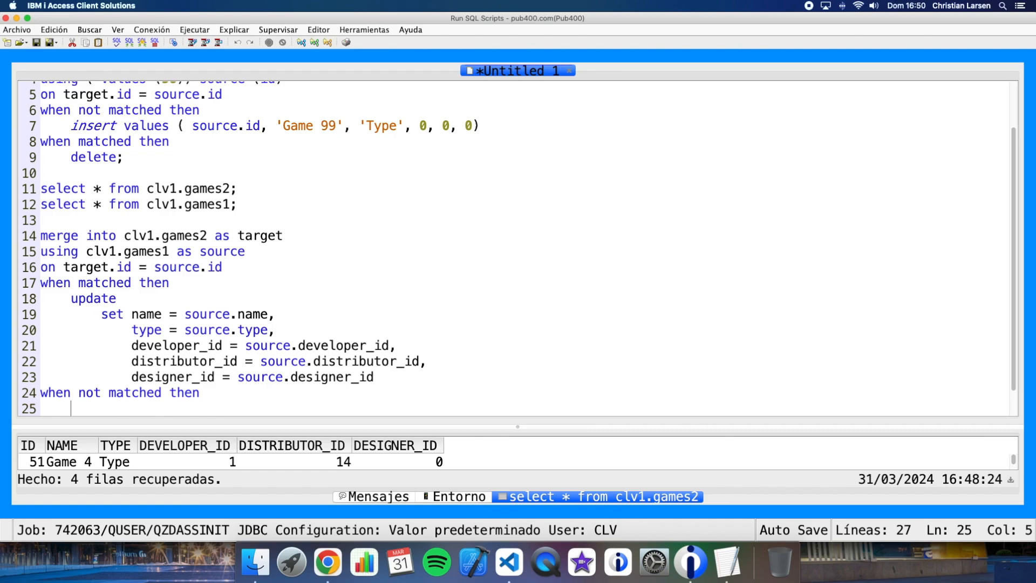
type("inser")
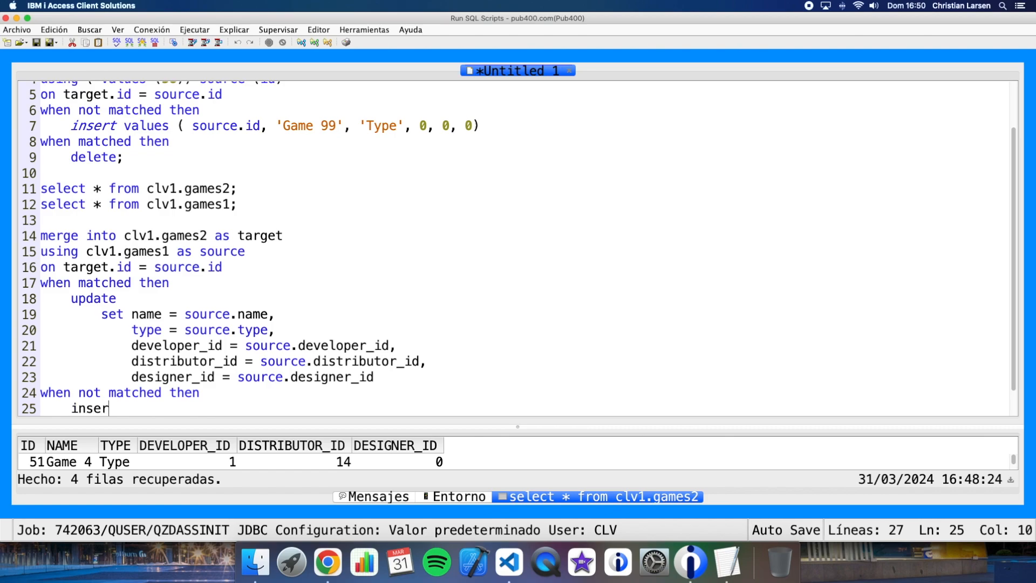
type("t values")
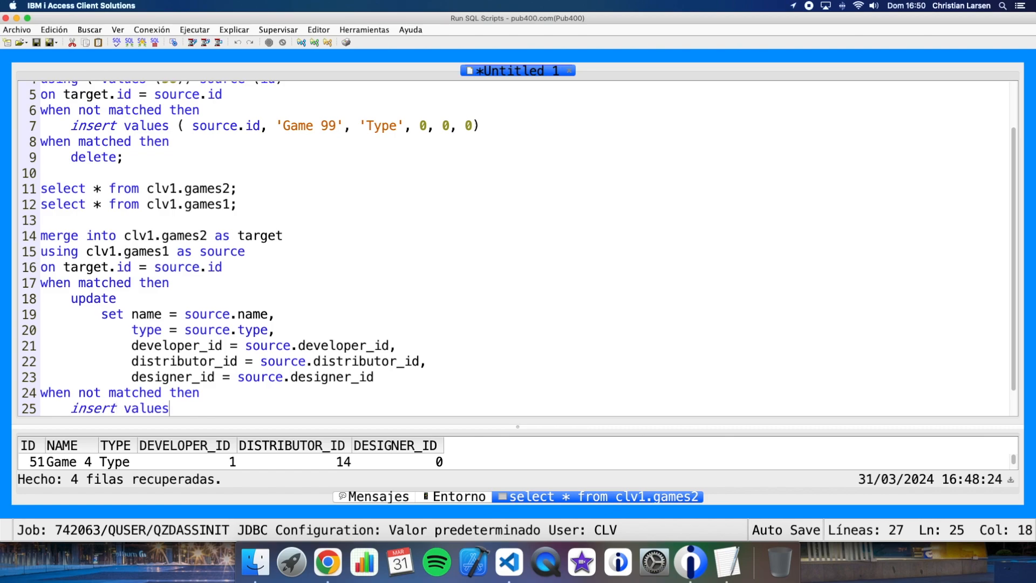
type("( source.")
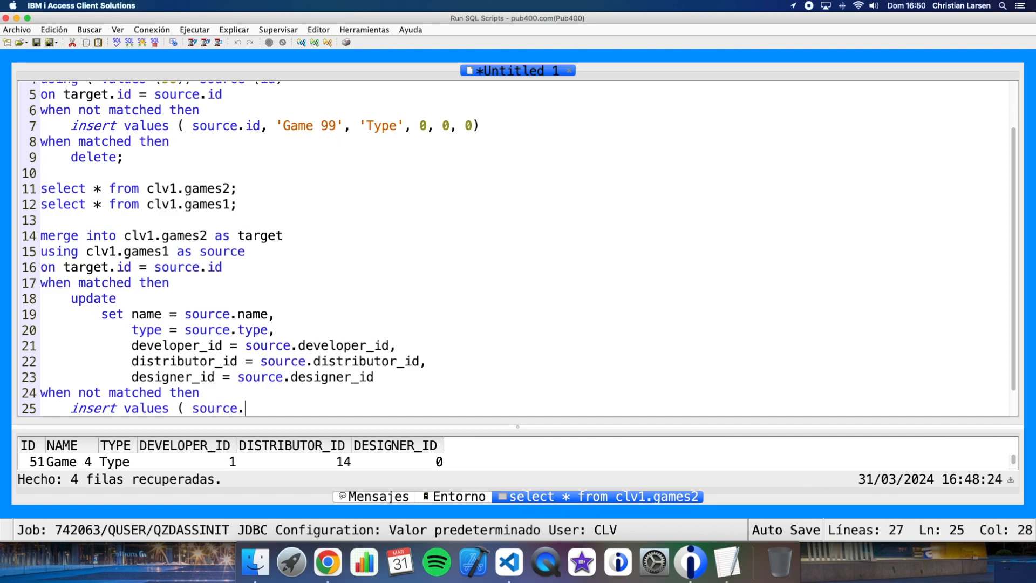
type("id,")
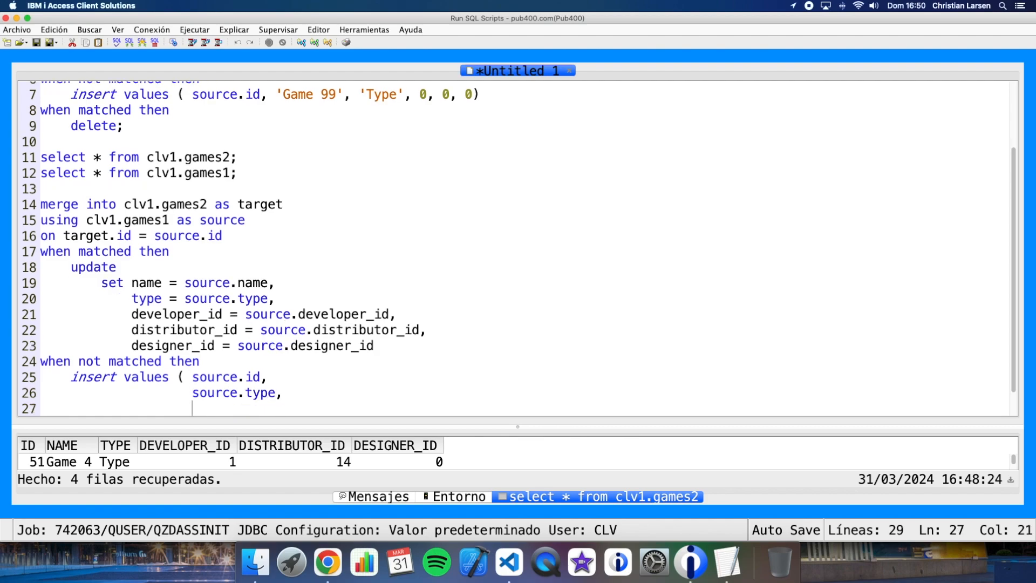
type("source.dev")
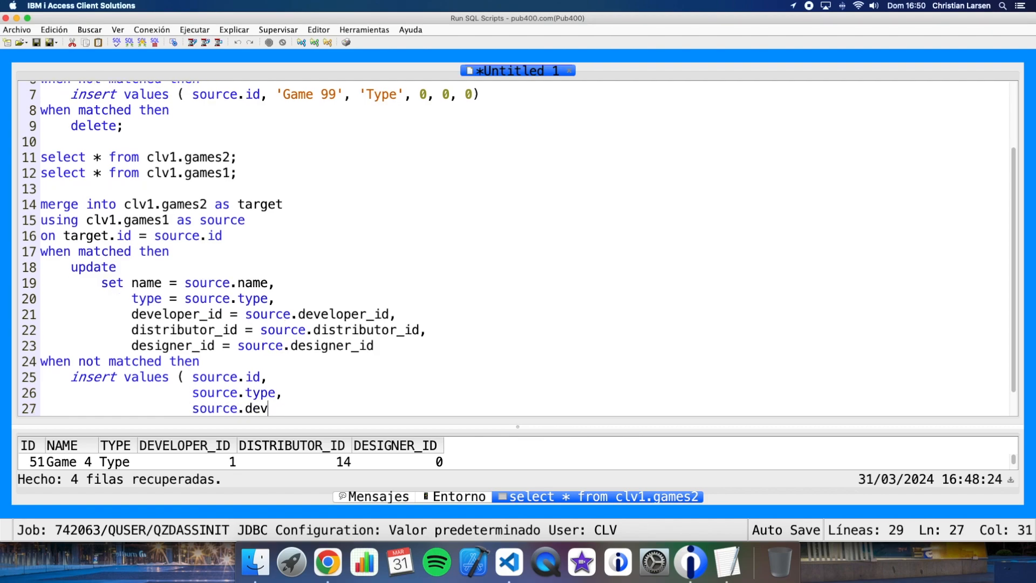
type("eloper_id,")
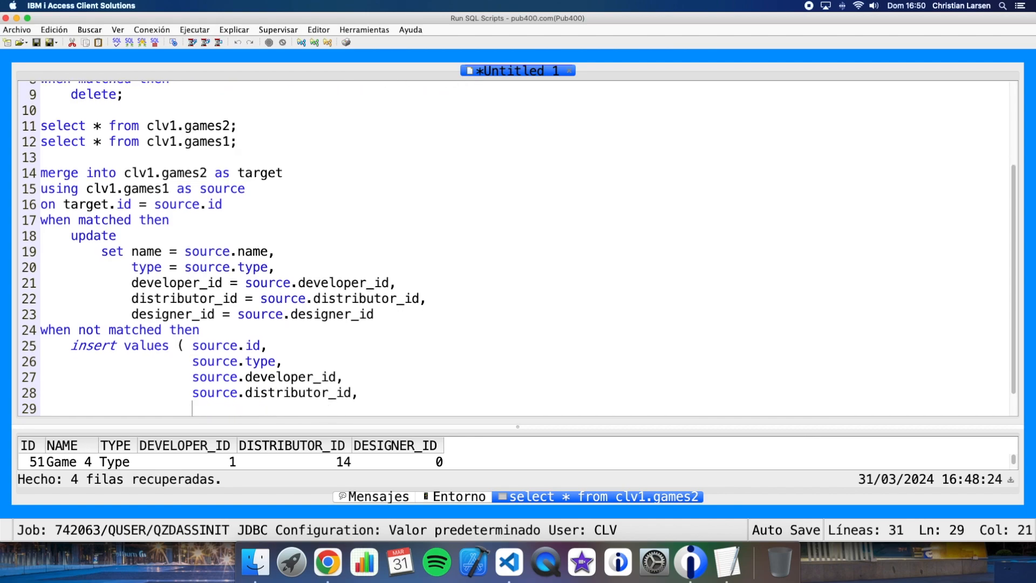
Complete the insert list with designer_id, the missing source.name and type, closing with );.
type("source.de")
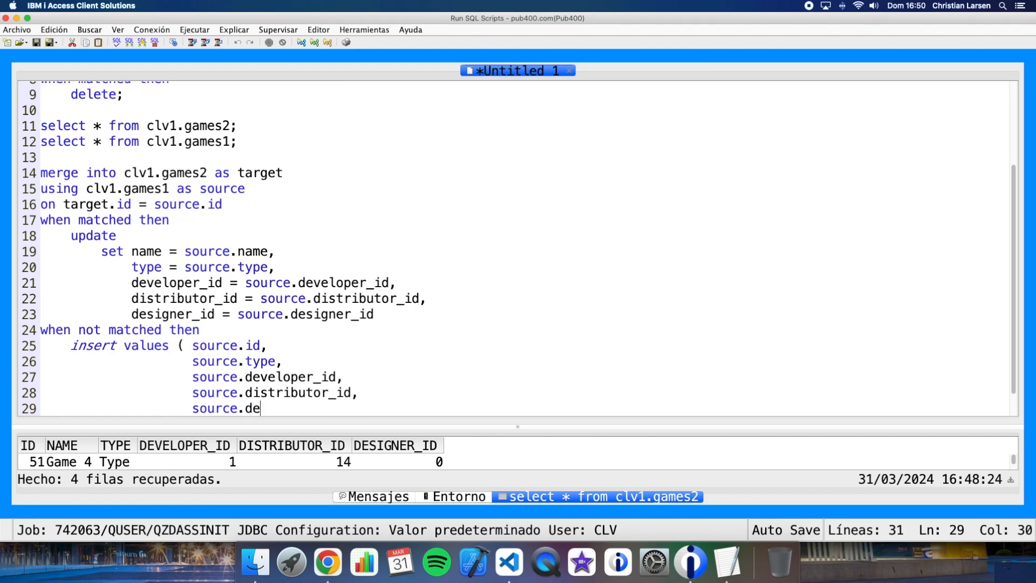
type("si")
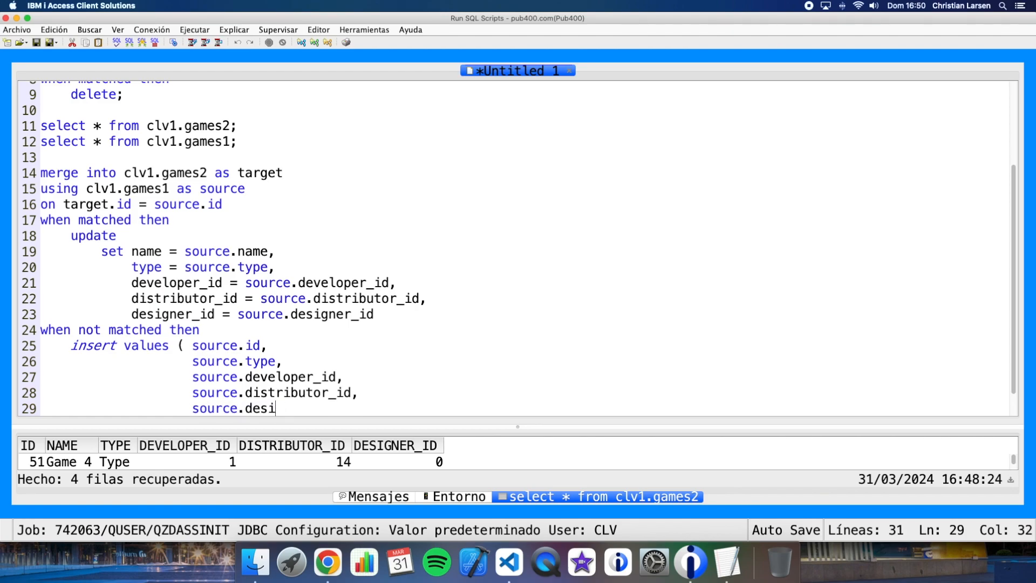
type("gner_id")
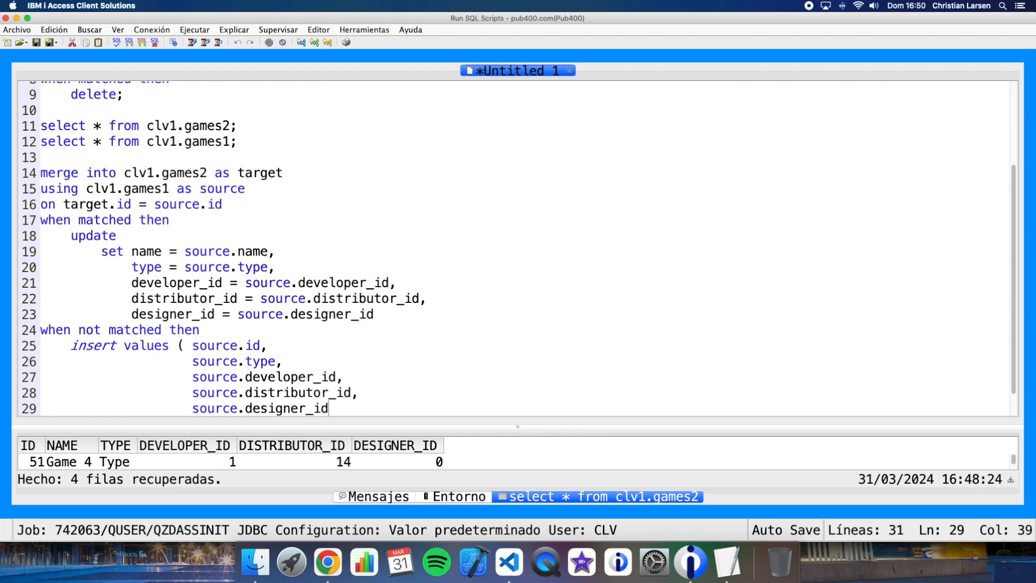
left_click(266, 345)
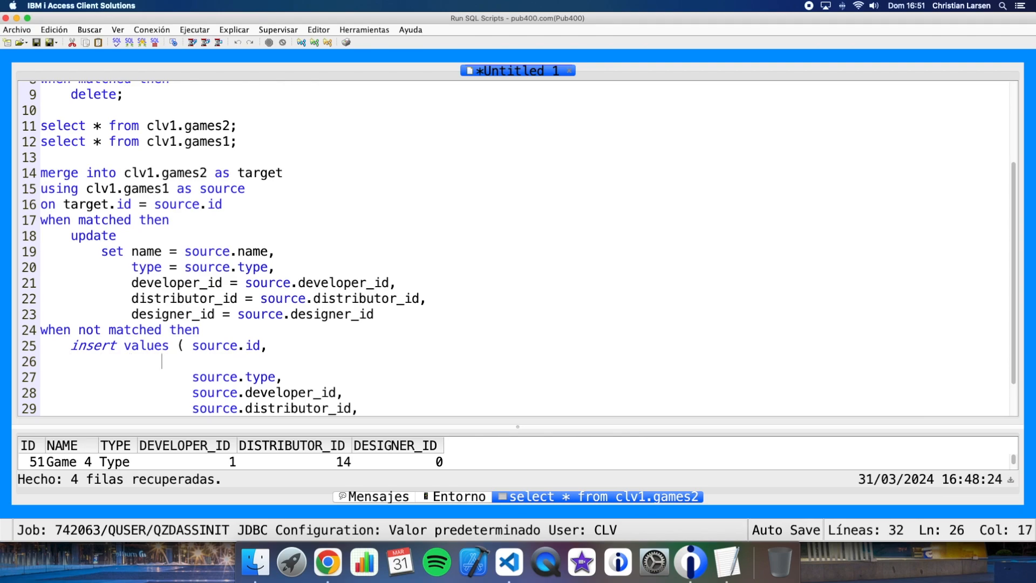
type("source.name,")
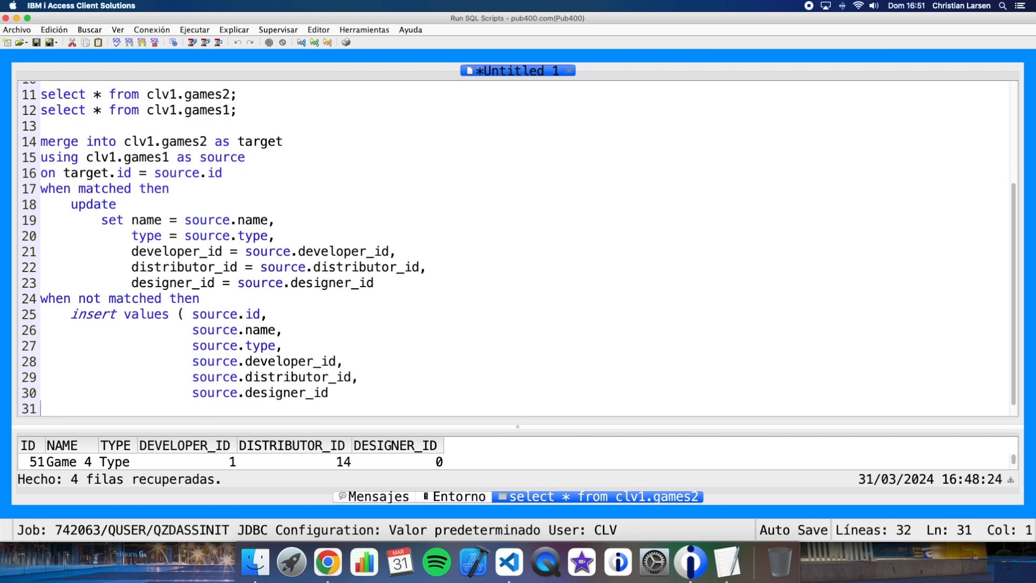
type(")")
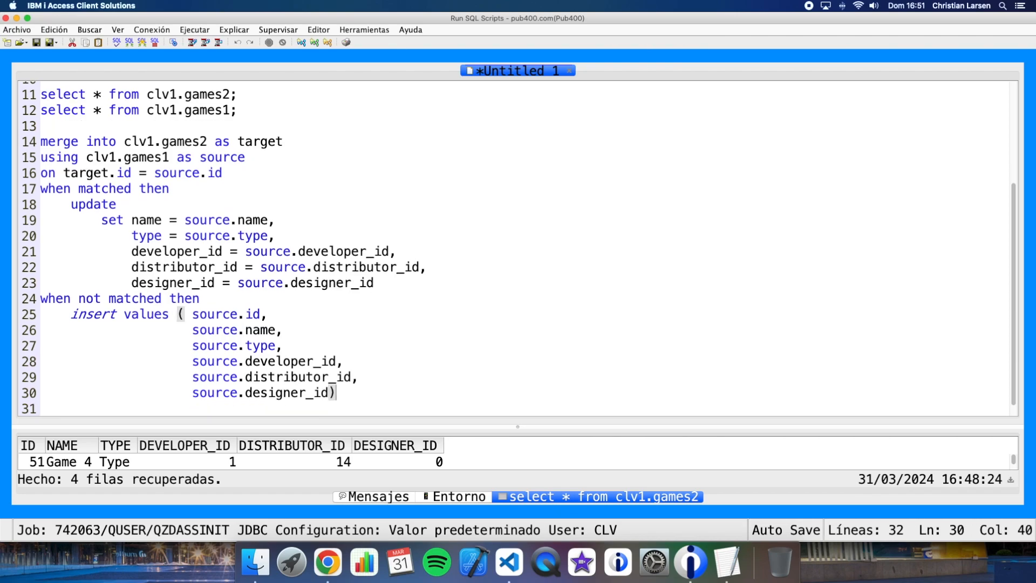
type(";")
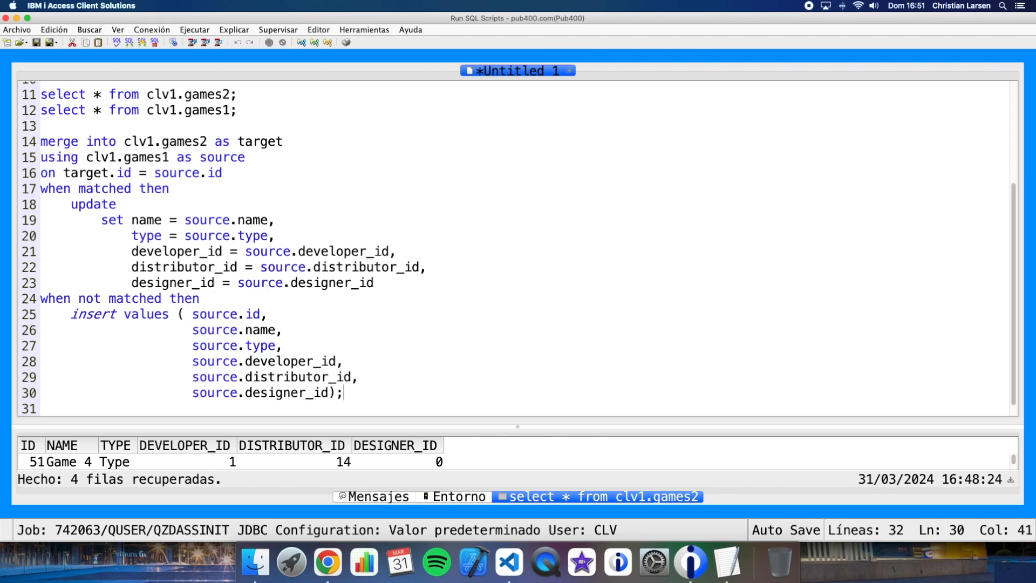
mouse_move(258, 184)
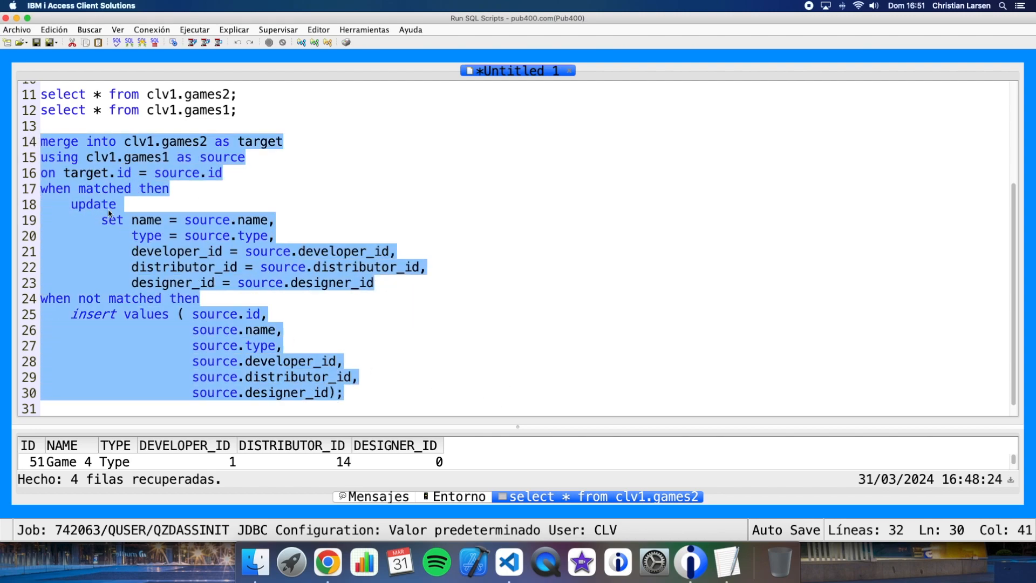
mouse_move(174, 205)
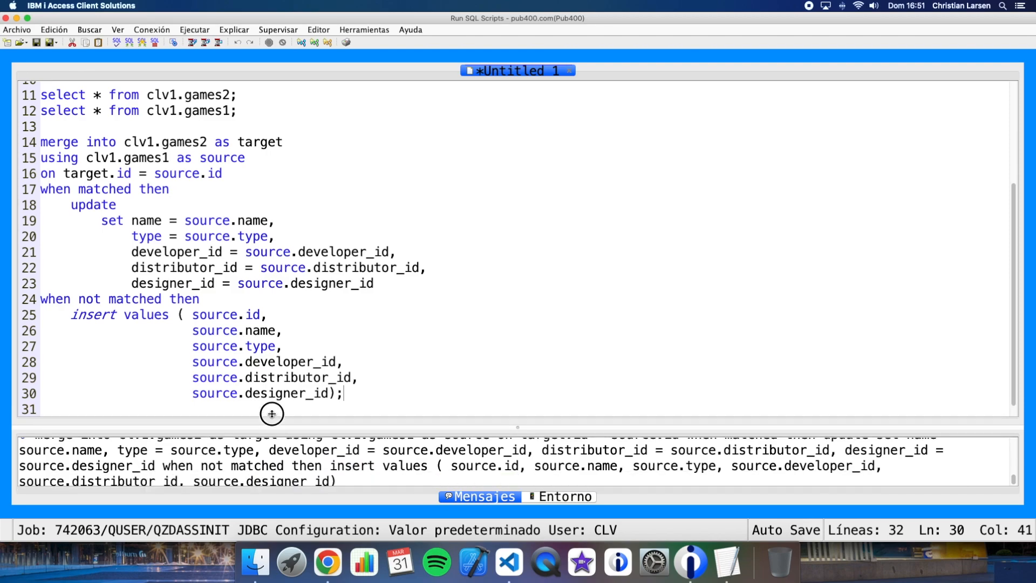
Scroll up to view the run merge statement and its messages.
scroll("up", 3)
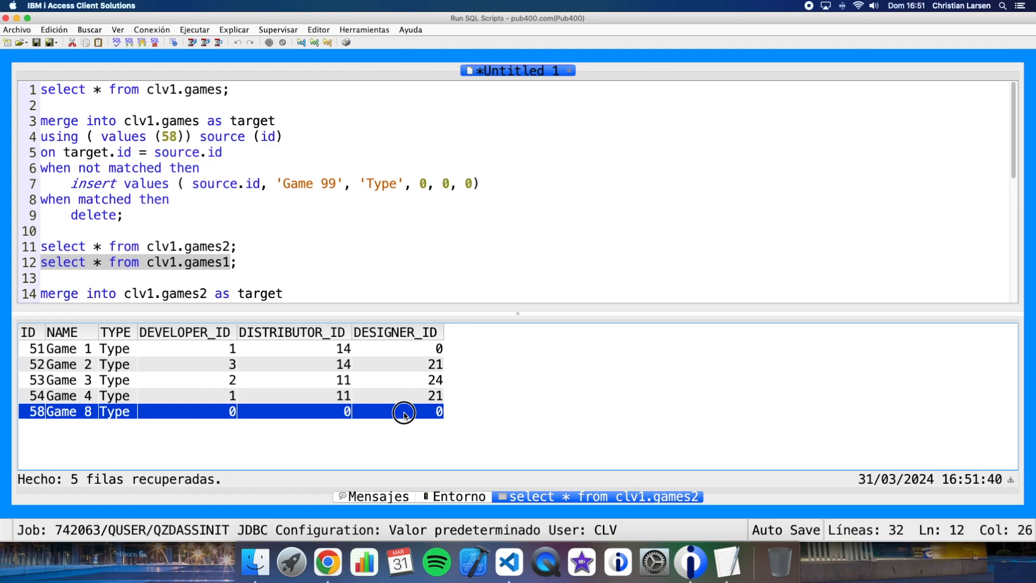
mouse_move(36, 420)
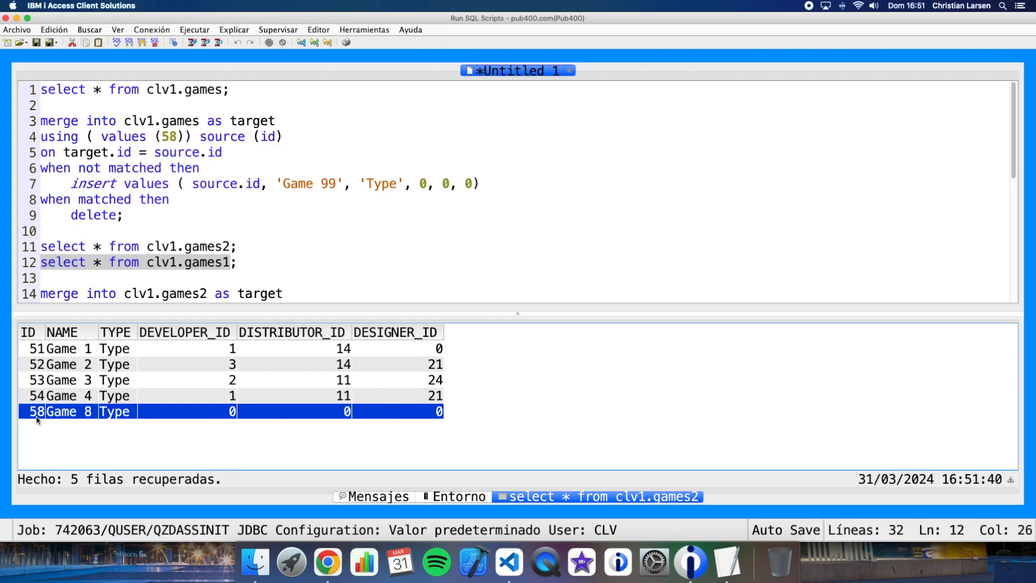
mouse_move(35, 348)
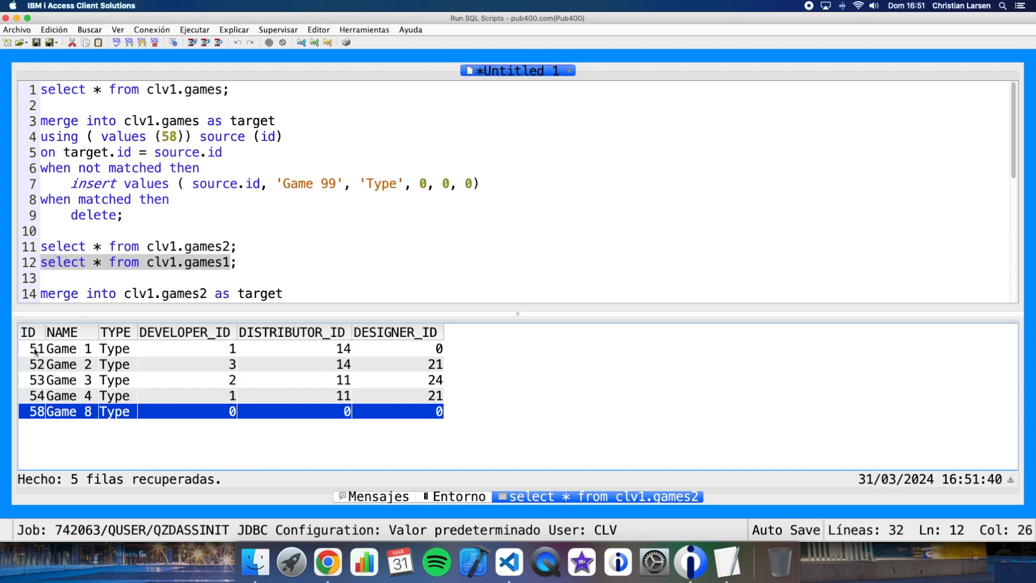
Review the clv1.games2 result rows for ids 51 to 54, including the Game 4 name, then return to the script.
left_click(35, 347)
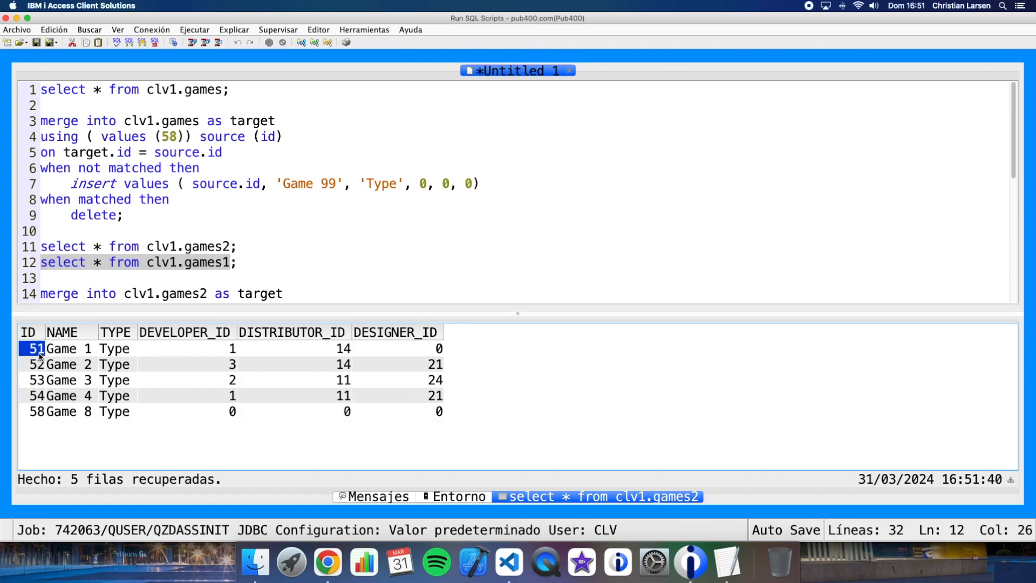
left_click(35, 395)
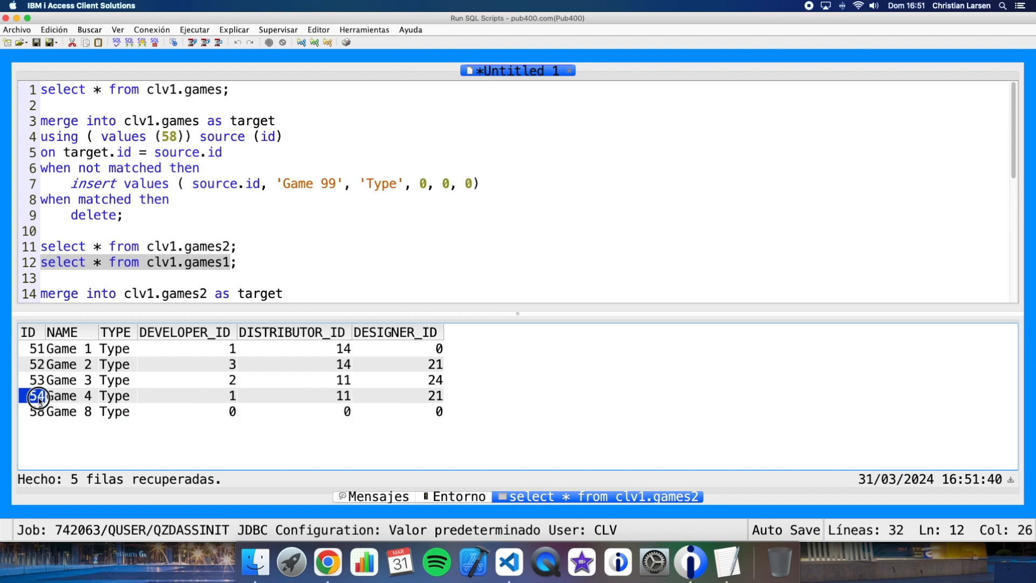
left_click(33, 348)
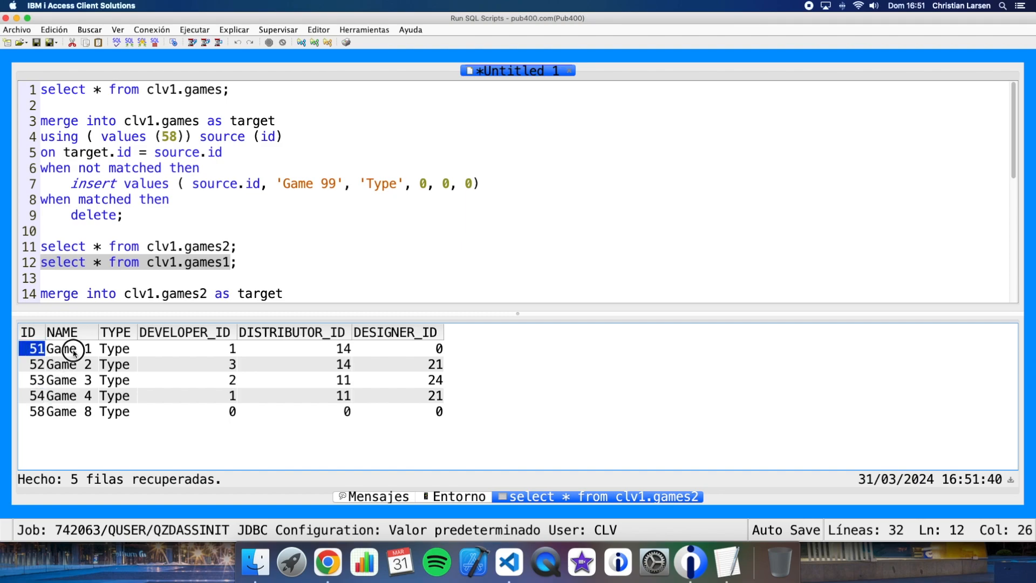
left_click(68, 394)
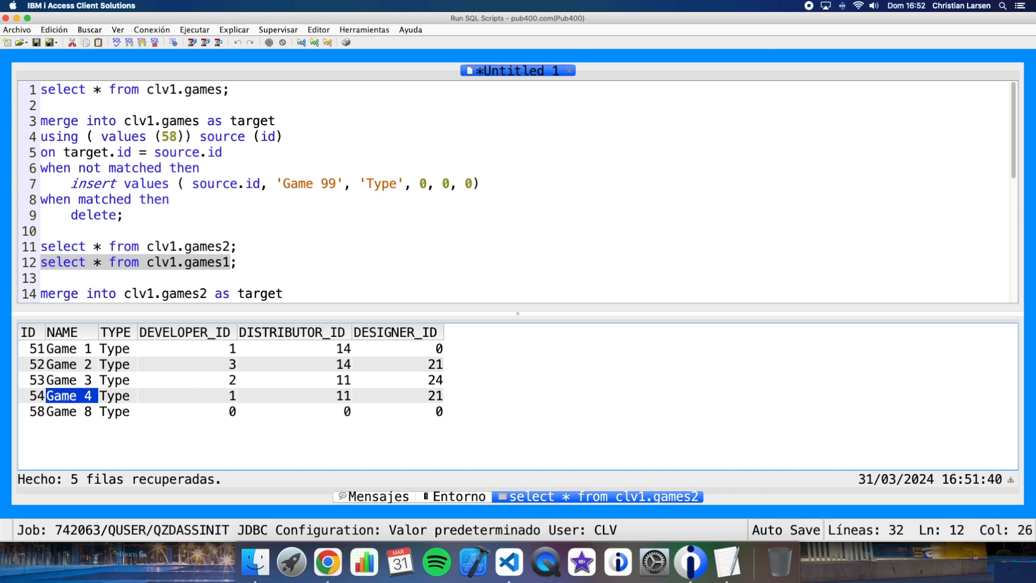
left_click(336, 183)
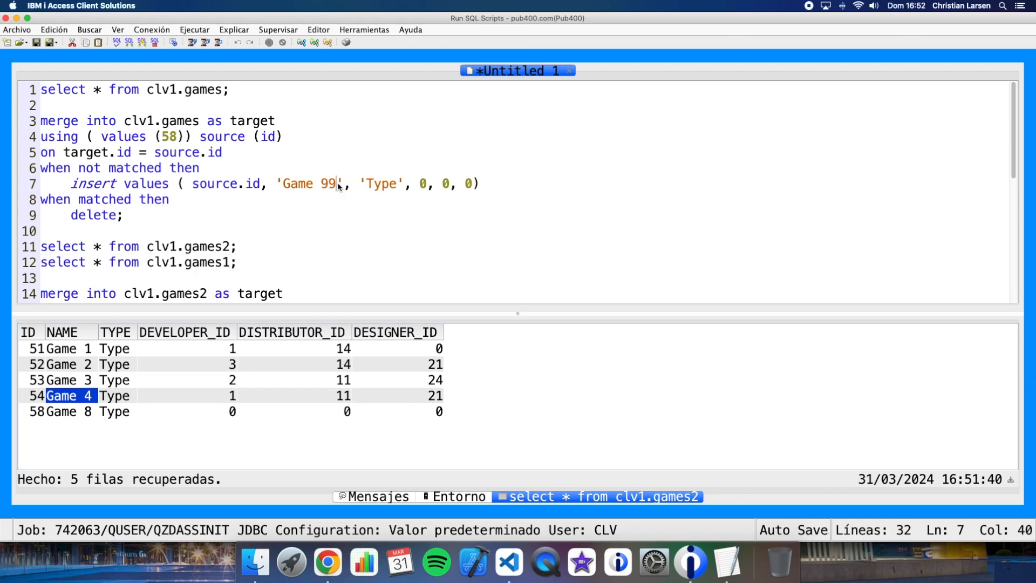